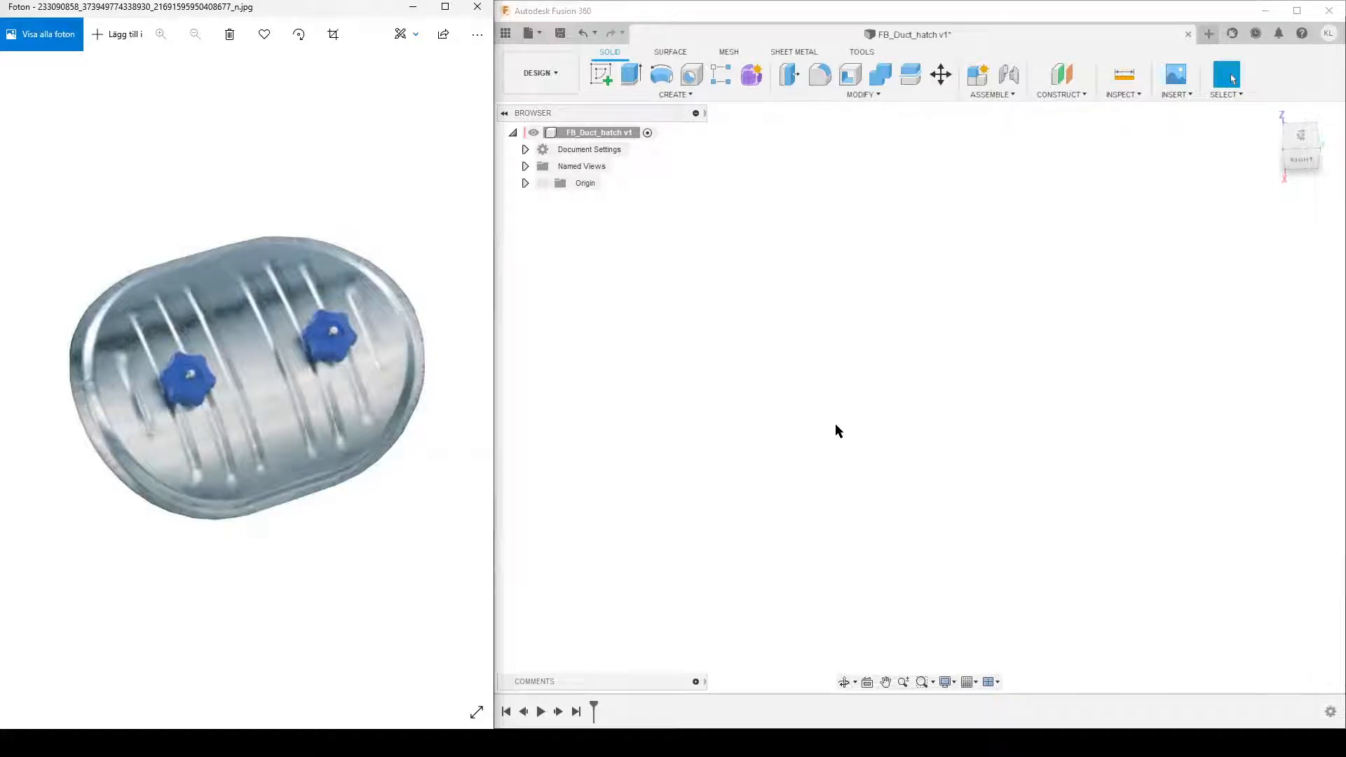
{"action": "mouse_move", "coordinate": [916, 317]}
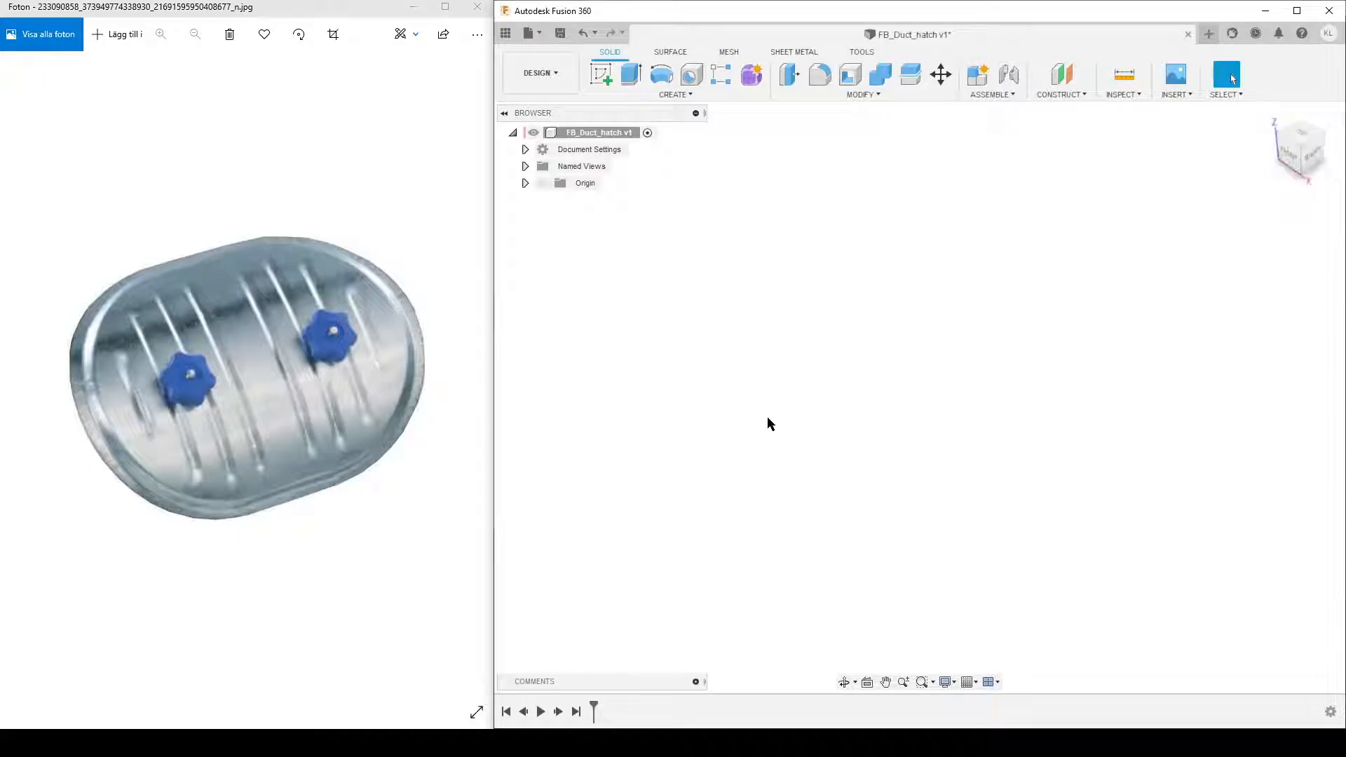
{"action": "mouse_move", "coordinate": [283, 376]}
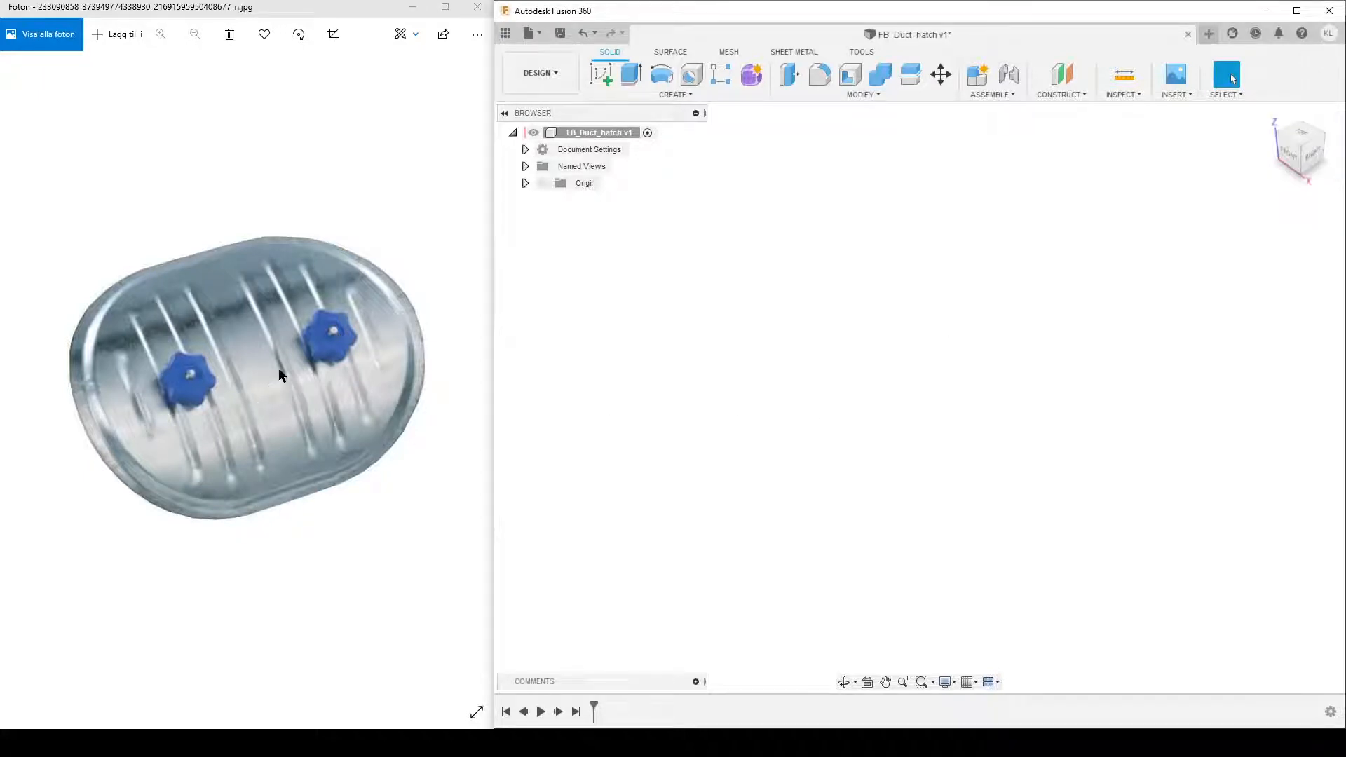
{"action": "mouse_move", "coordinate": [307, 419]}
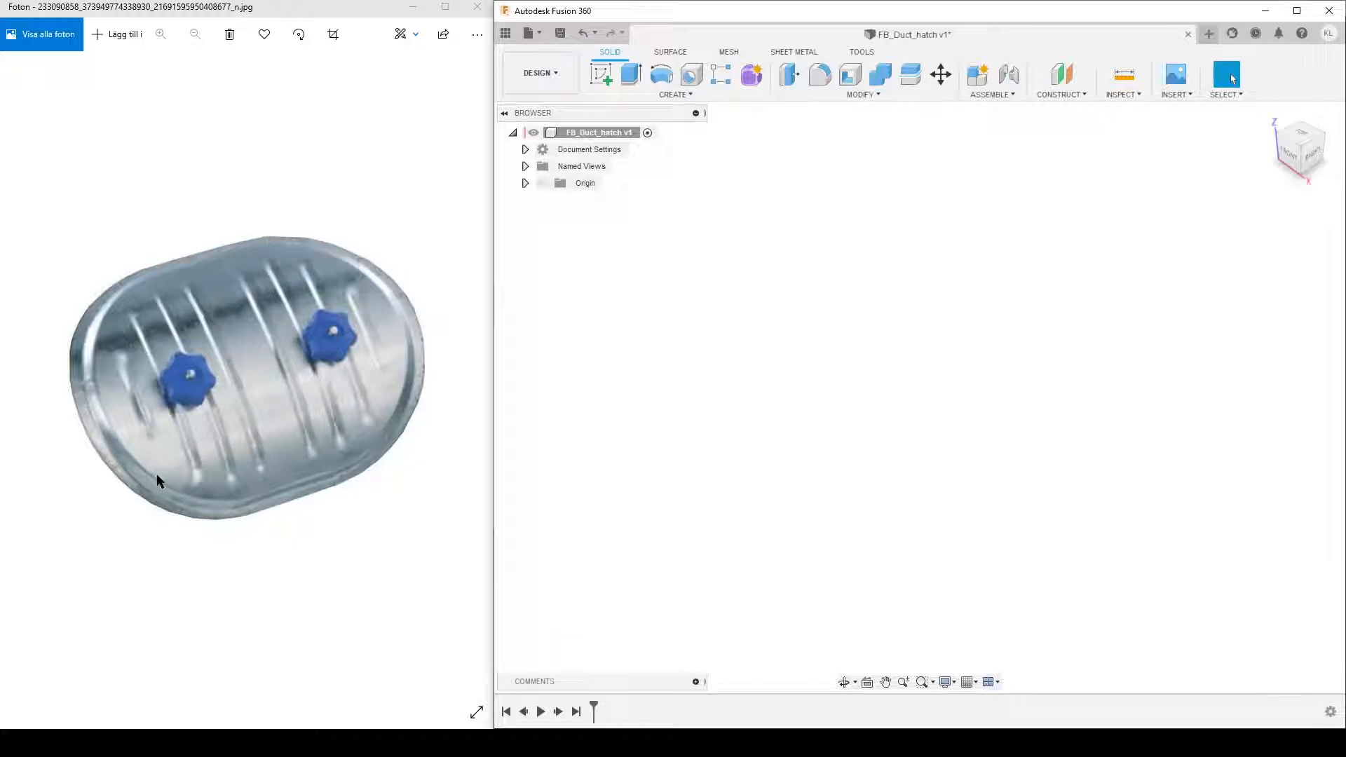
{"action": "mouse_move", "coordinate": [243, 252]}
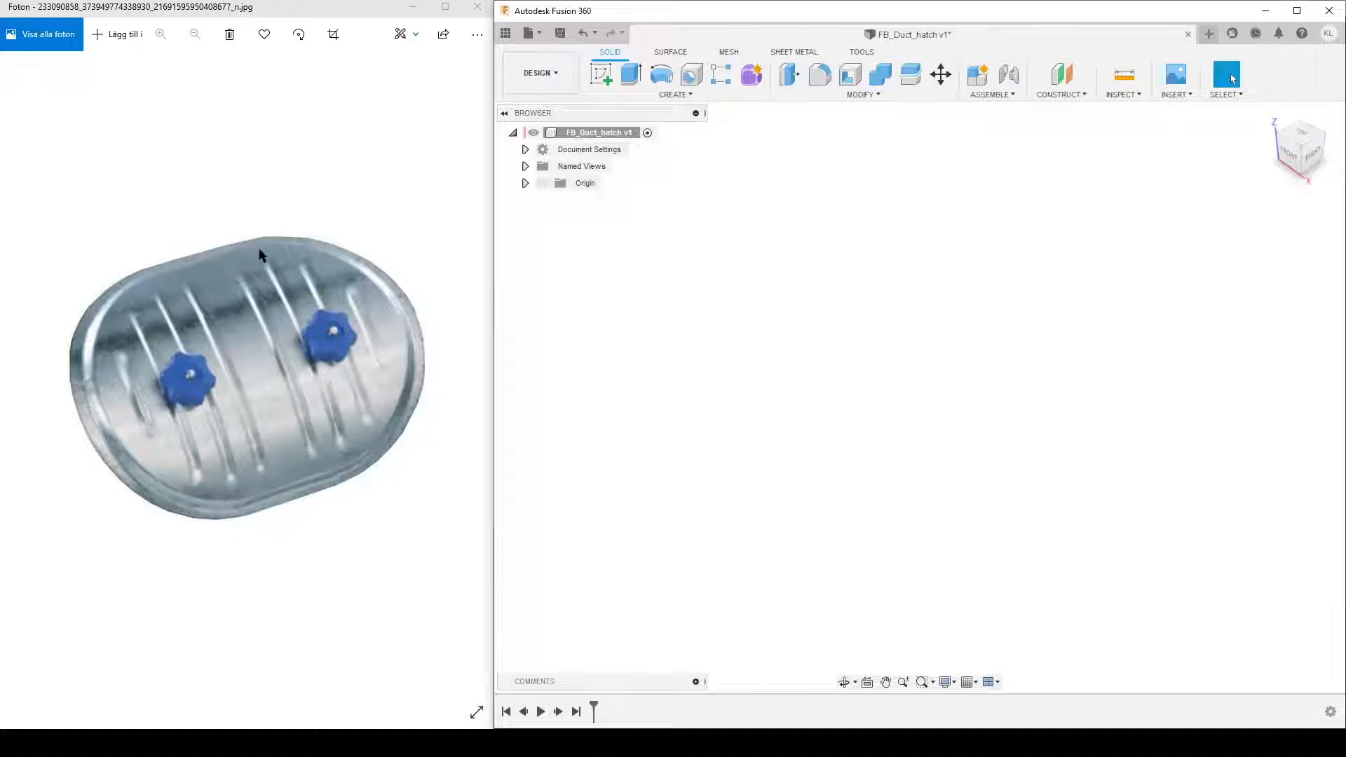
{"action": "mouse_move", "coordinate": [222, 443]}
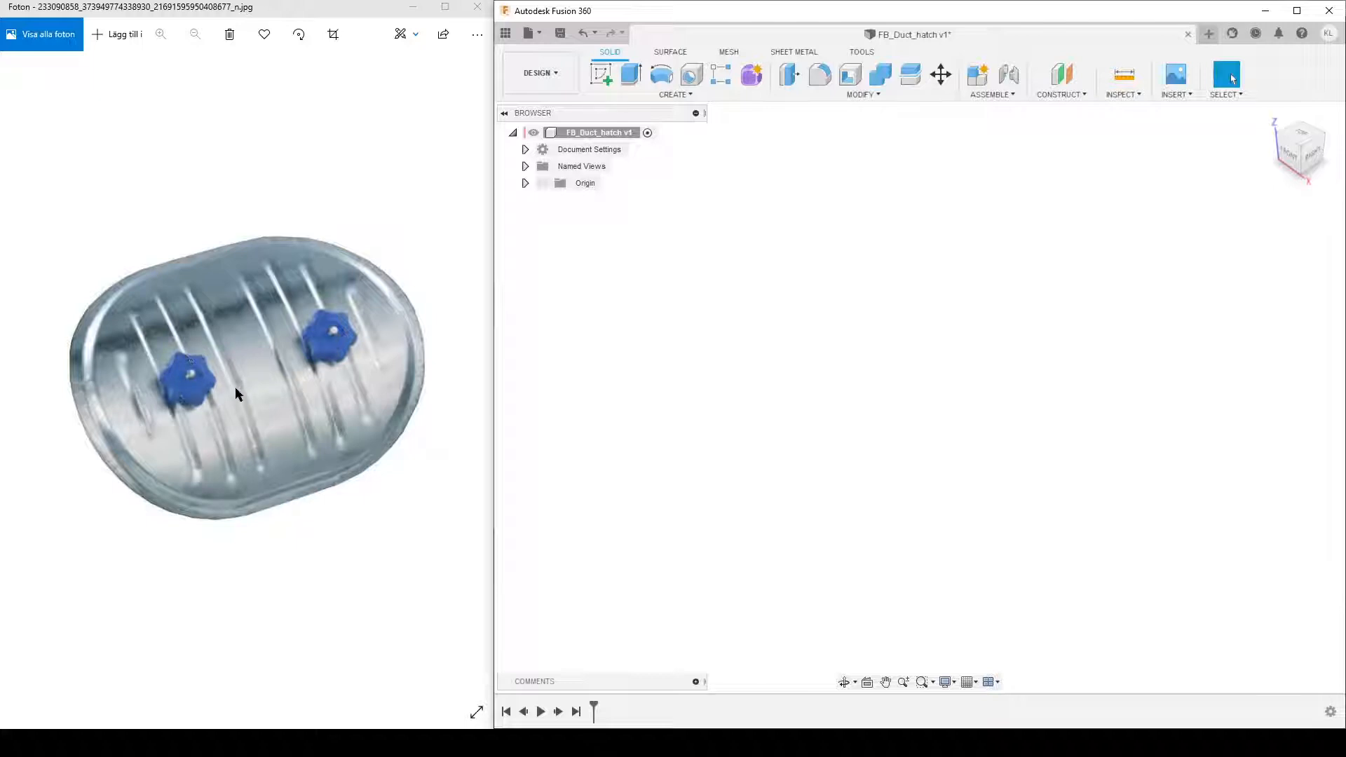
{"action": "mouse_move", "coordinate": [204, 404]}
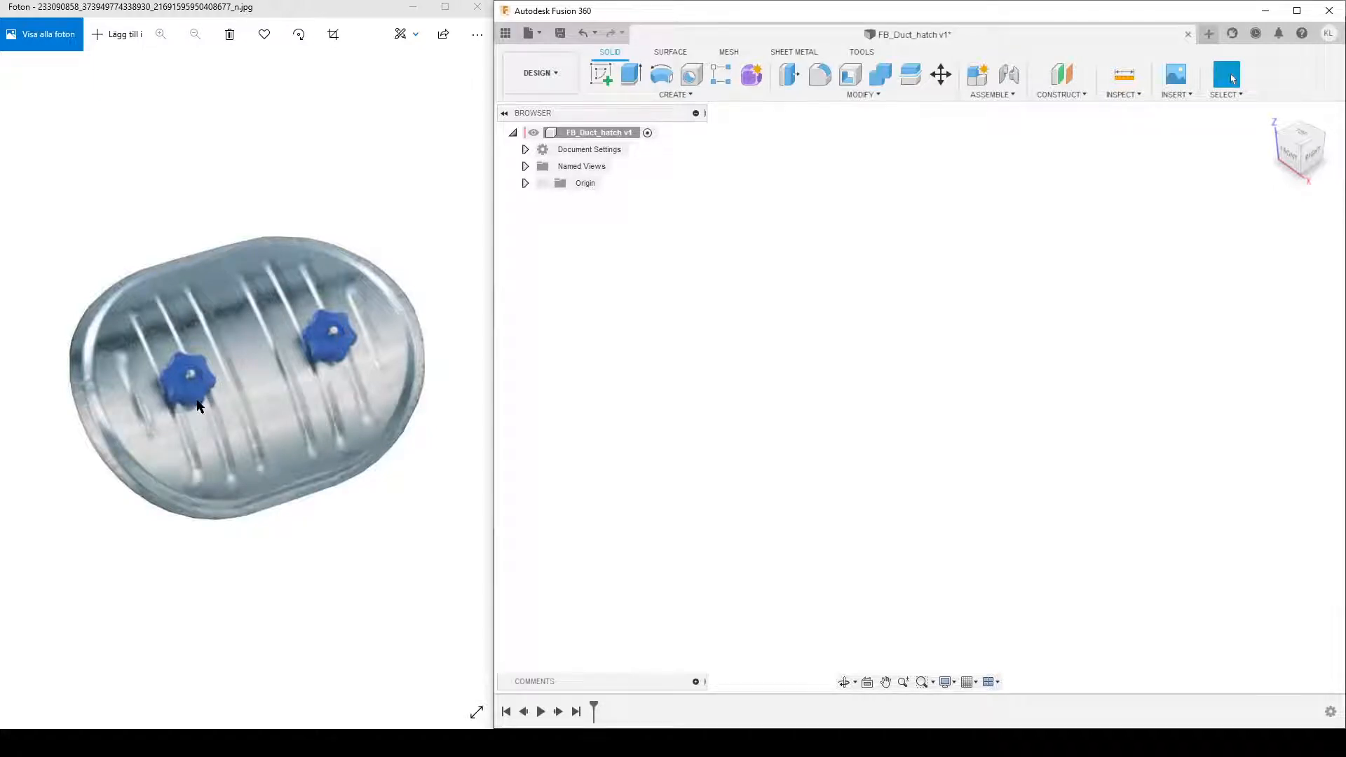
{"action": "mouse_move", "coordinate": [142, 436]}
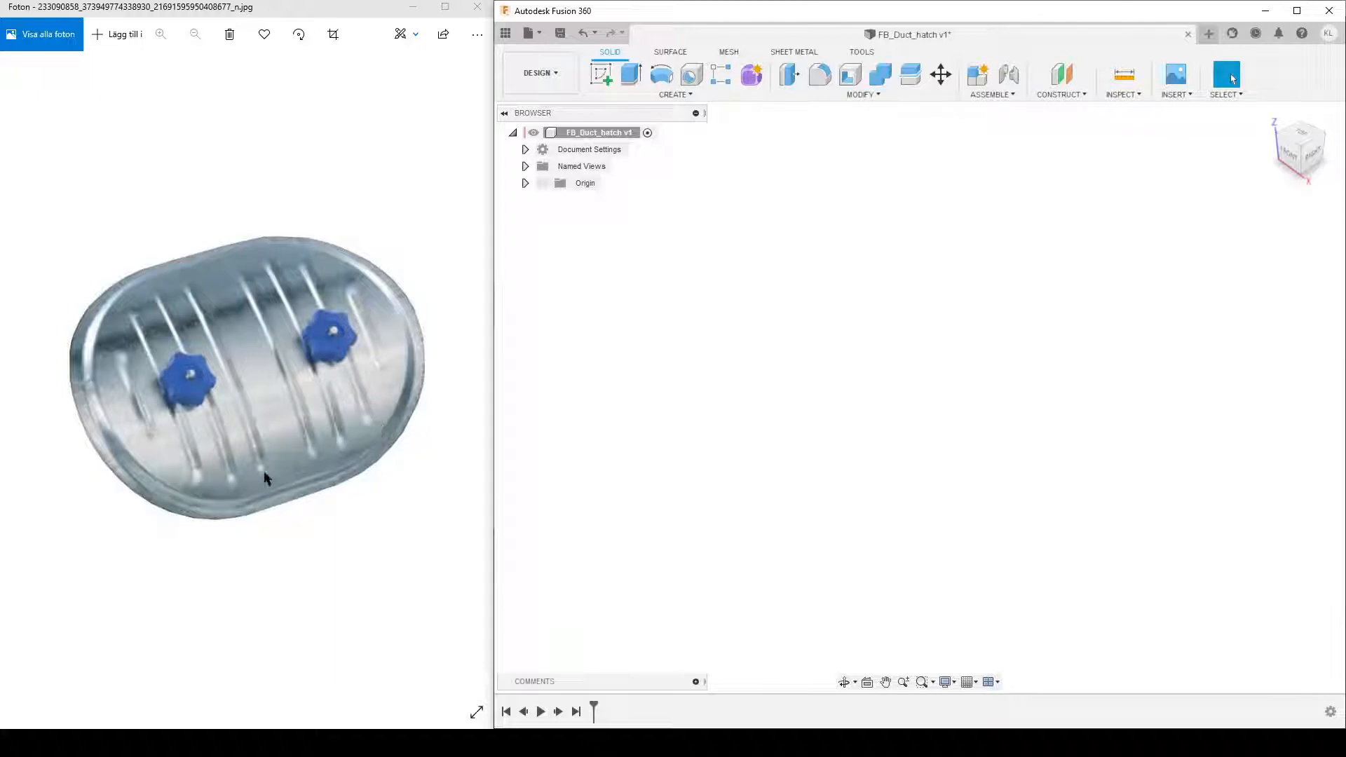
{"action": "mouse_move", "coordinate": [54, 367]}
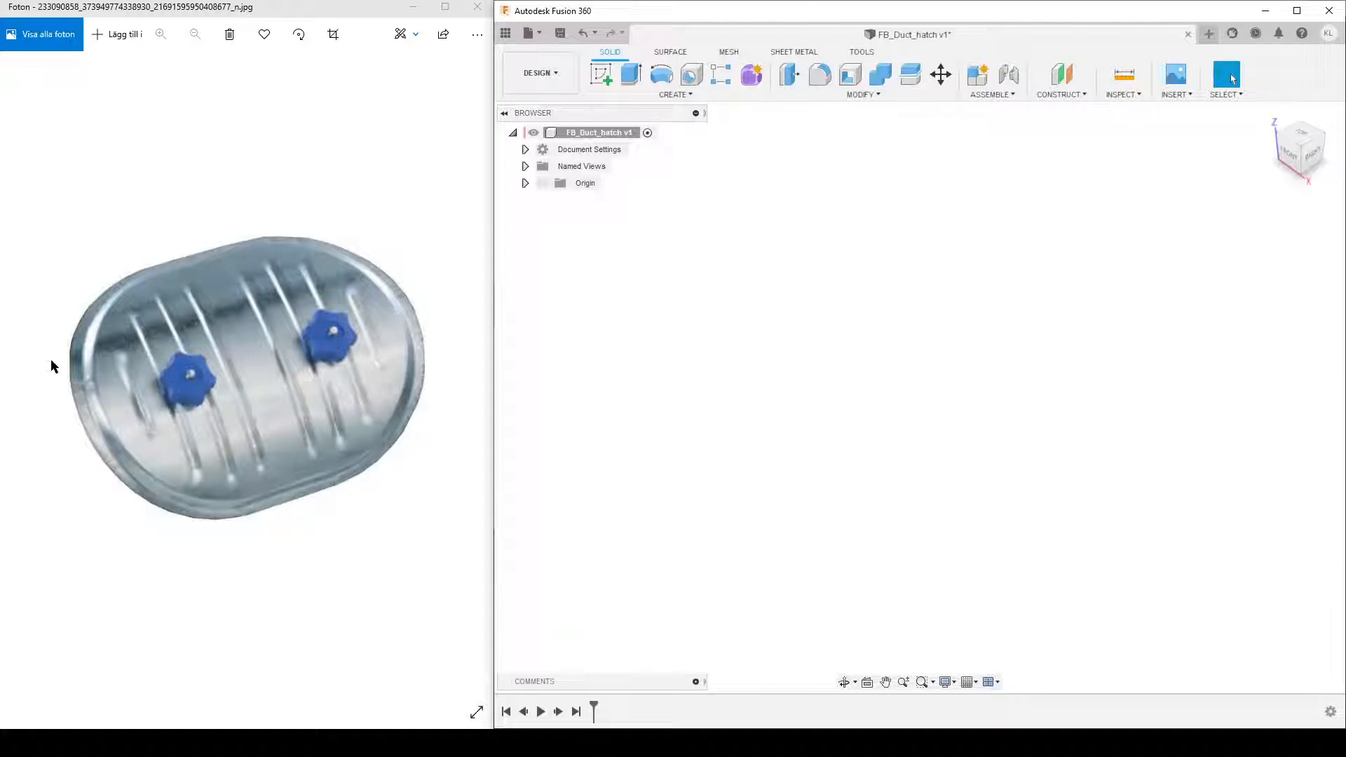
{"action": "mouse_move", "coordinate": [103, 315]}
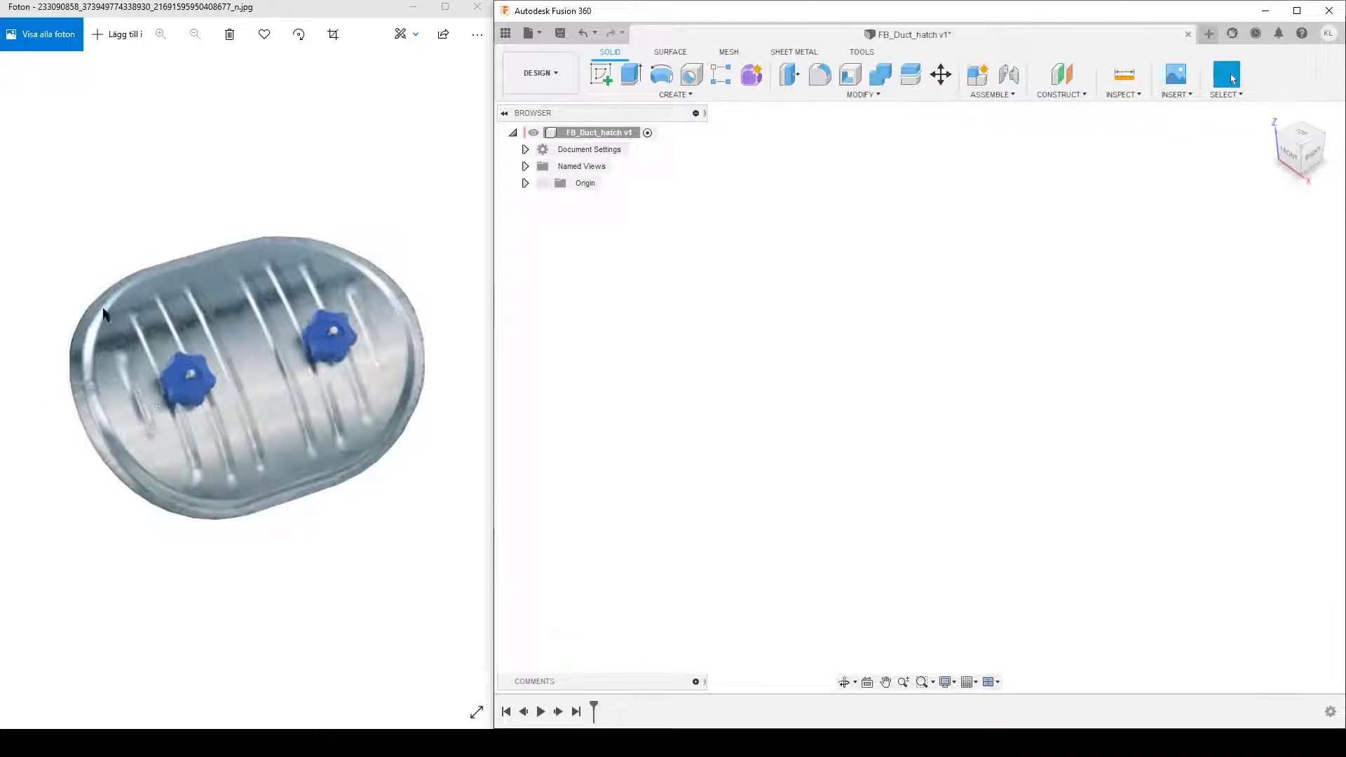
{"action": "mouse_move", "coordinate": [116, 424]}
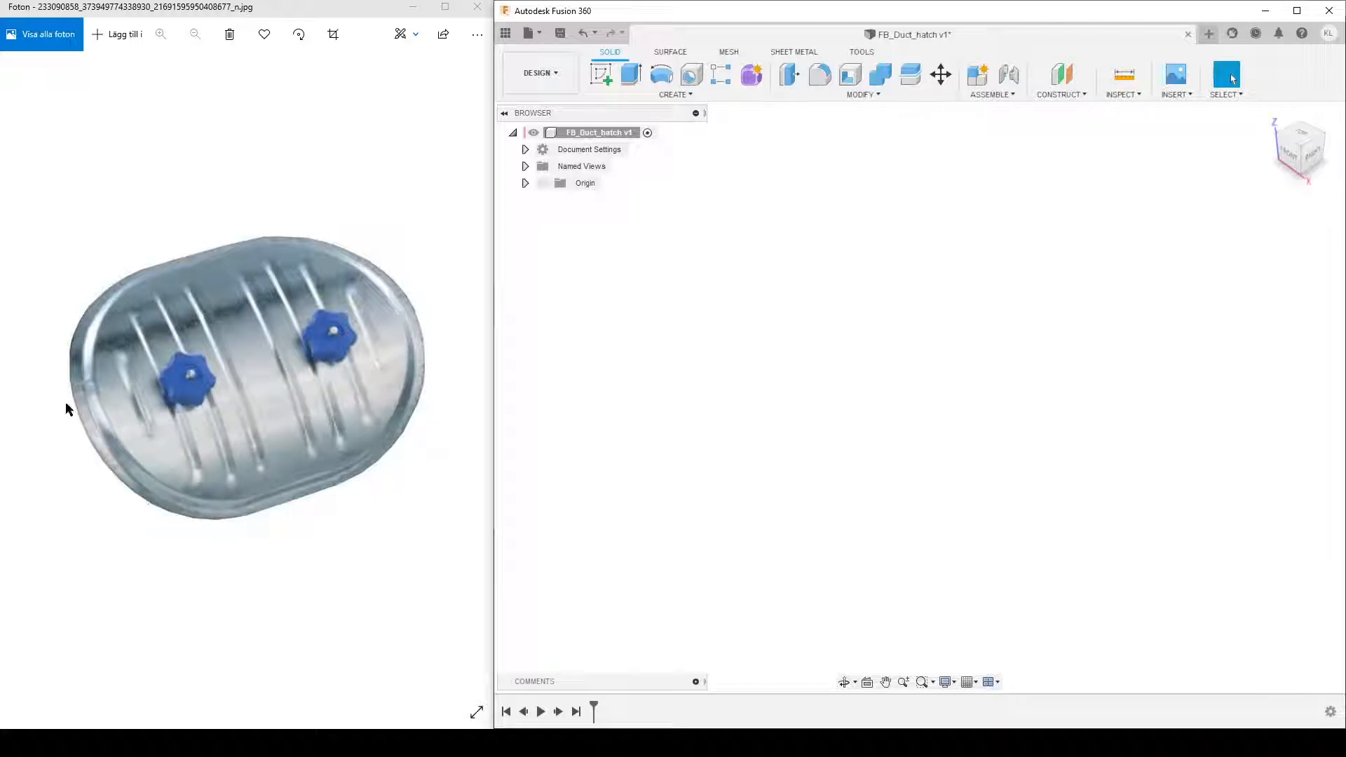
{"action": "mouse_move", "coordinate": [246, 404]}
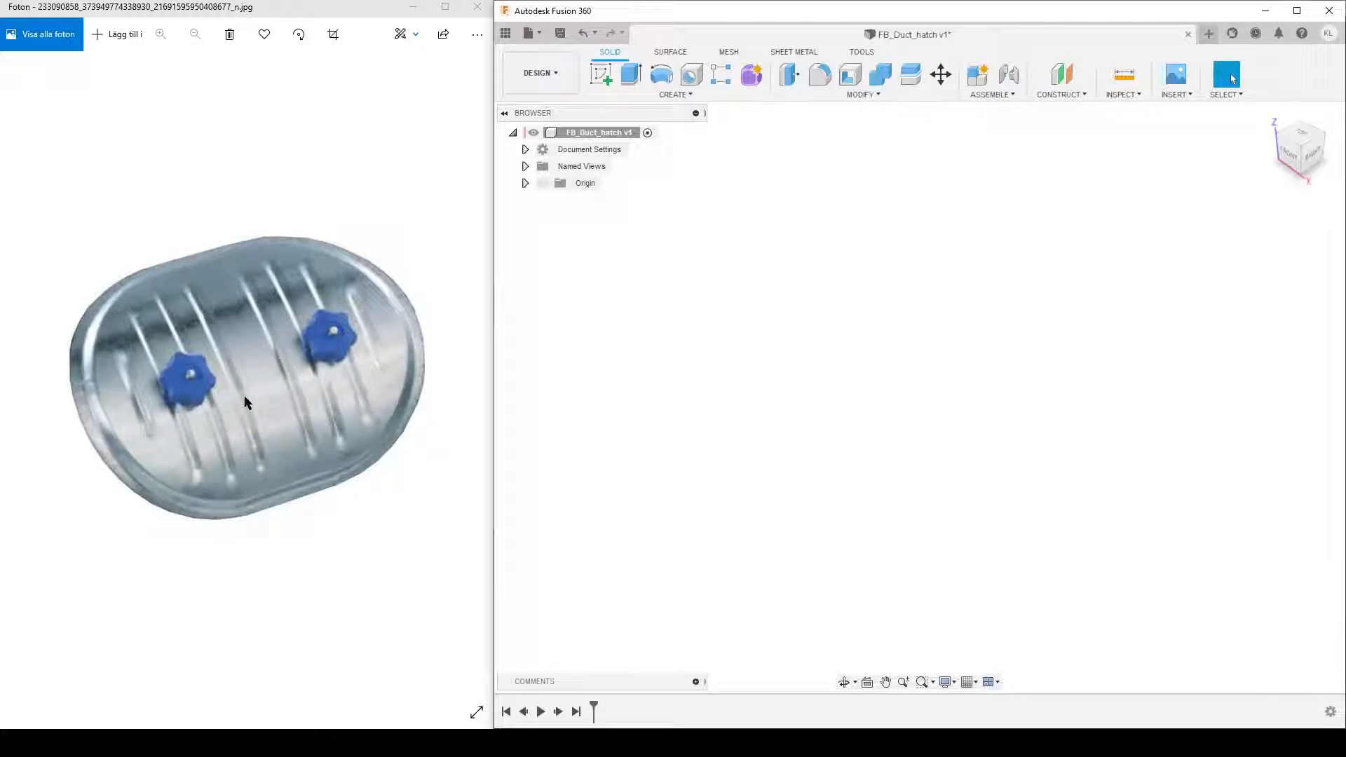
{"action": "mouse_move", "coordinate": [148, 369]}
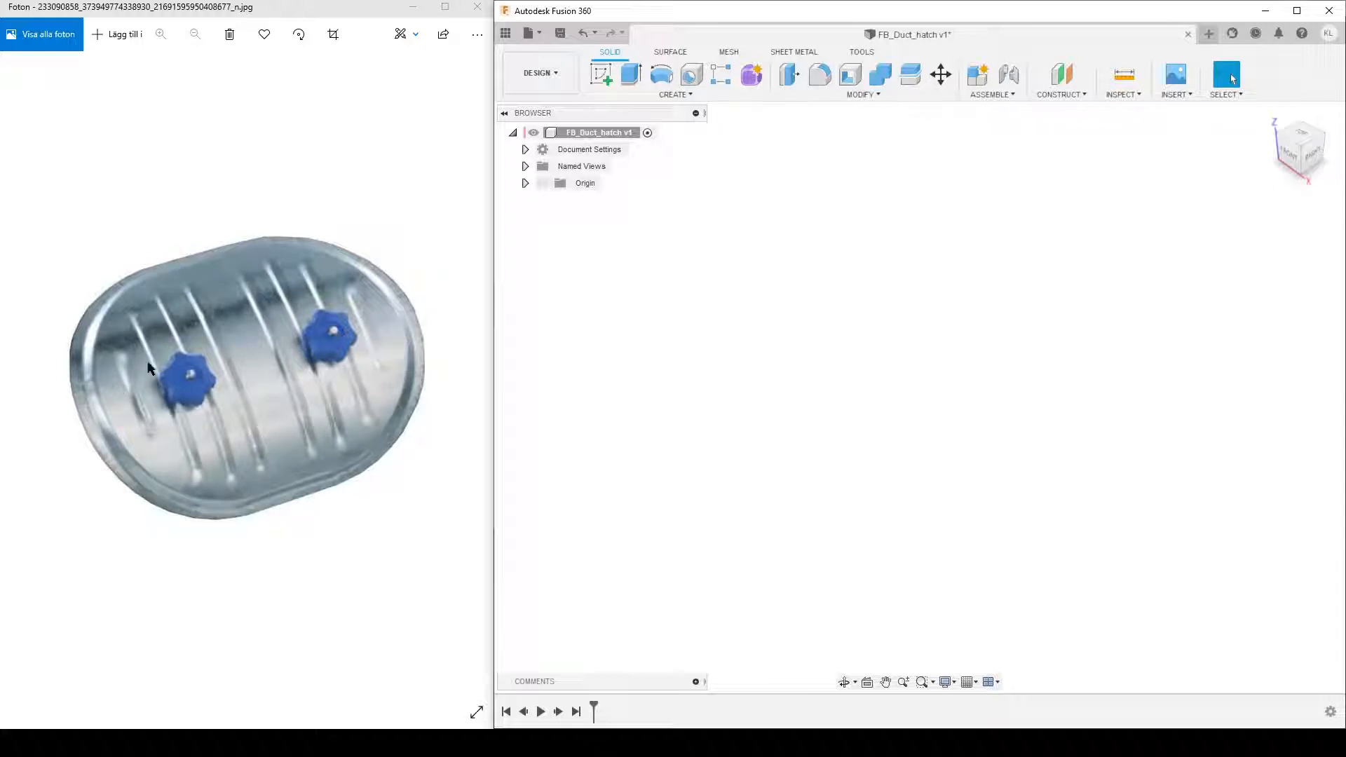
{"action": "mouse_move", "coordinate": [253, 470]}
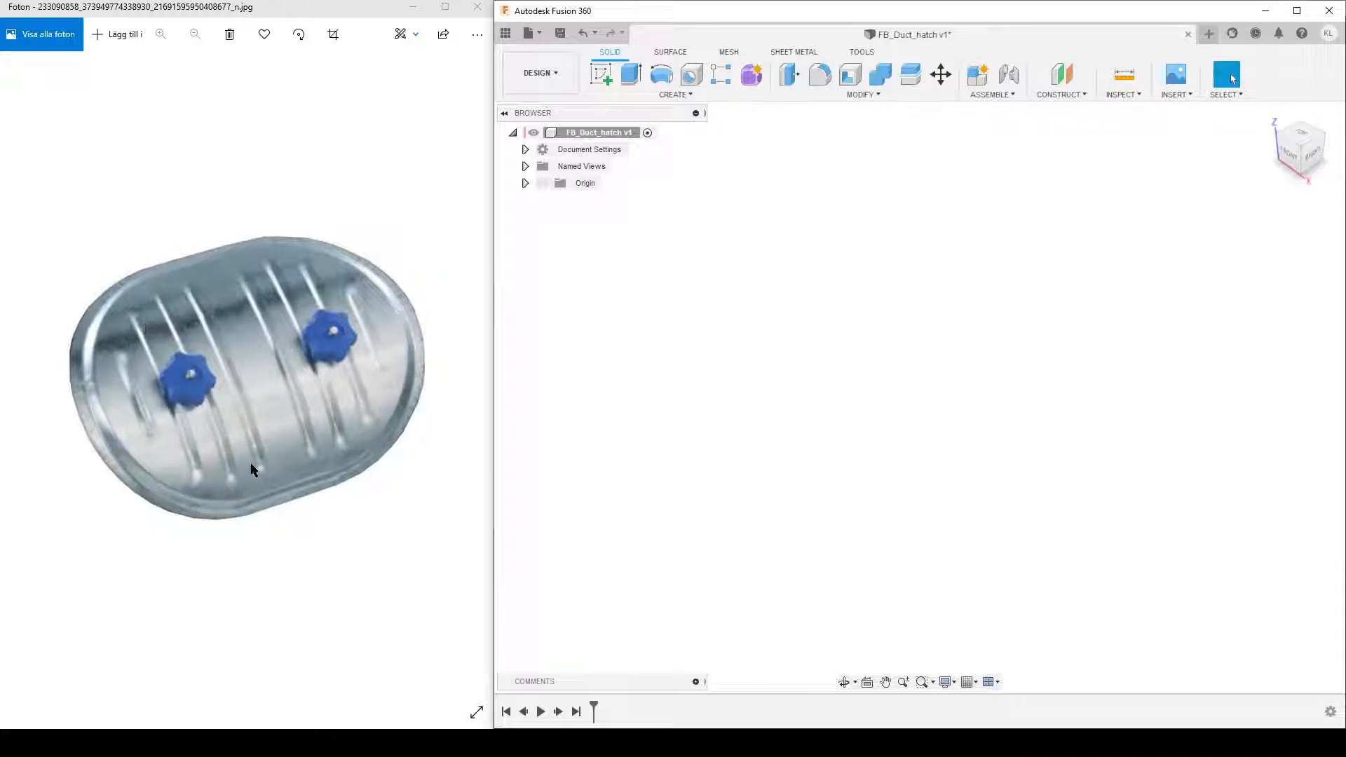
{"action": "mouse_move", "coordinate": [111, 313]}
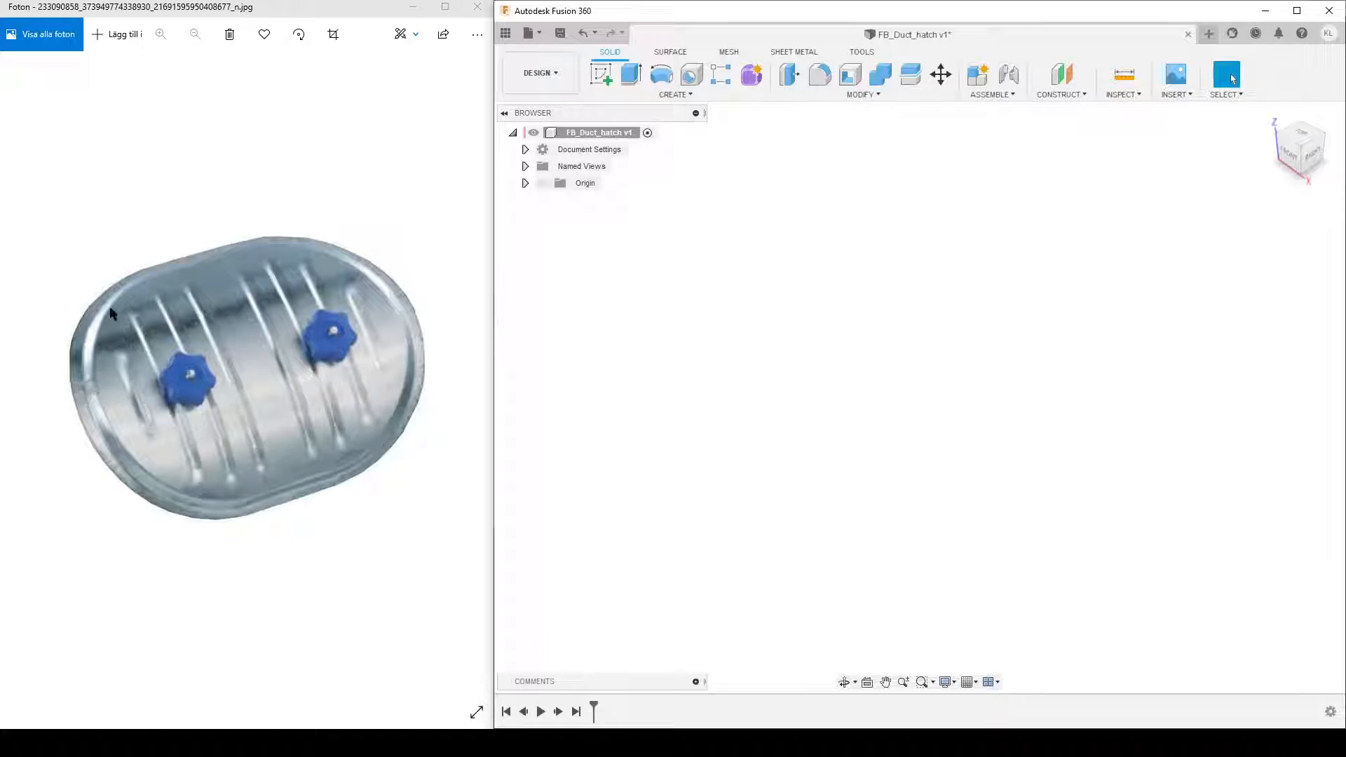
{"action": "mouse_move", "coordinate": [215, 387]}
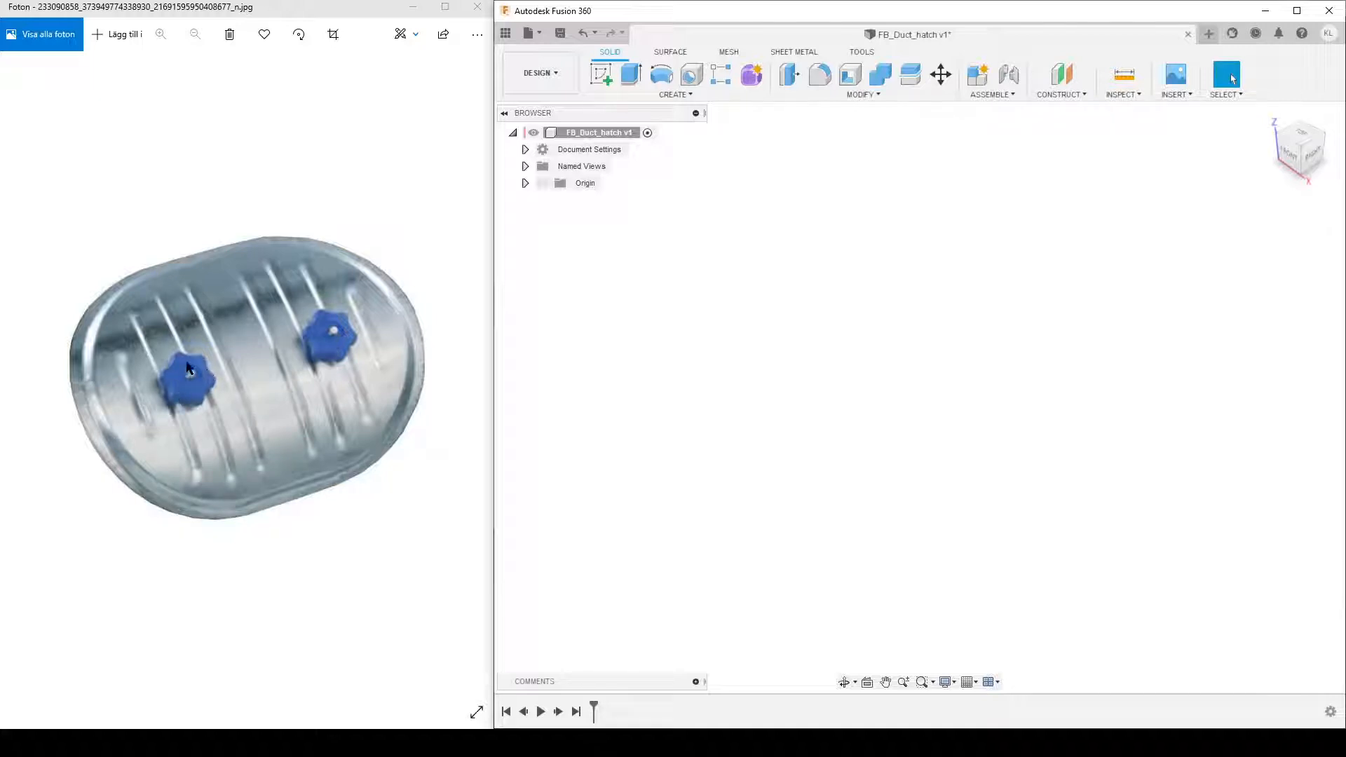
{"action": "mouse_move", "coordinate": [169, 498]}
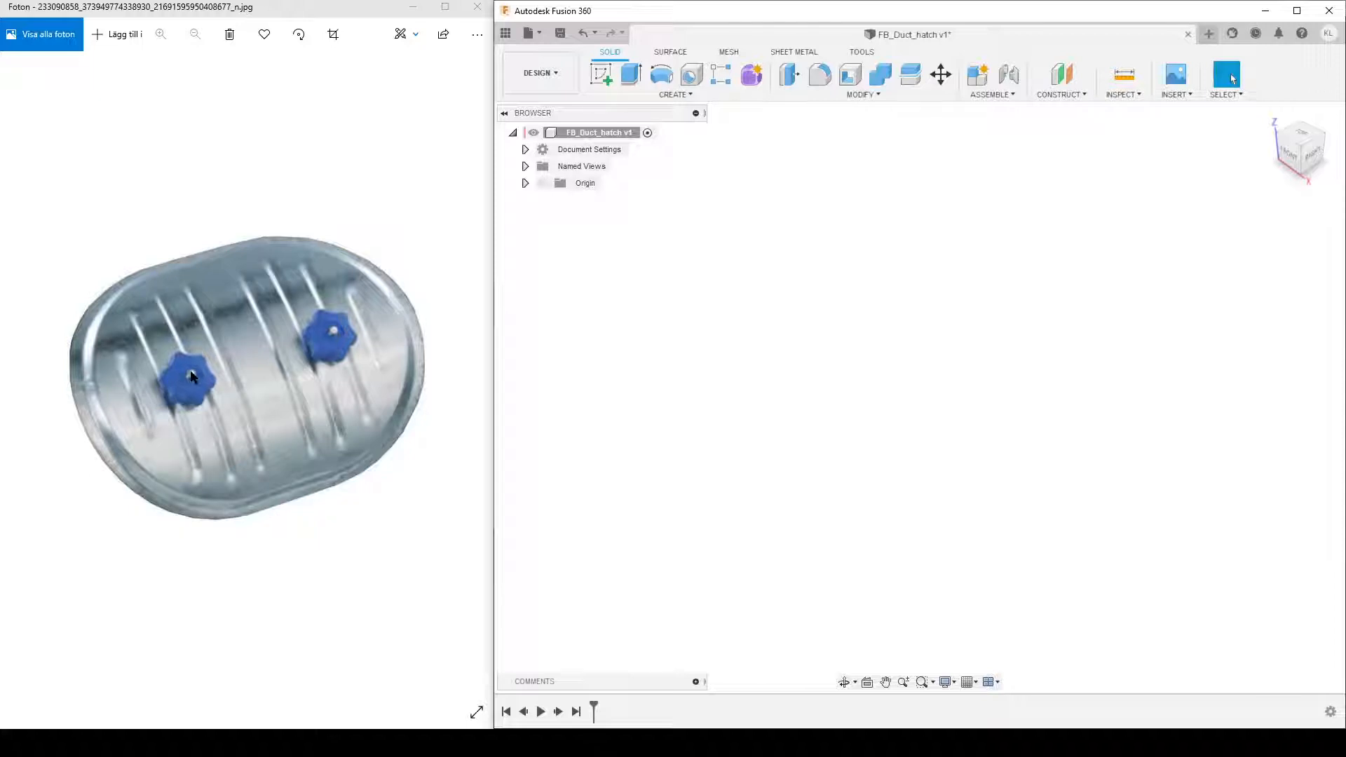
{"action": "mouse_move", "coordinate": [148, 479]}
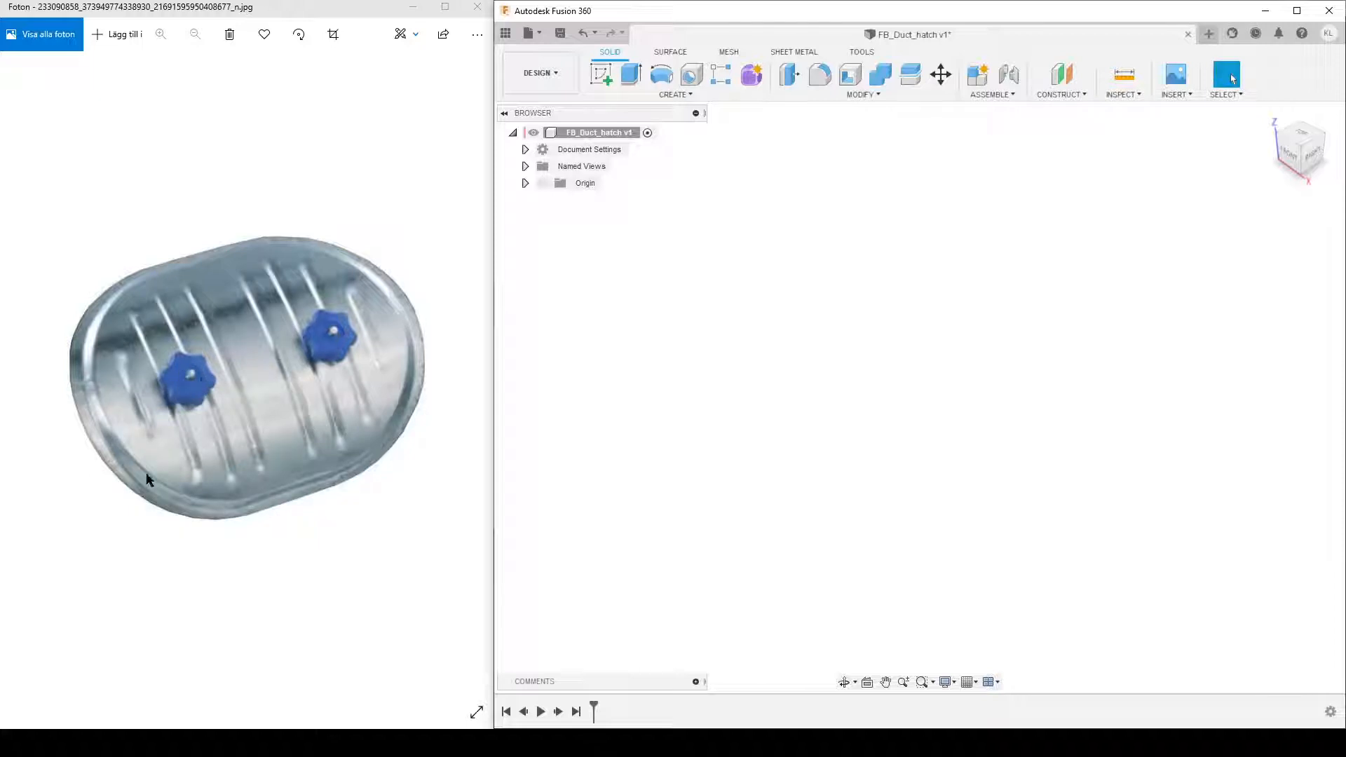
{"action": "mouse_move", "coordinate": [236, 387]}
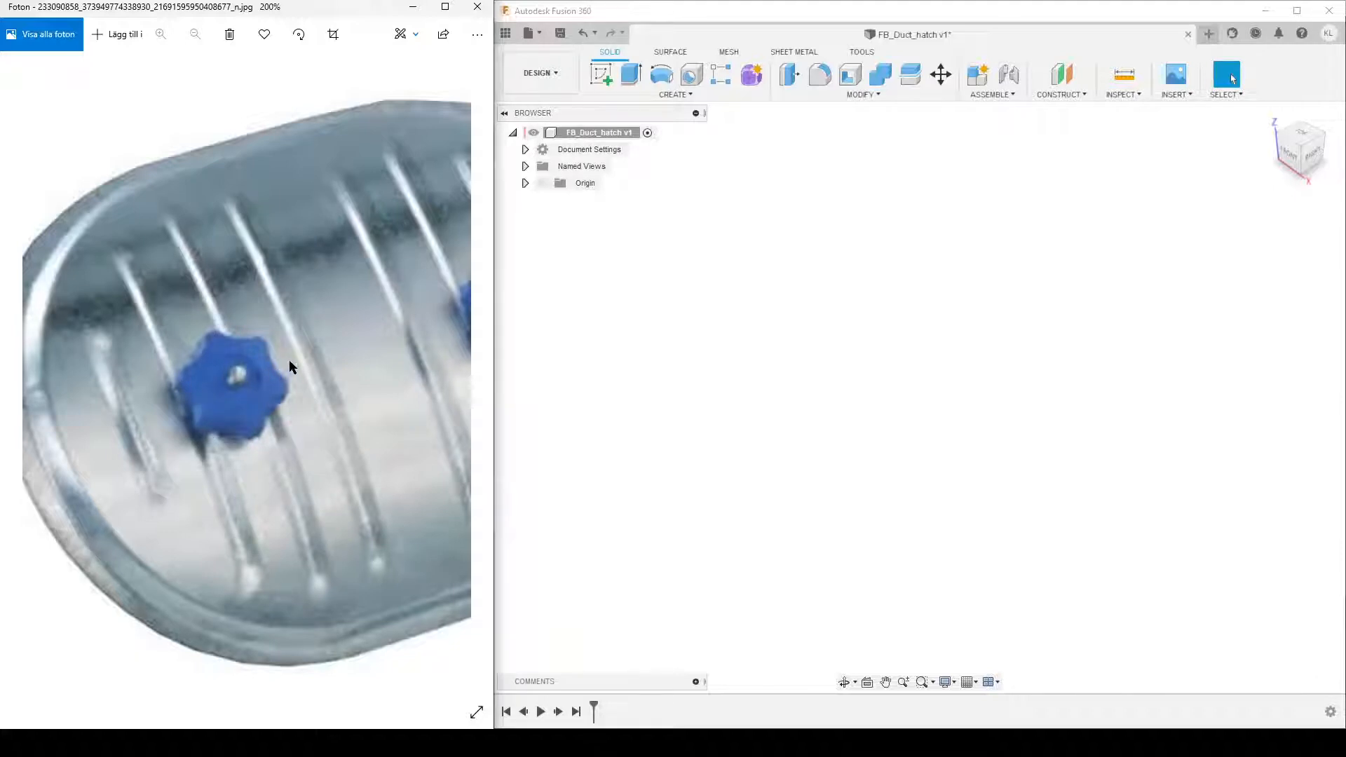
{"action": "mouse_move", "coordinate": [512, 446]}
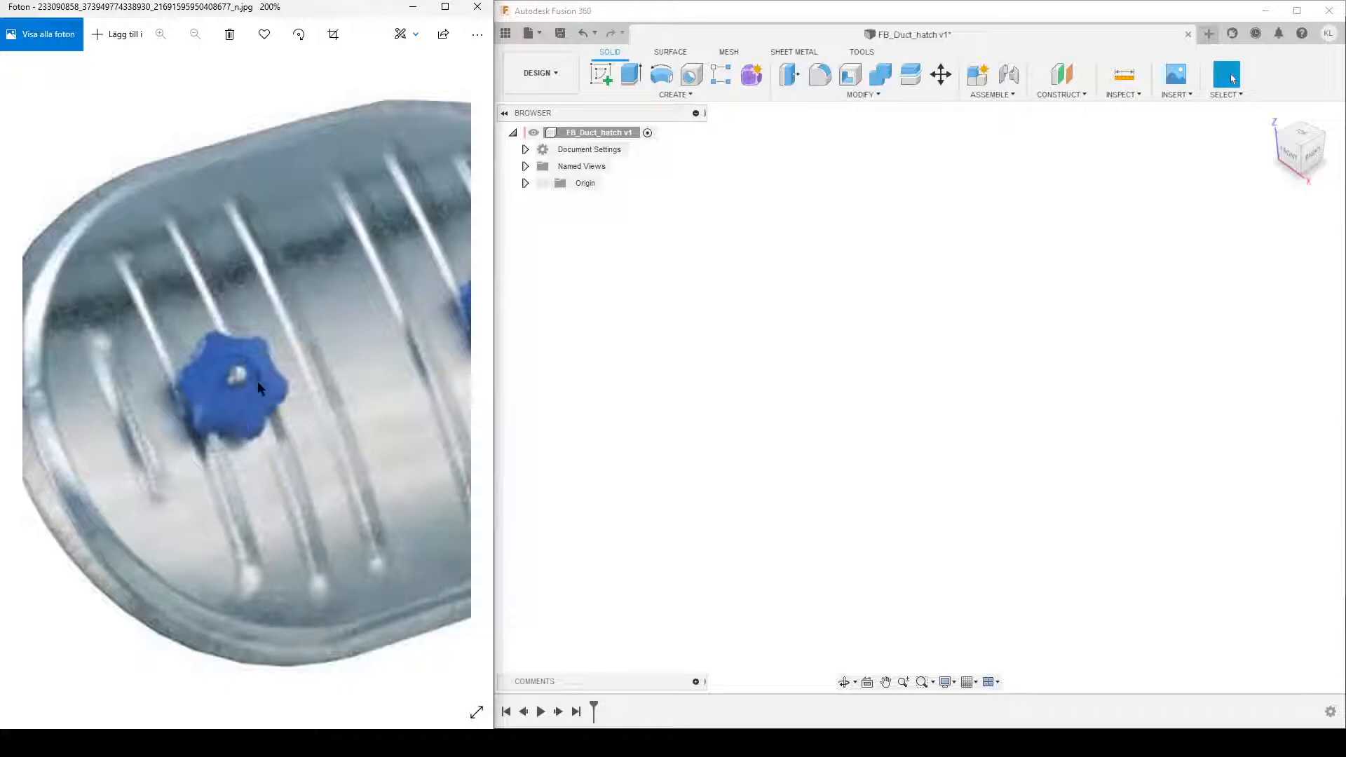
{"action": "mouse_move", "coordinate": [248, 439]}
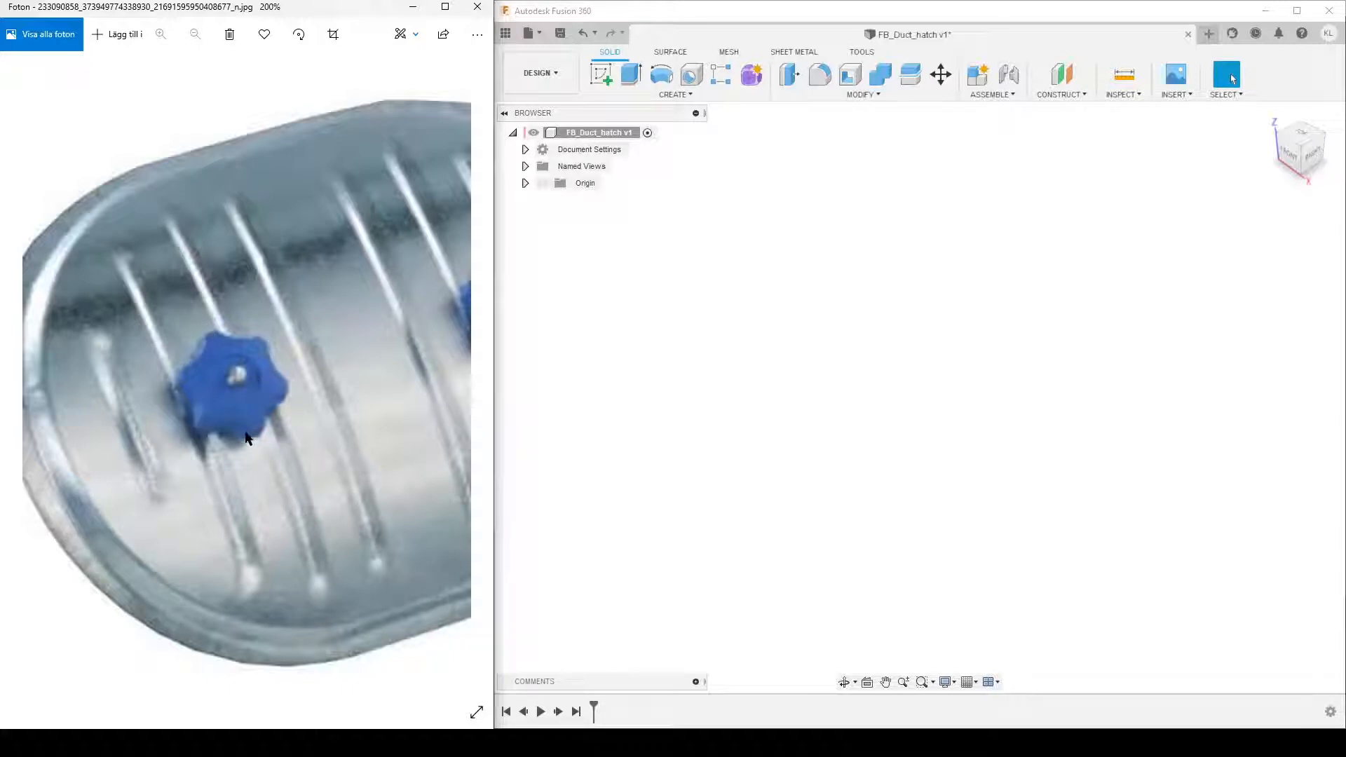
{"action": "mouse_move", "coordinate": [217, 385]}
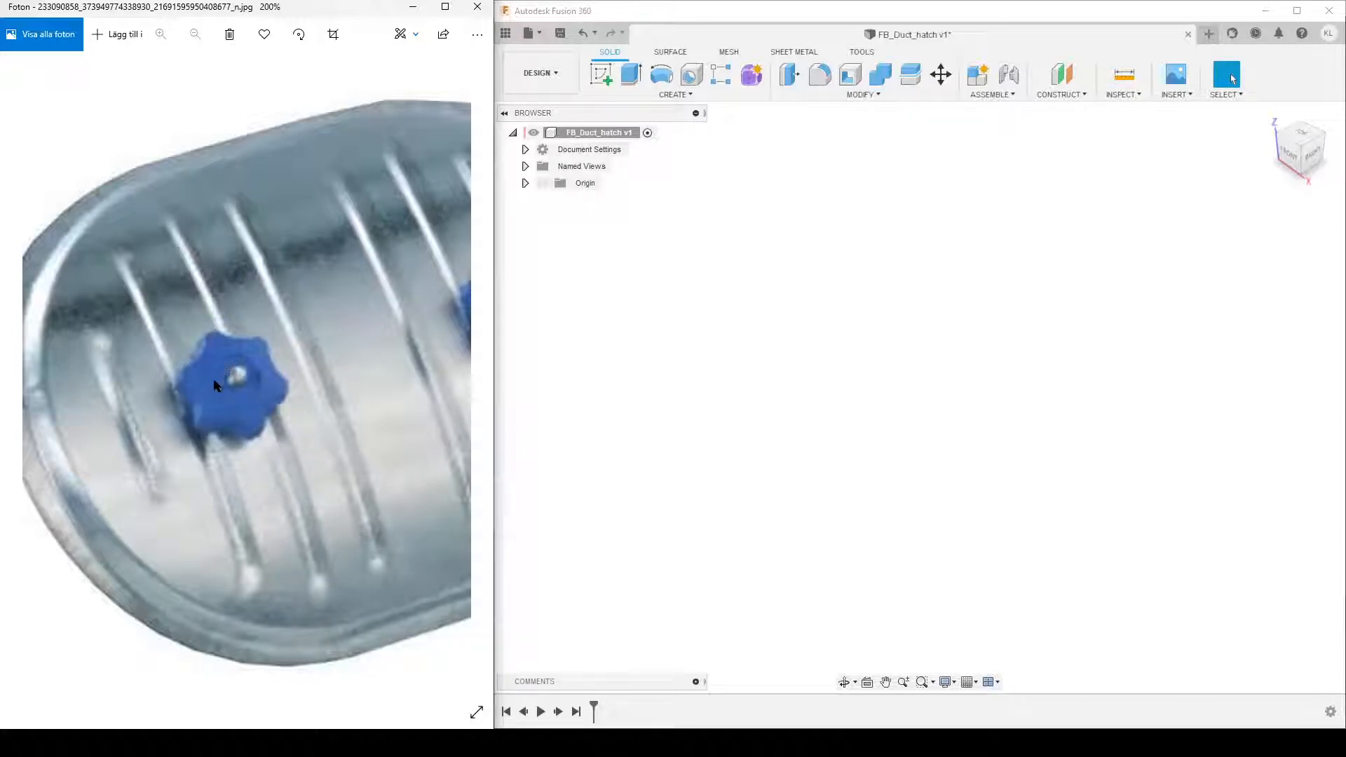
{"action": "mouse_move", "coordinate": [216, 361]}
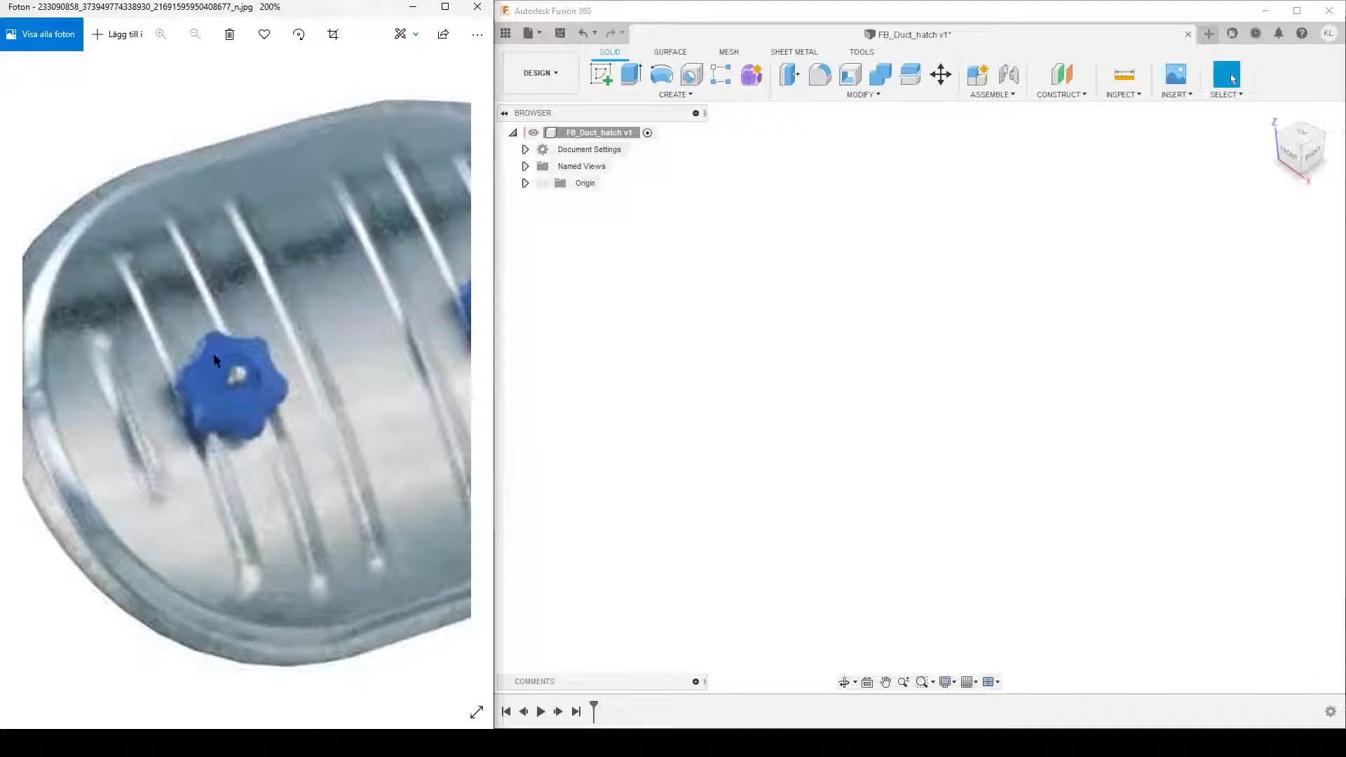
{"action": "mouse_move", "coordinate": [221, 342]}
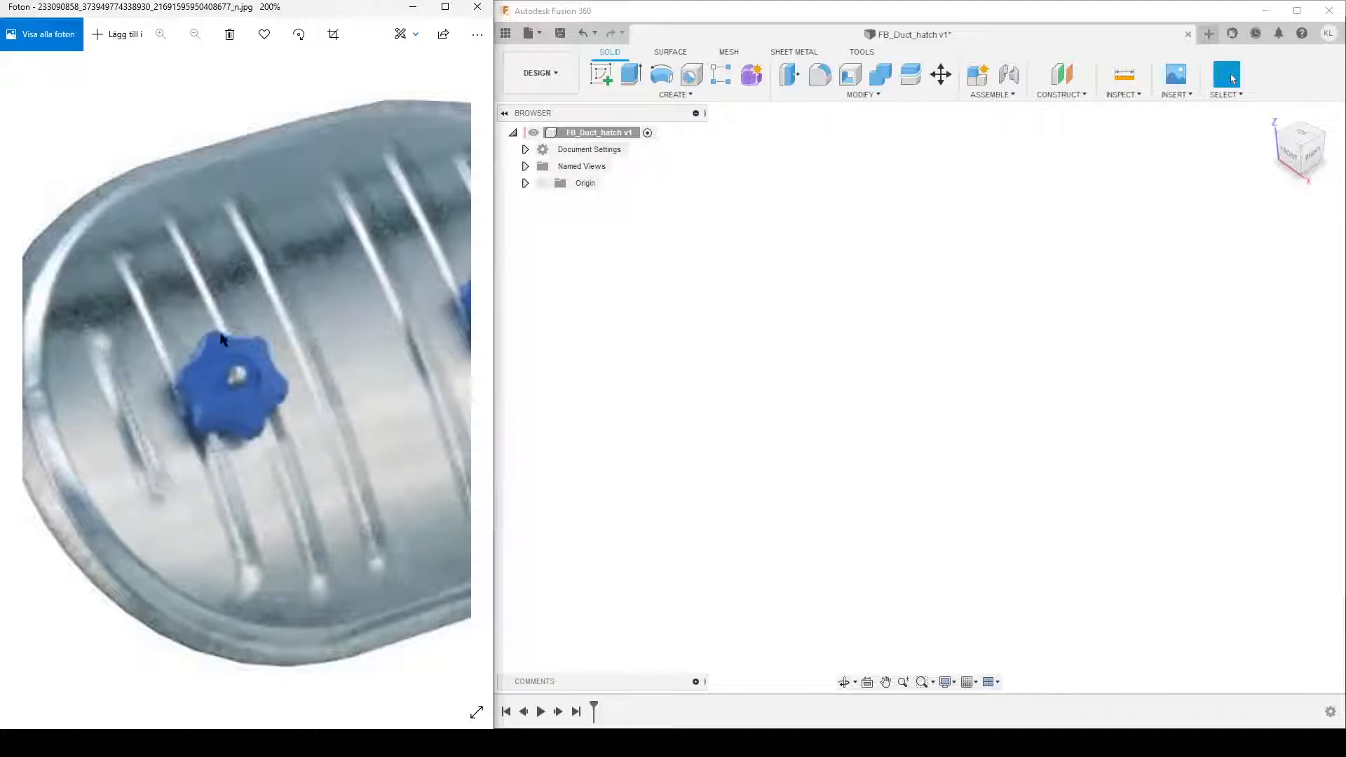
{"action": "mouse_move", "coordinate": [200, 413]}
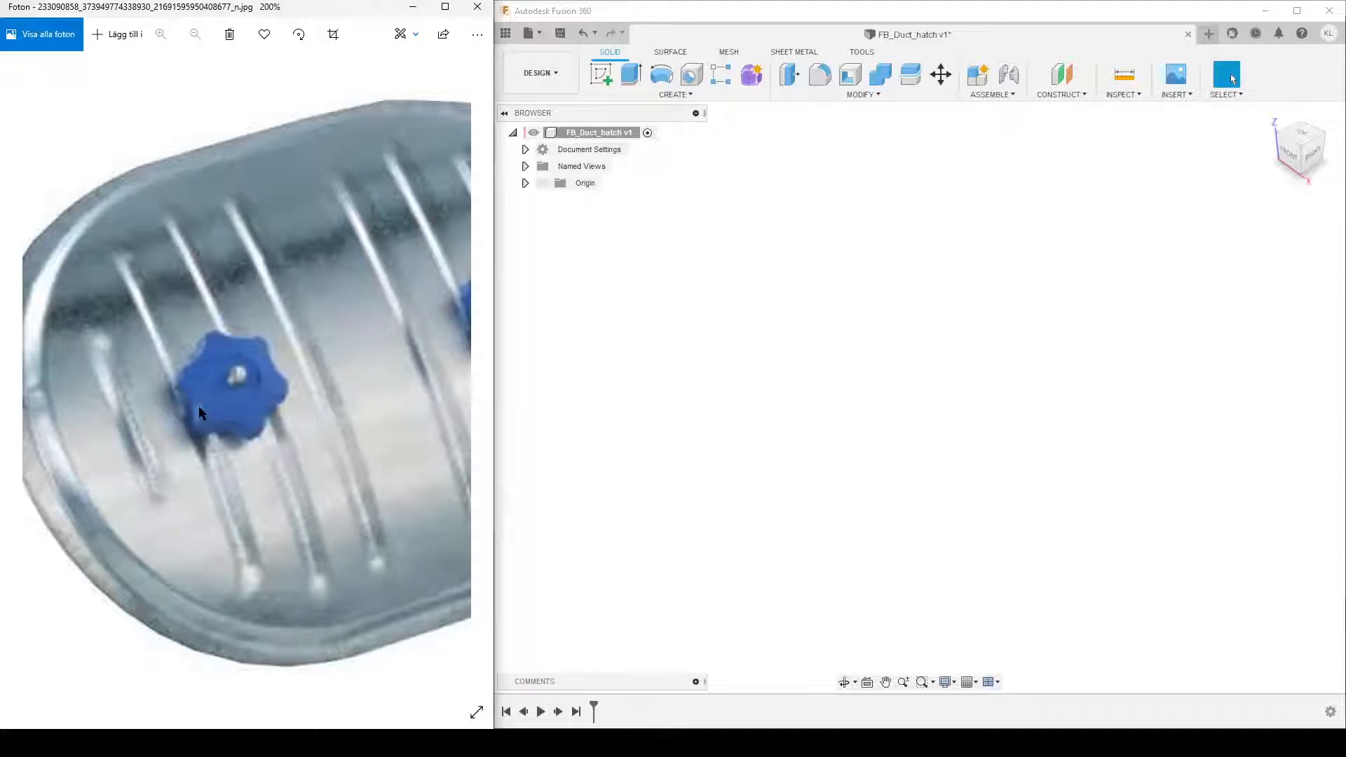
{"action": "mouse_move", "coordinate": [383, 405]}
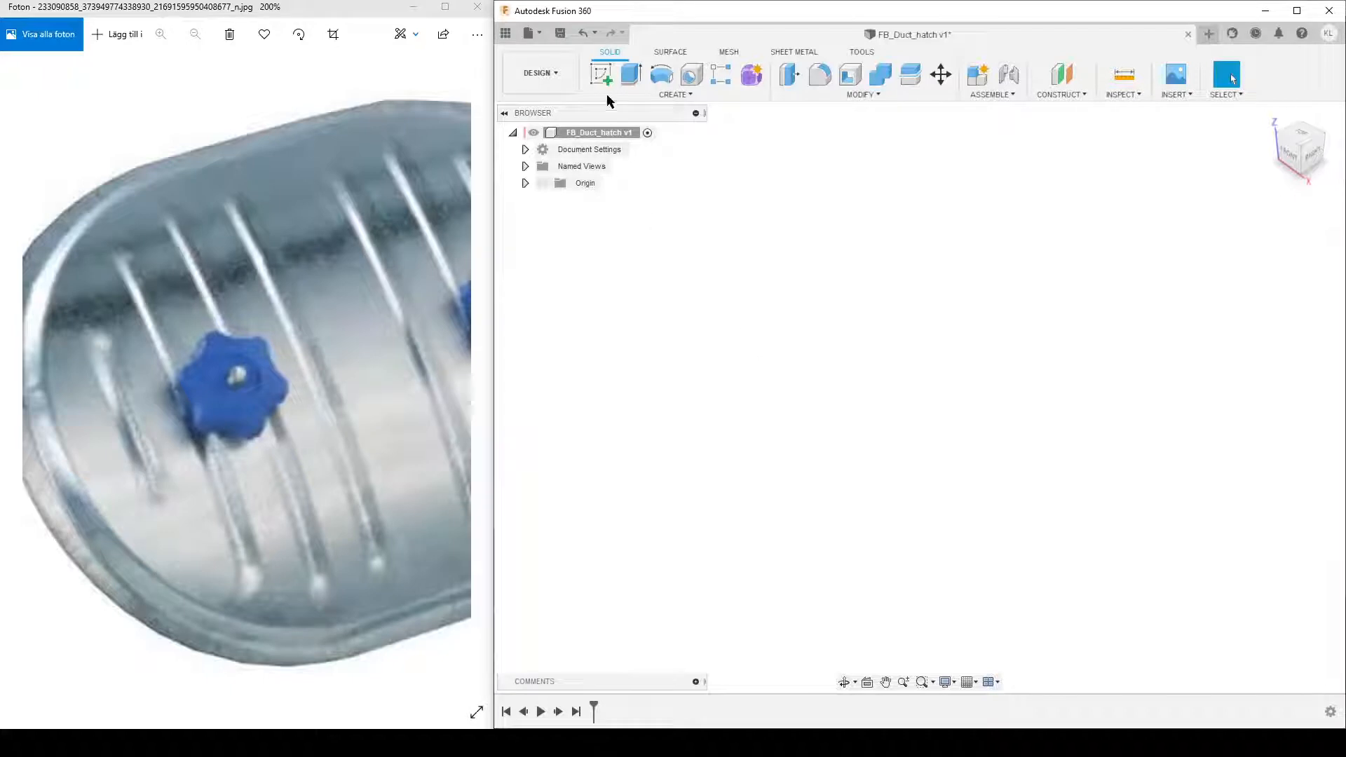
Start a sketch on the XY plane and draw a V of two lines
{"action": "left_click", "coordinate": [601, 74]}
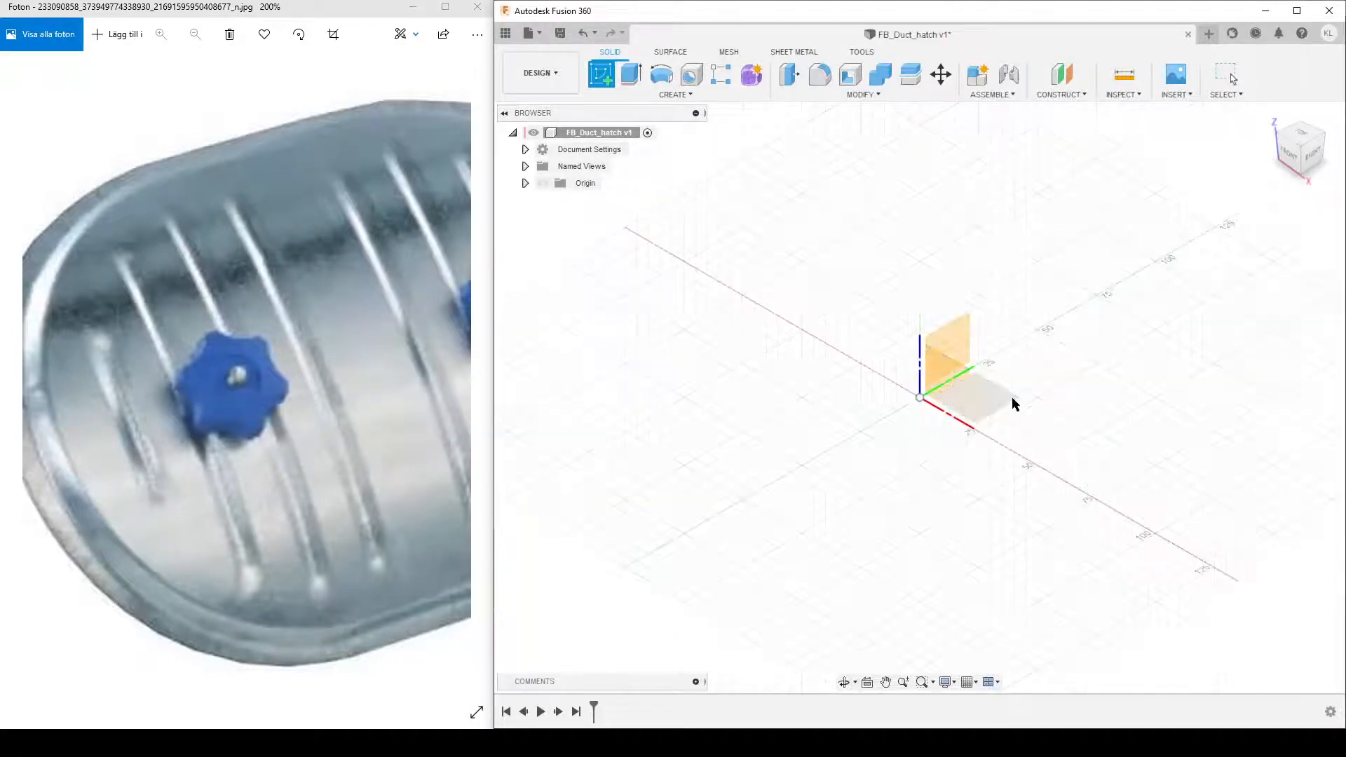
{"action": "left_click", "coordinate": [944, 343]}
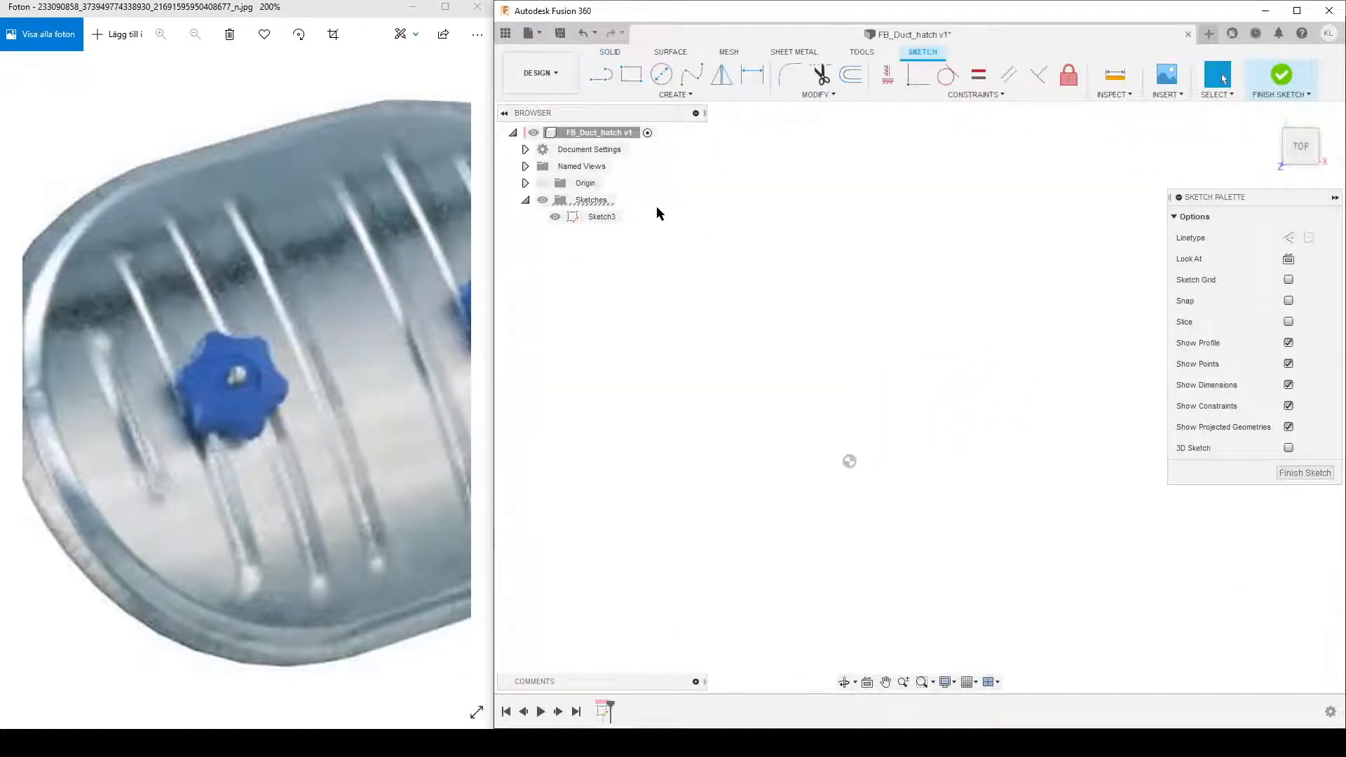
{"action": "left_click", "coordinate": [601, 75]}
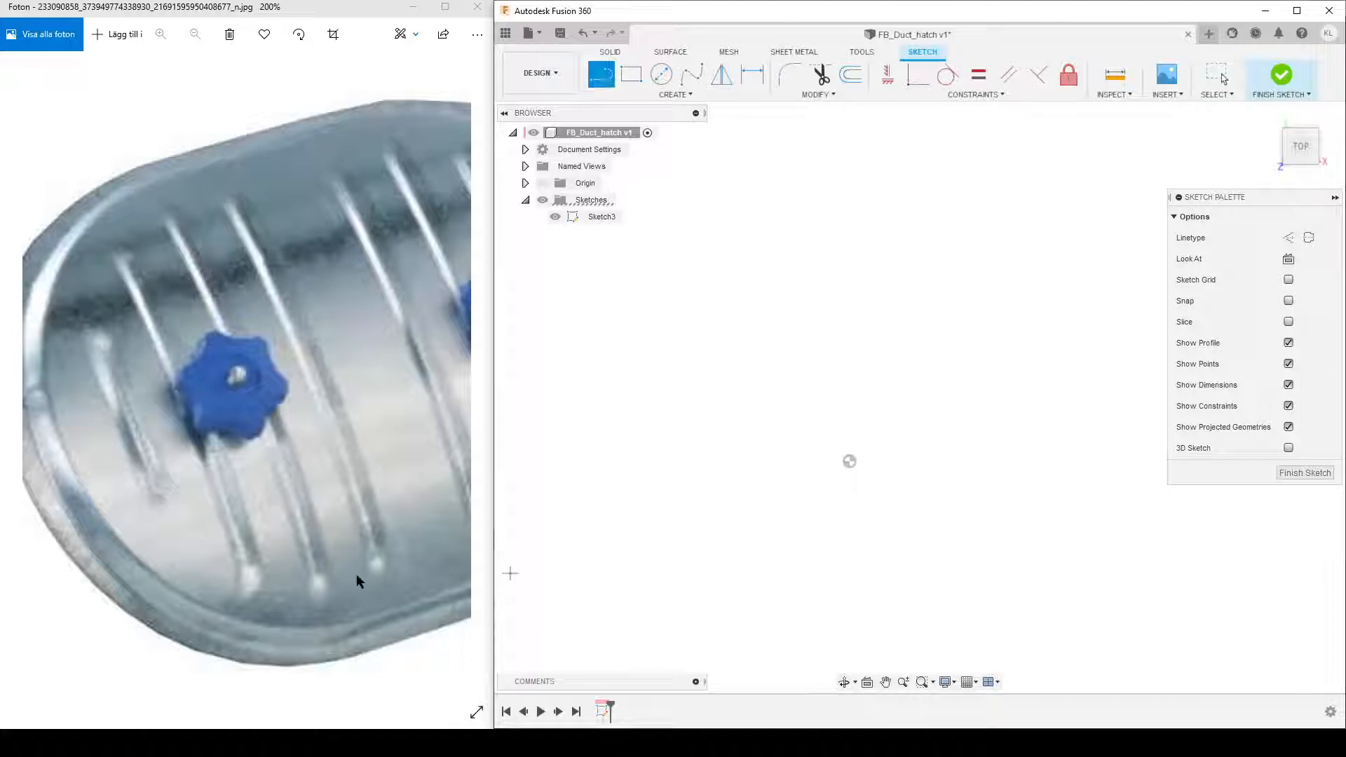
{"action": "mouse_move", "coordinate": [216, 332]}
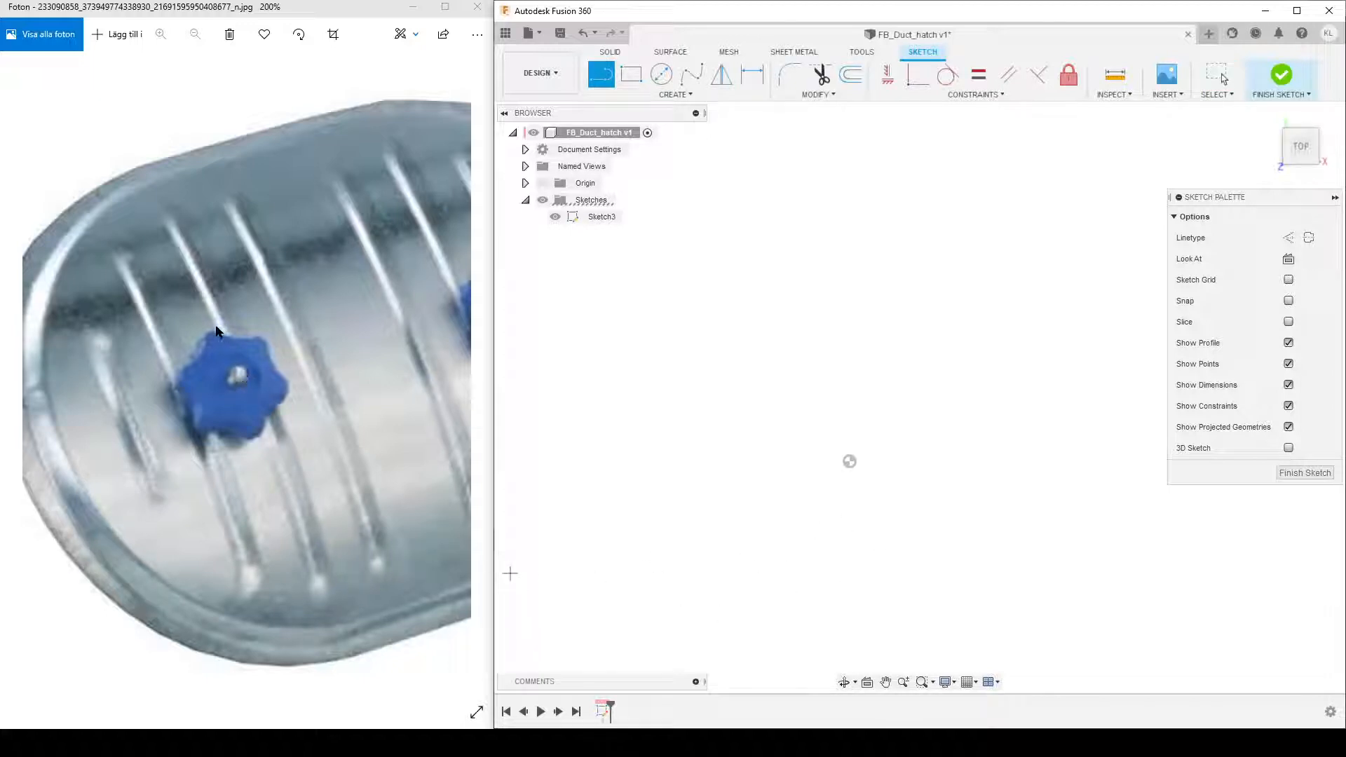
{"action": "mouse_move", "coordinate": [173, 406]}
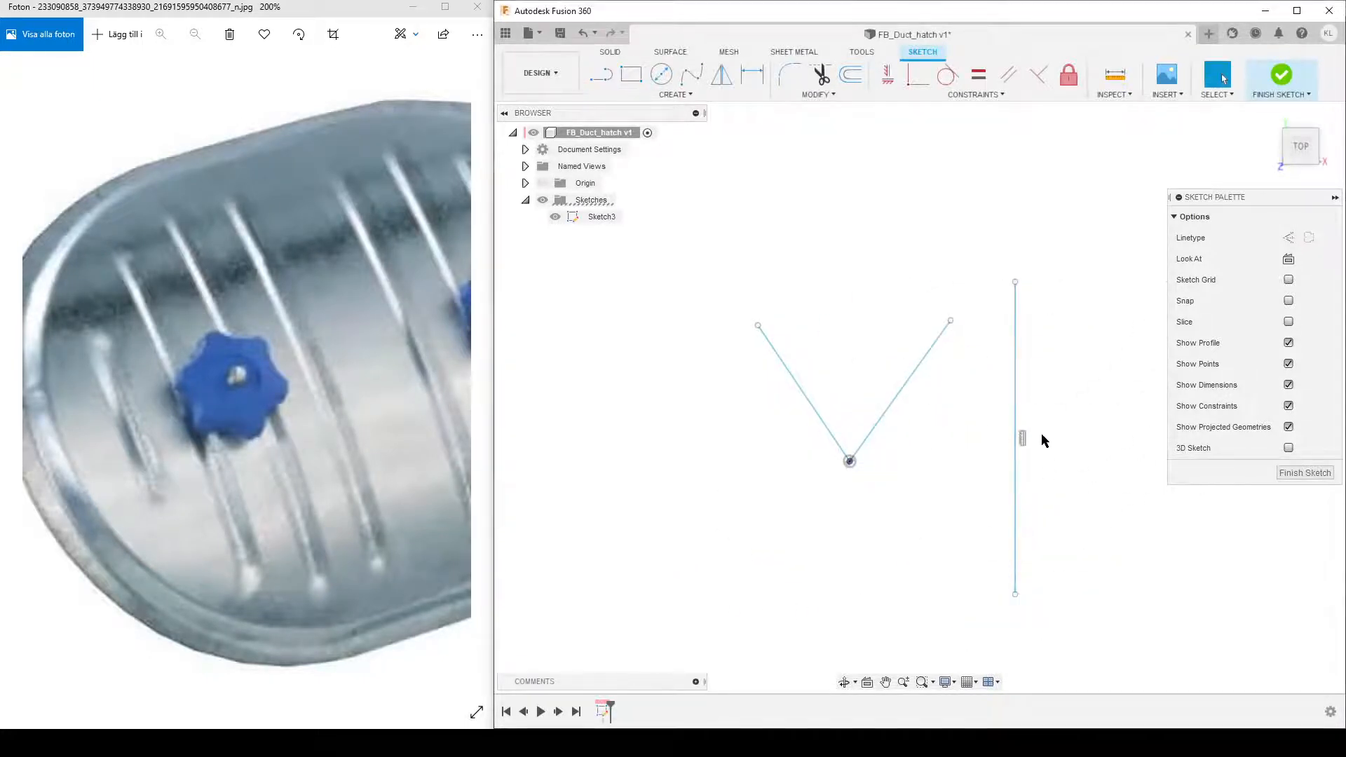
Add a construction centreline at the V's corner and make the lines symmetric and equal
{"action": "left_click", "coordinate": [1015, 437]}
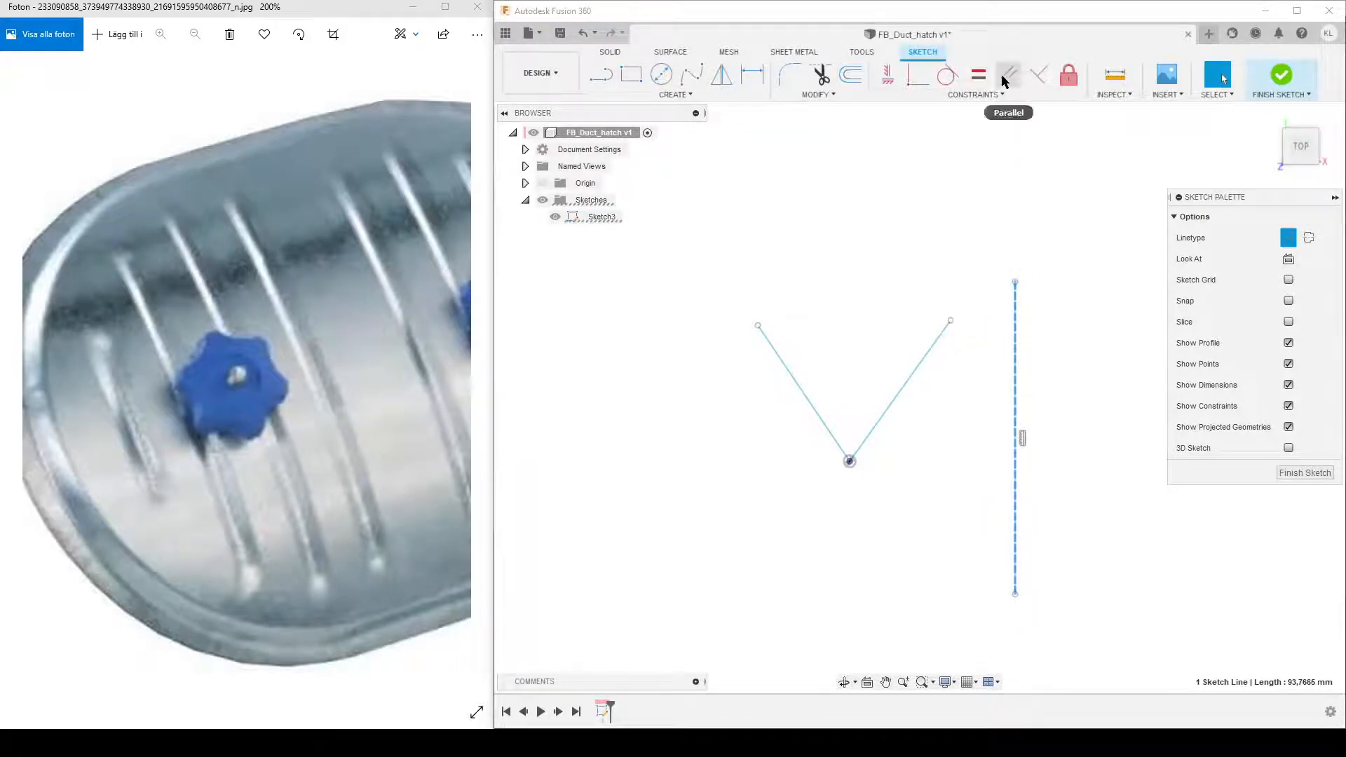
{"action": "left_click", "coordinate": [974, 94]}
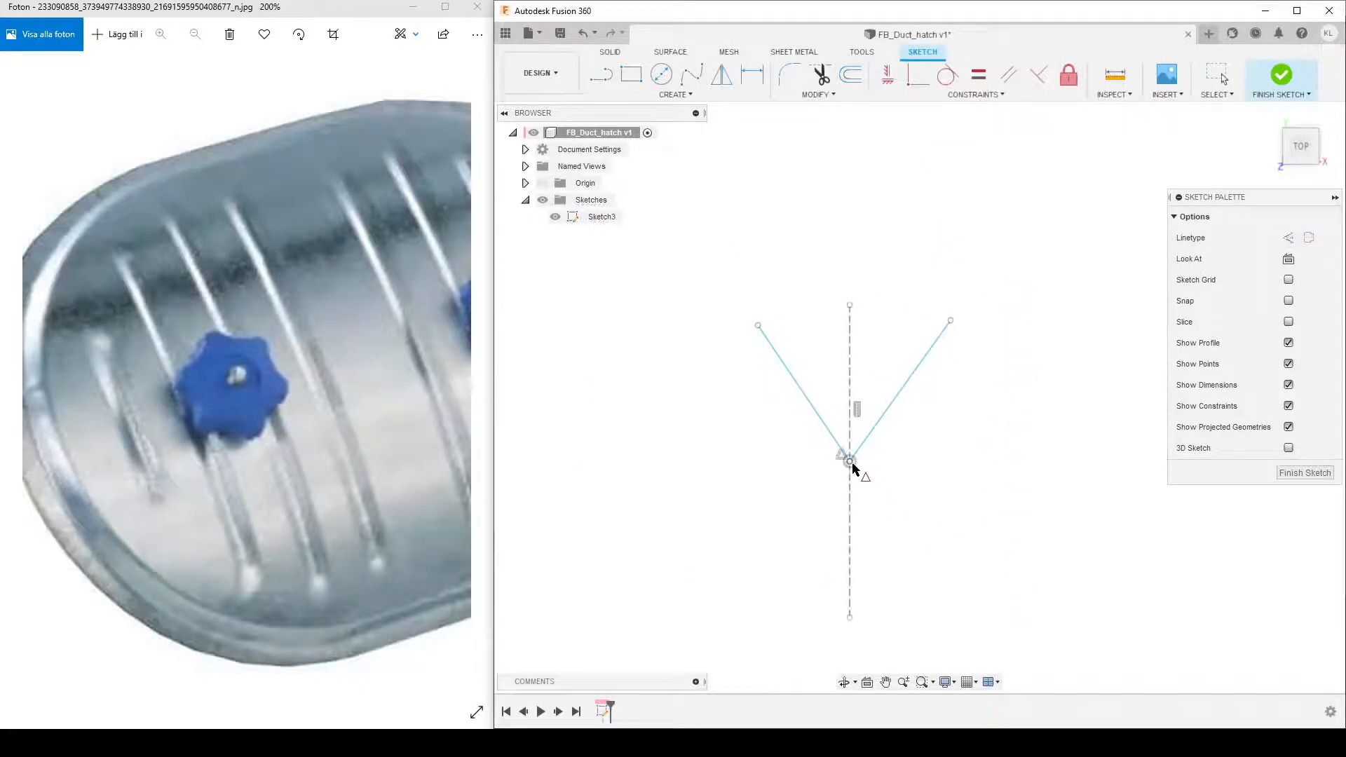
{"action": "left_click", "coordinate": [975, 94]}
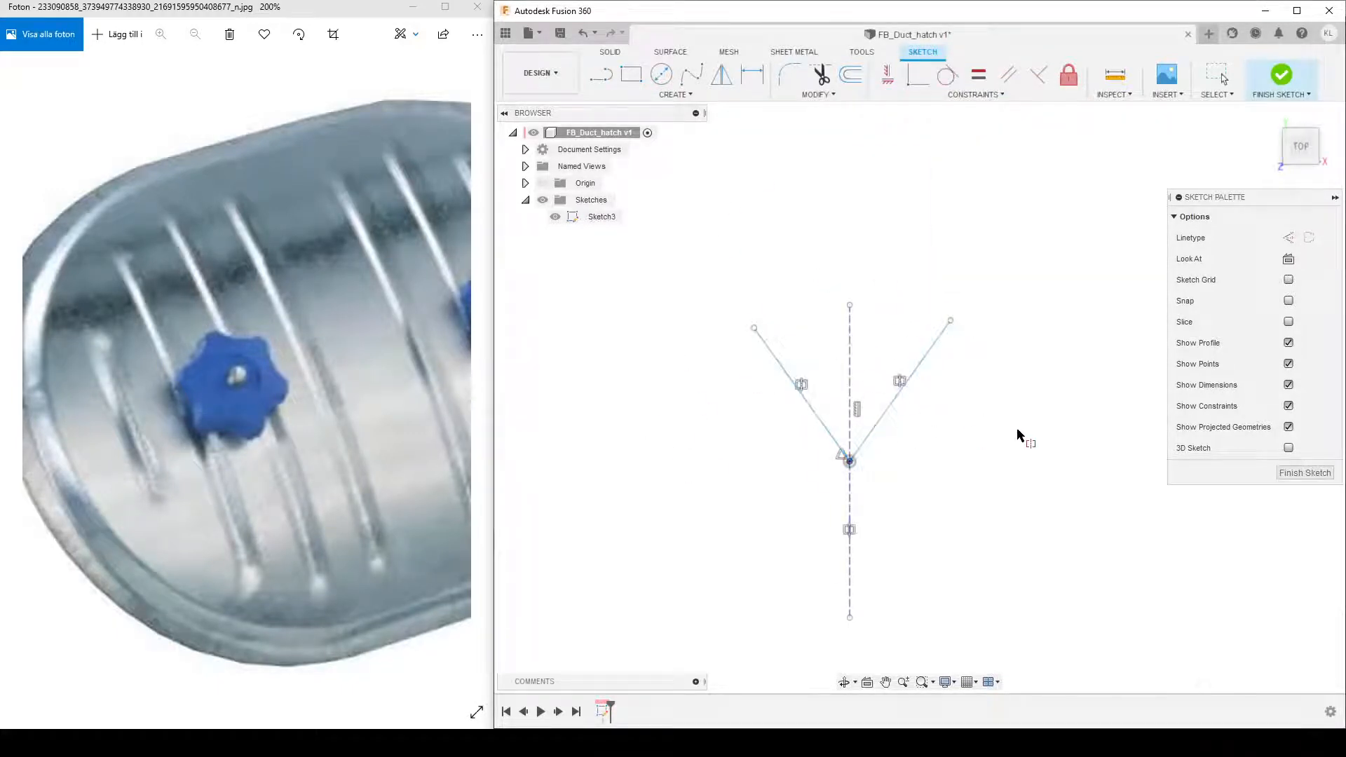
{"action": "left_click", "coordinate": [776, 352]}
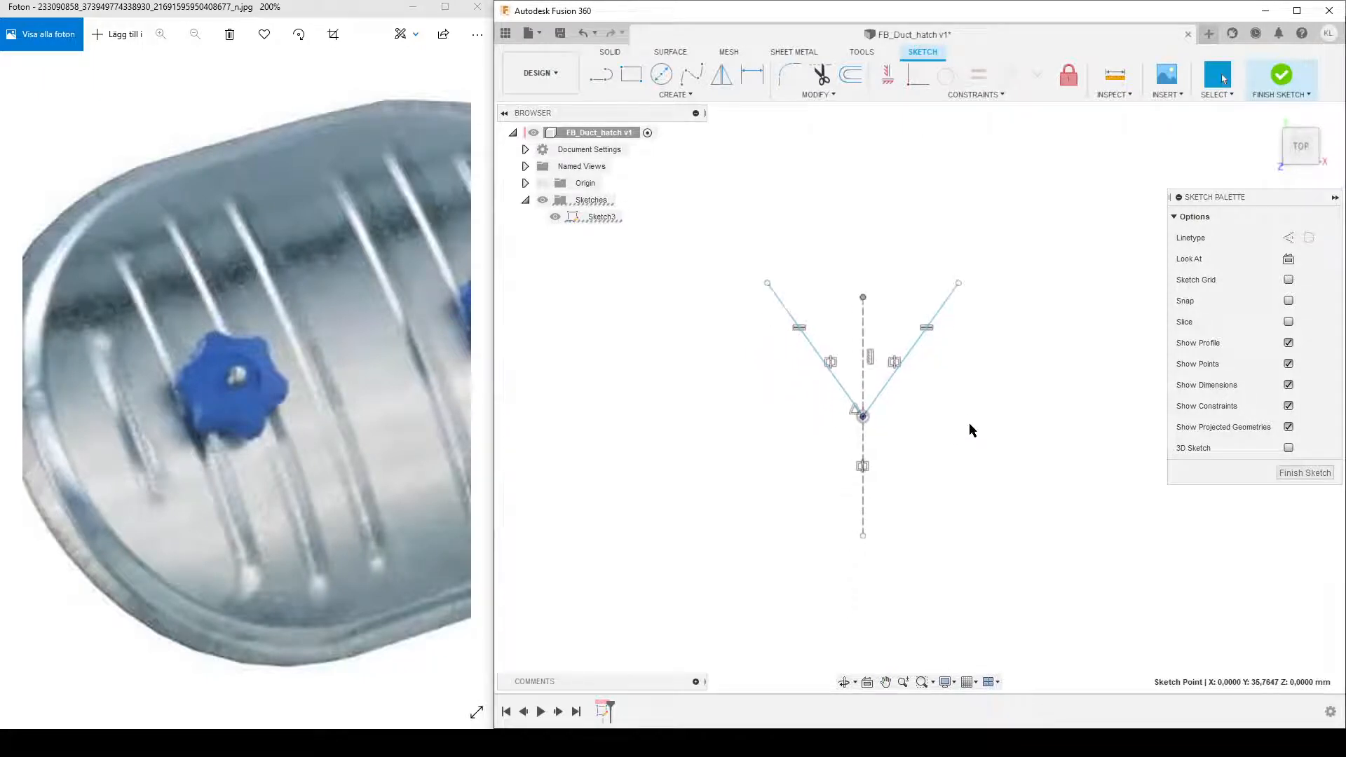
{"action": "mouse_move", "coordinate": [229, 329]}
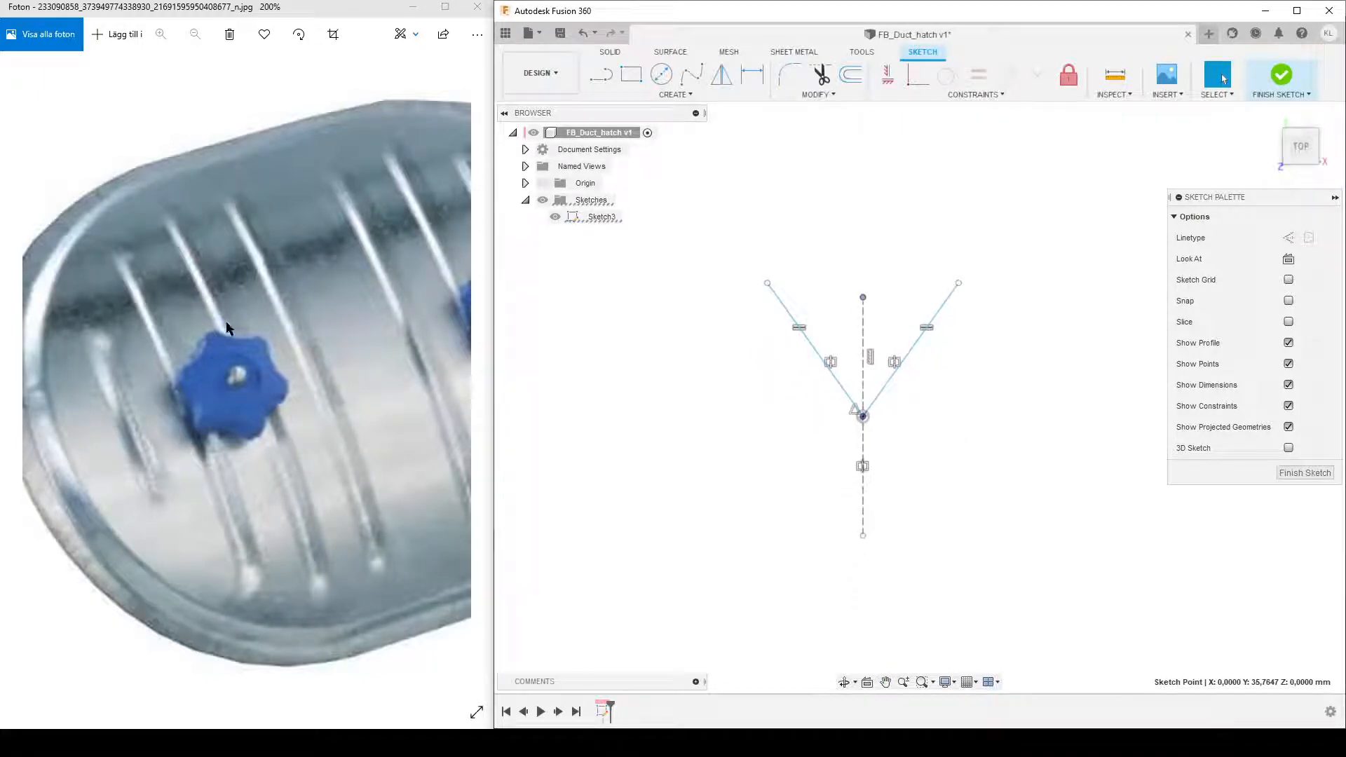
{"action": "mouse_move", "coordinate": [264, 344]}
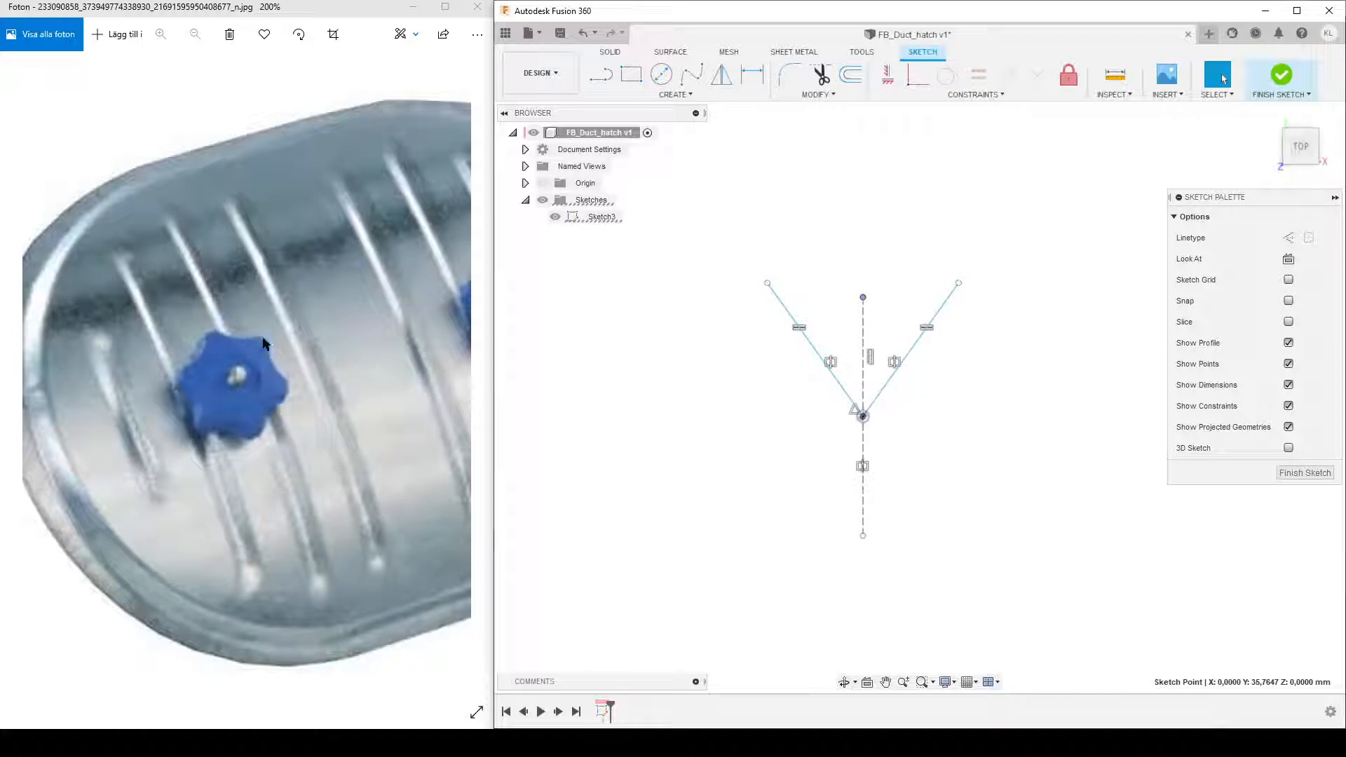
{"action": "mouse_move", "coordinate": [828, 206]}
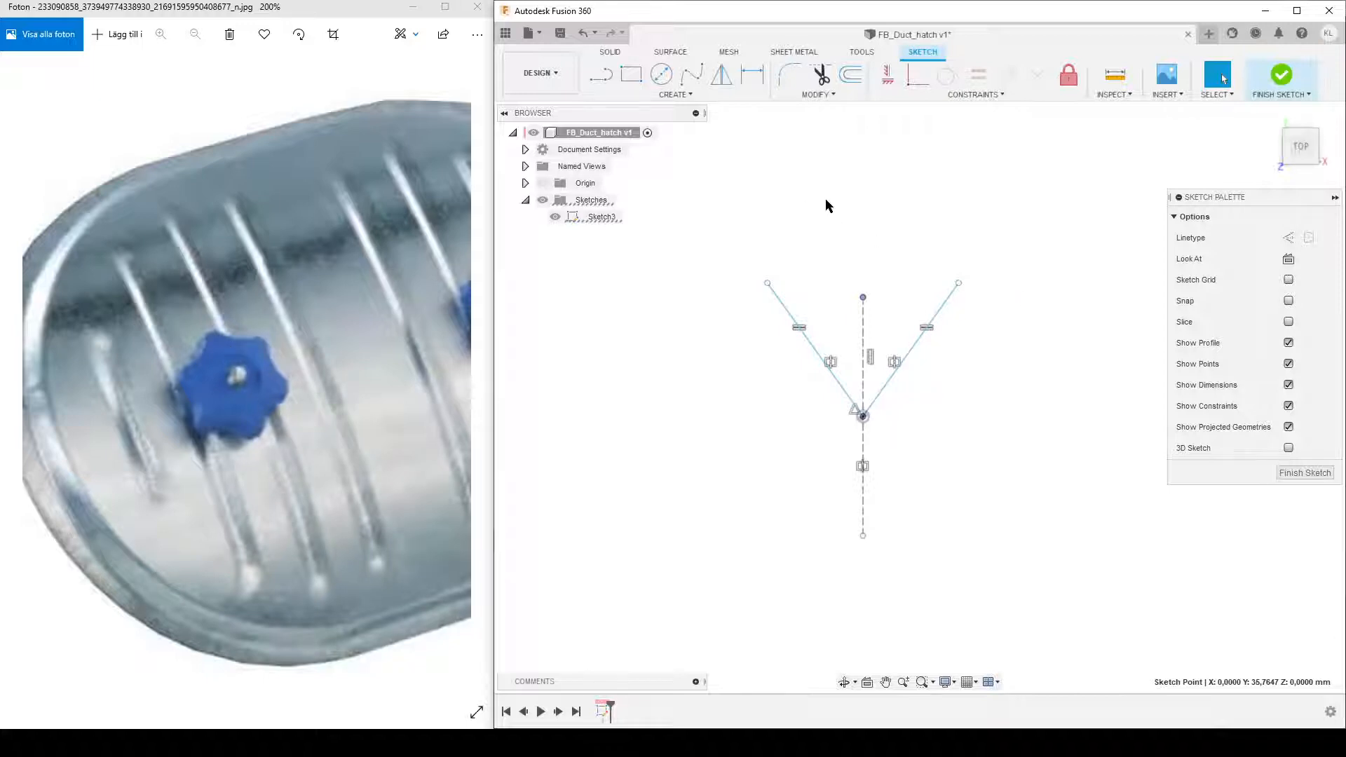
Draw two equal circles aligned on the centreline, one above and one below
{"action": "left_click", "coordinate": [661, 73]}
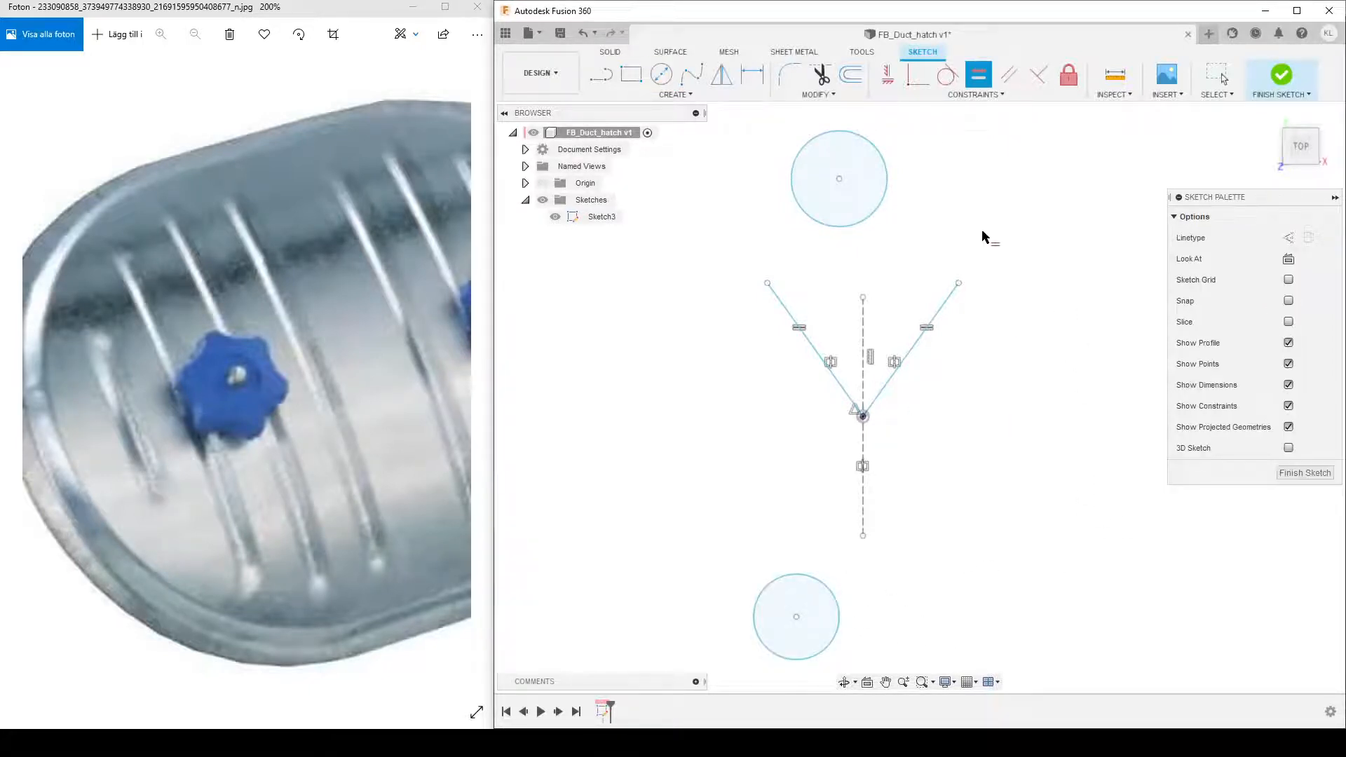
{"action": "left_click", "coordinate": [795, 585]}
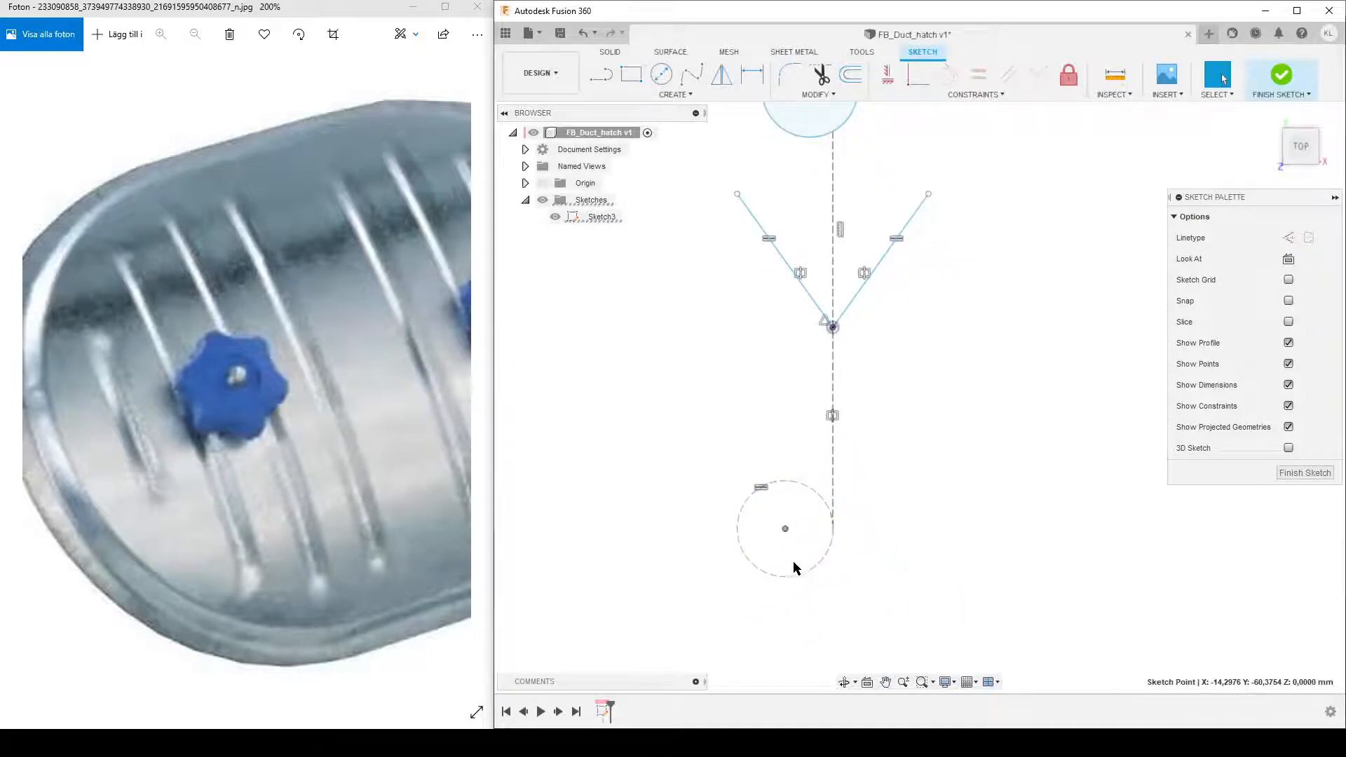
{"action": "left_click", "coordinate": [785, 528]}
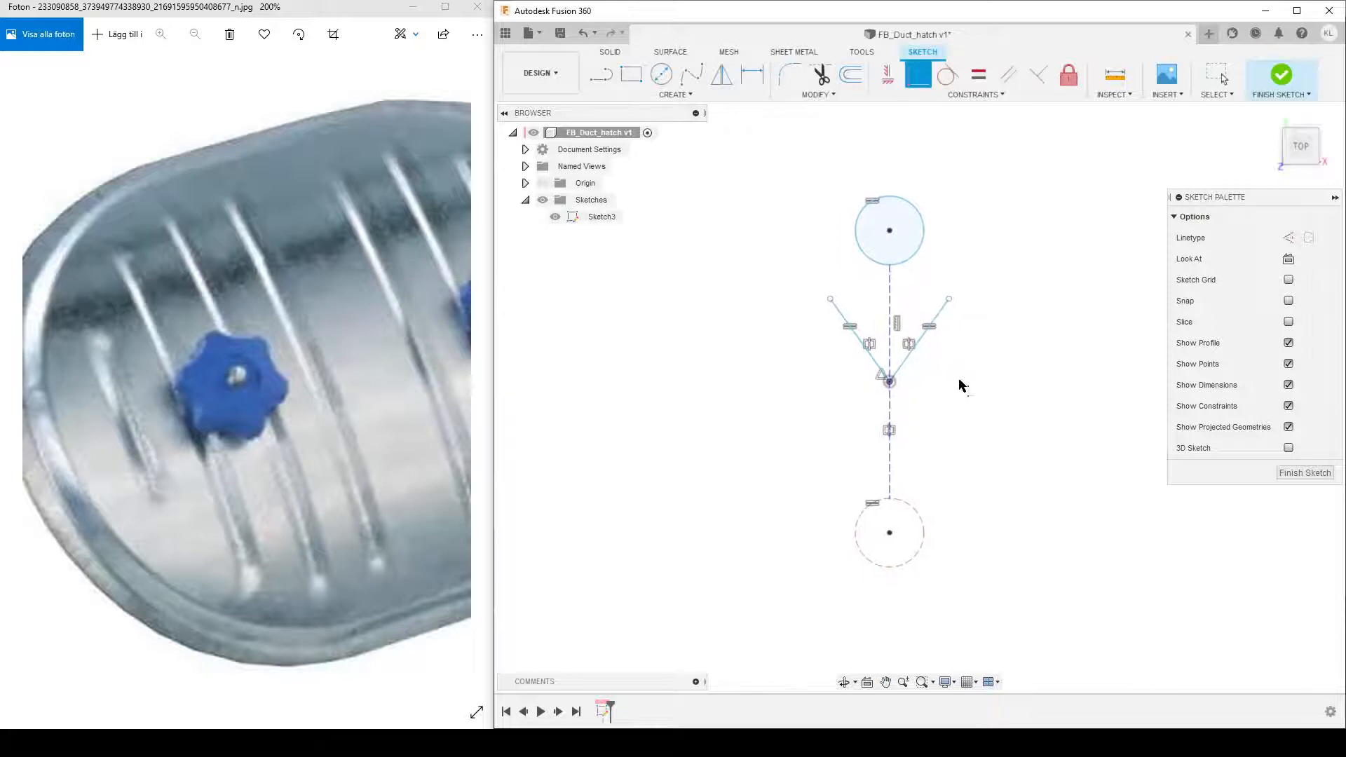
{"action": "mouse_move", "coordinate": [888, 534]}
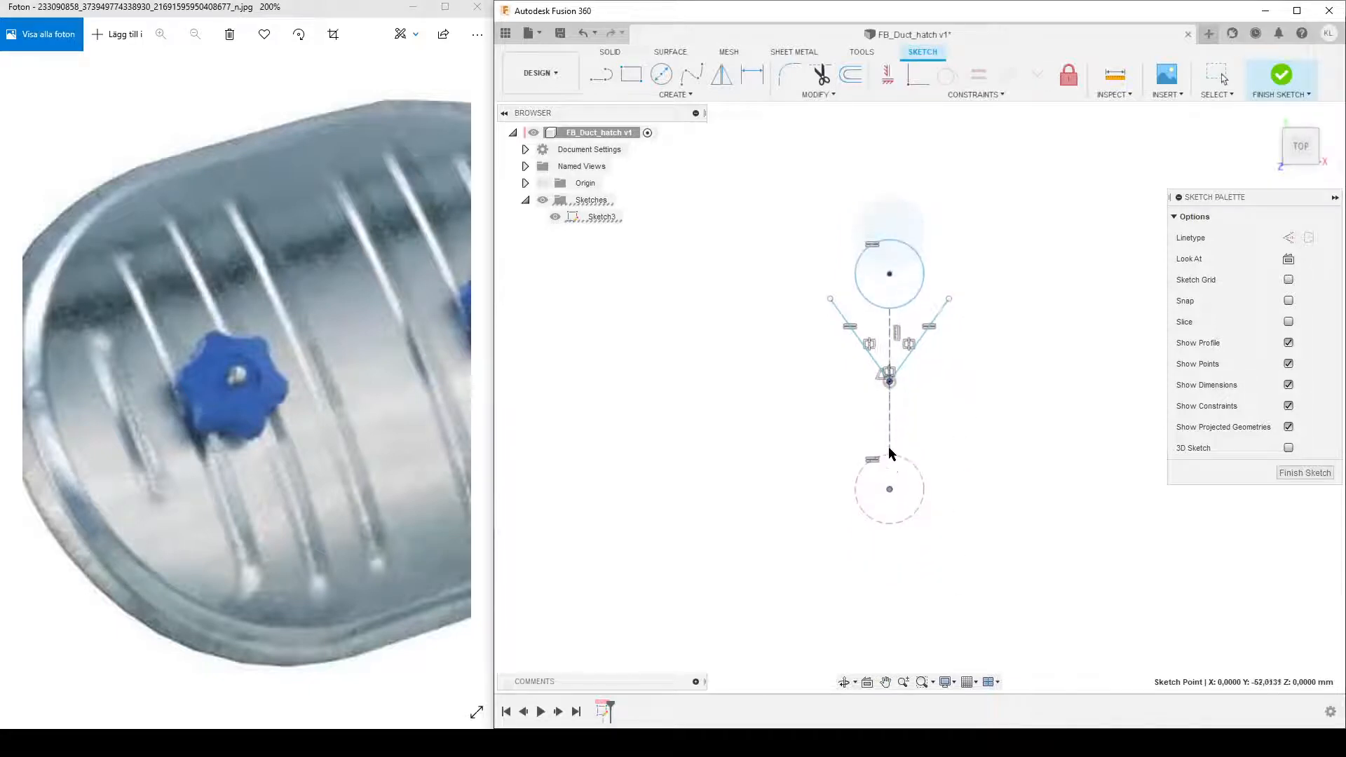
Dimension the V at 60° and trim the top circle to the arc between the lines
{"action": "left_click", "coordinate": [888, 485]}
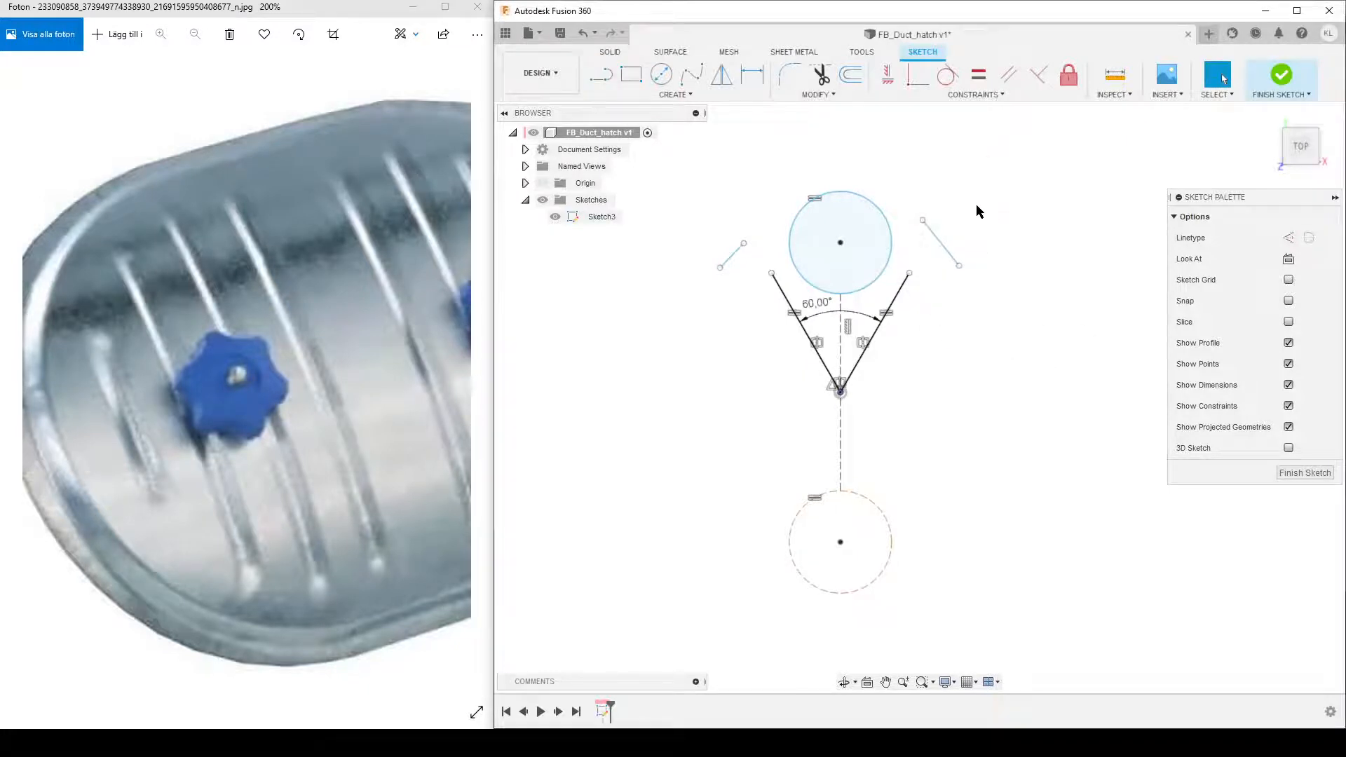
{"action": "left_click", "coordinate": [974, 94]}
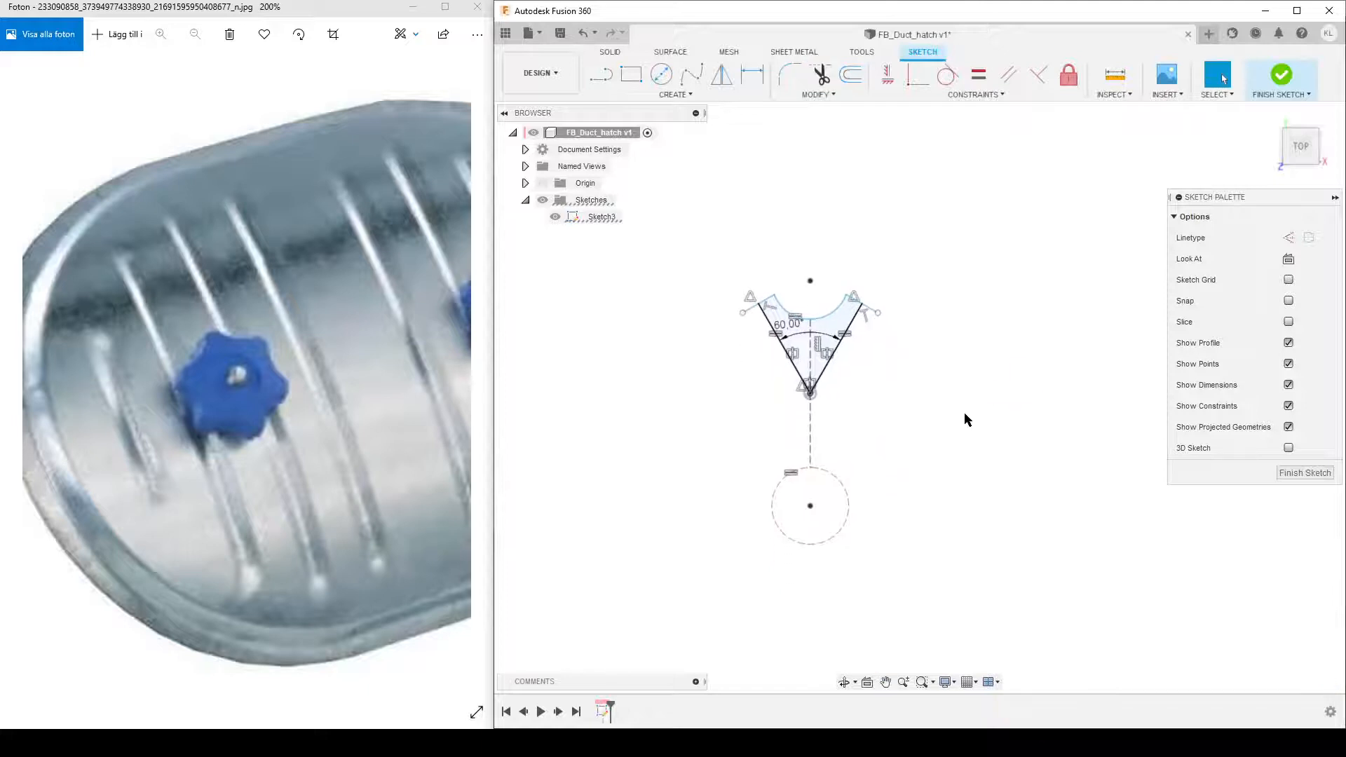
Draw a diagonal construction line from the wedge point past the lower circle
{"action": "left_click", "coordinate": [601, 73]}
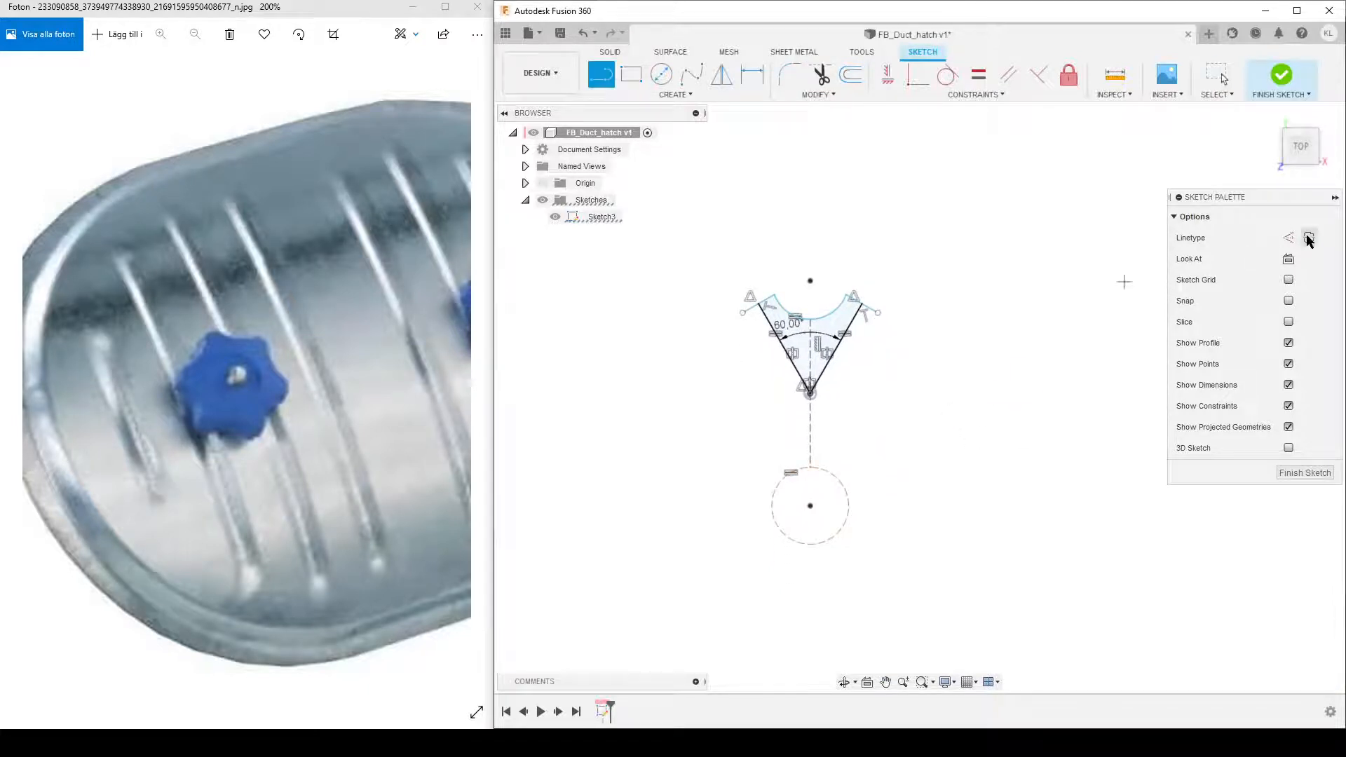
{"action": "left_click", "coordinate": [1287, 238]}
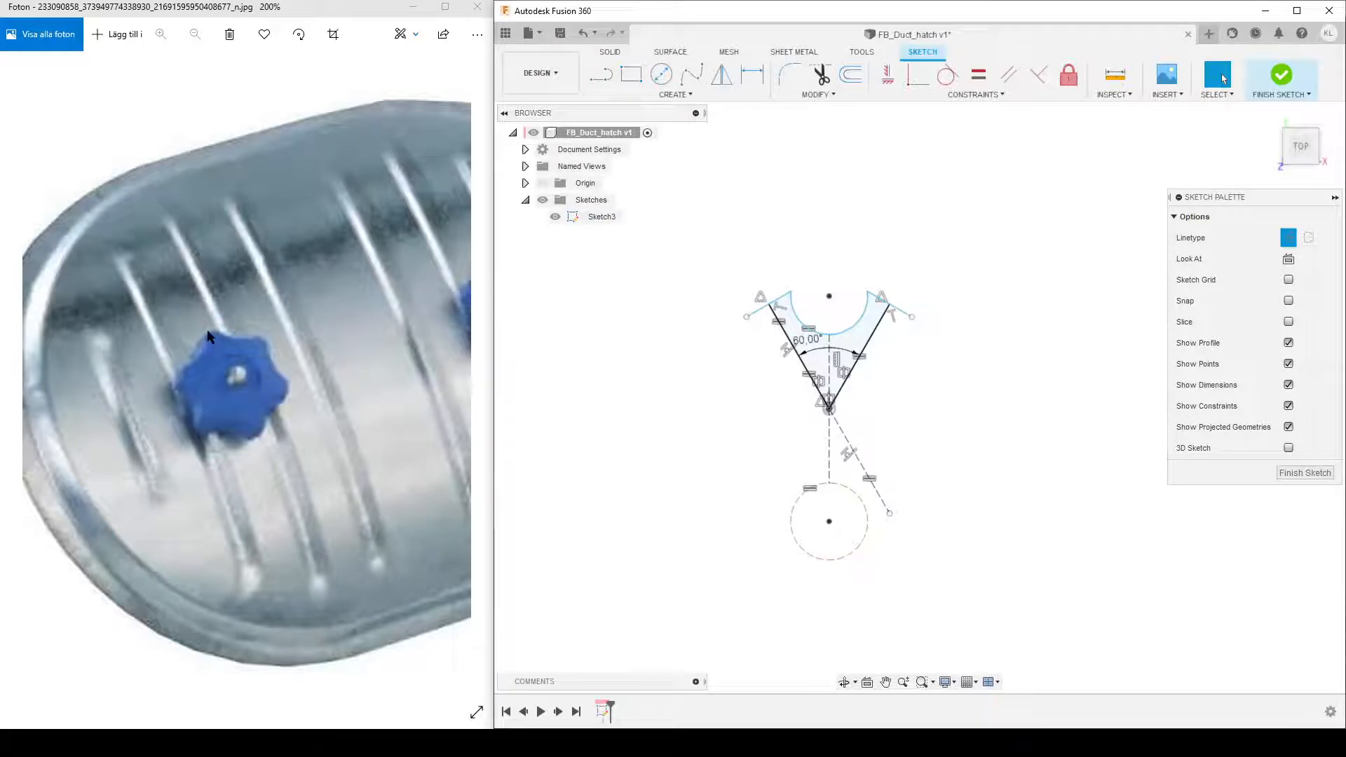
{"action": "mouse_move", "coordinate": [255, 427]}
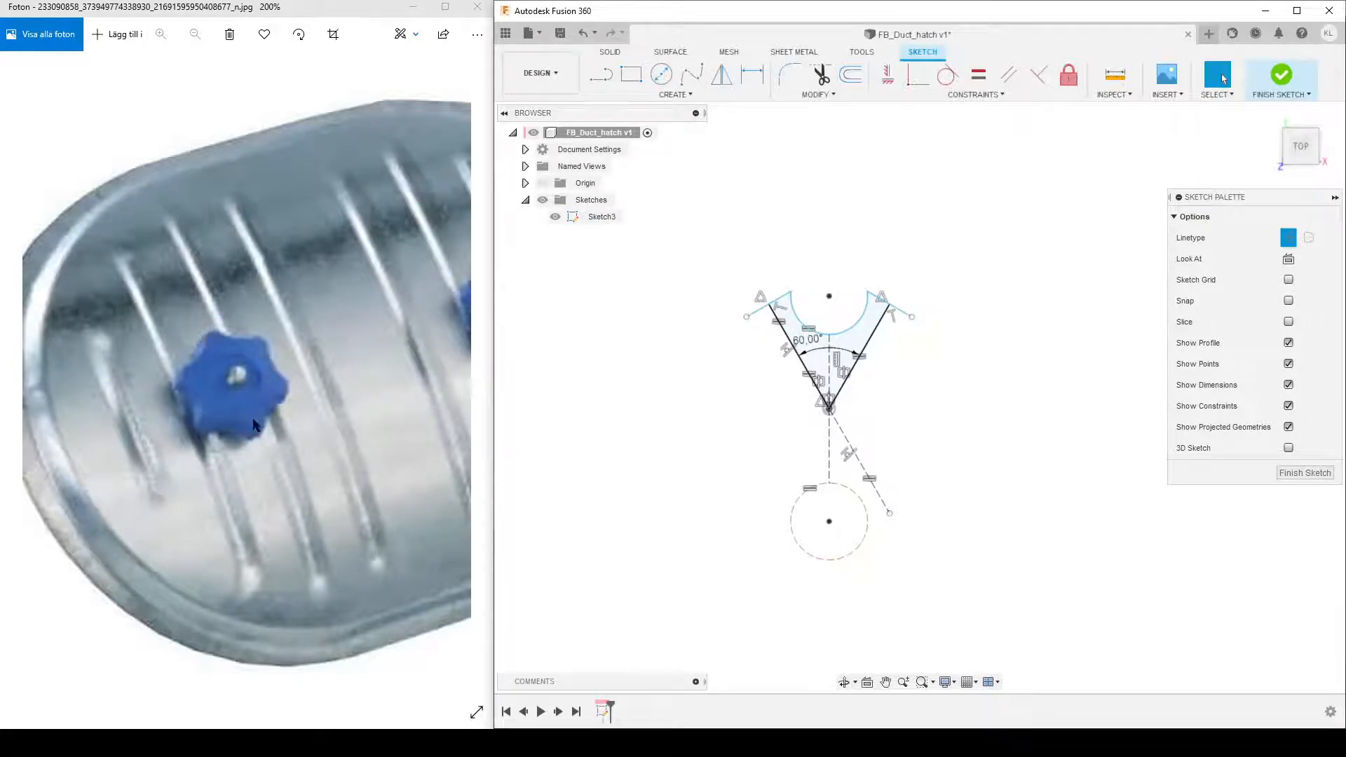
{"action": "mouse_move", "coordinate": [197, 458]}
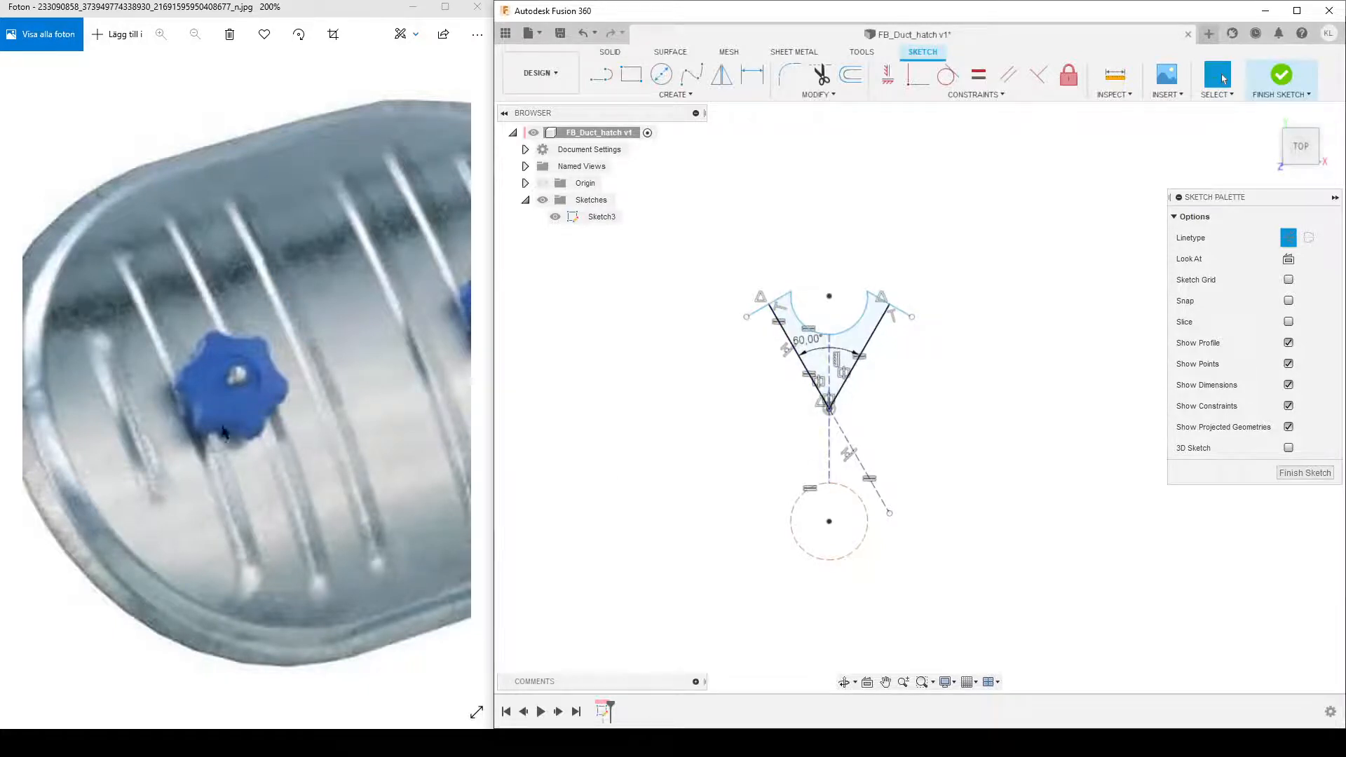
{"action": "mouse_move", "coordinate": [549, 382]}
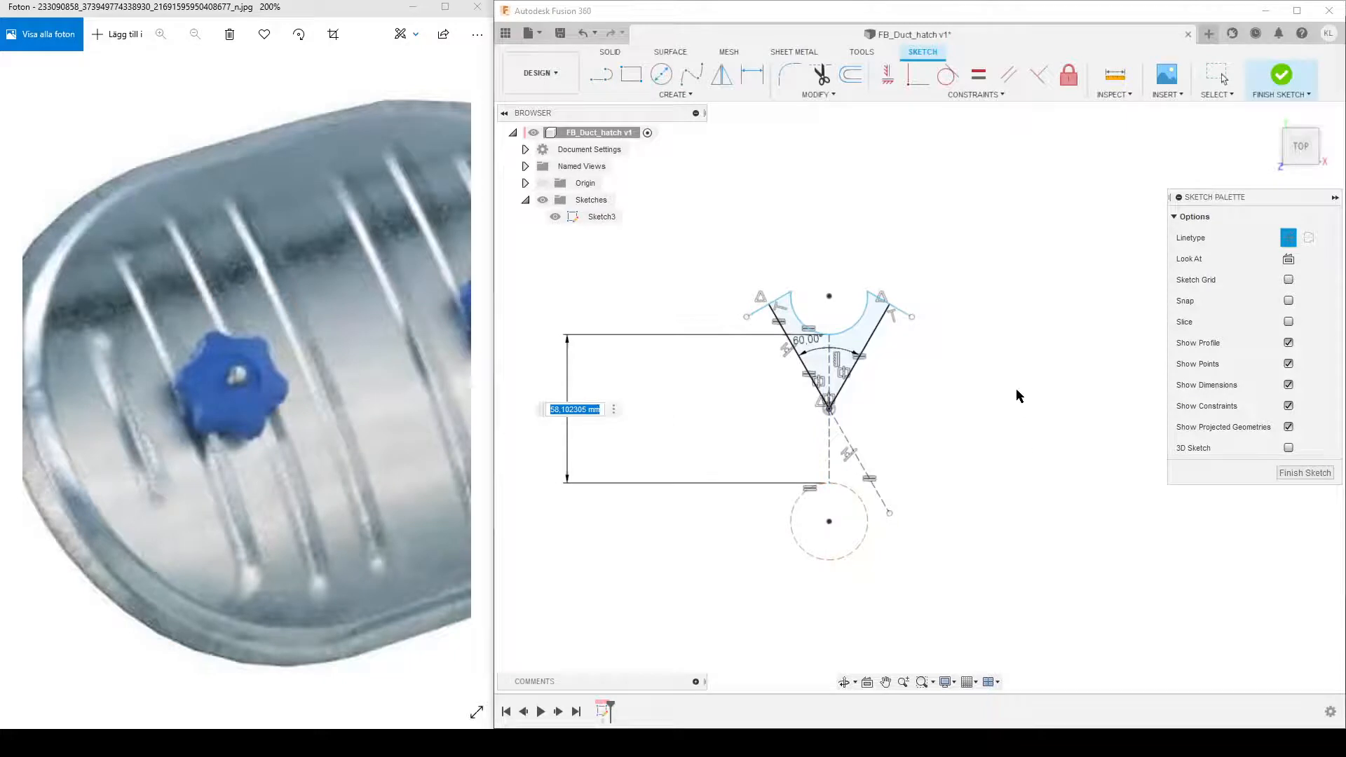
Add a 50 mm dimension, 60 mm on the angled line, and 20 mm lobe width
{"action": "type", "text": "50"}
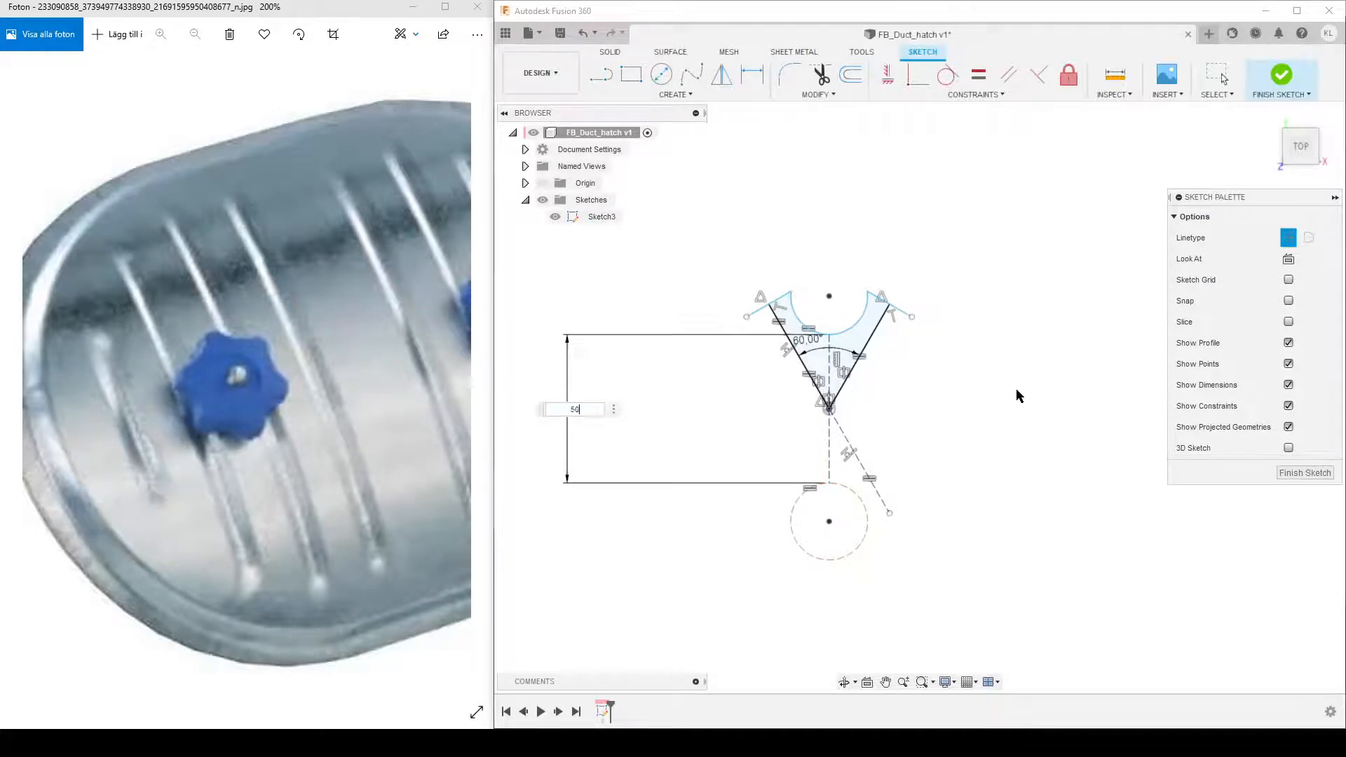
{"action": "key", "text": "Return"}
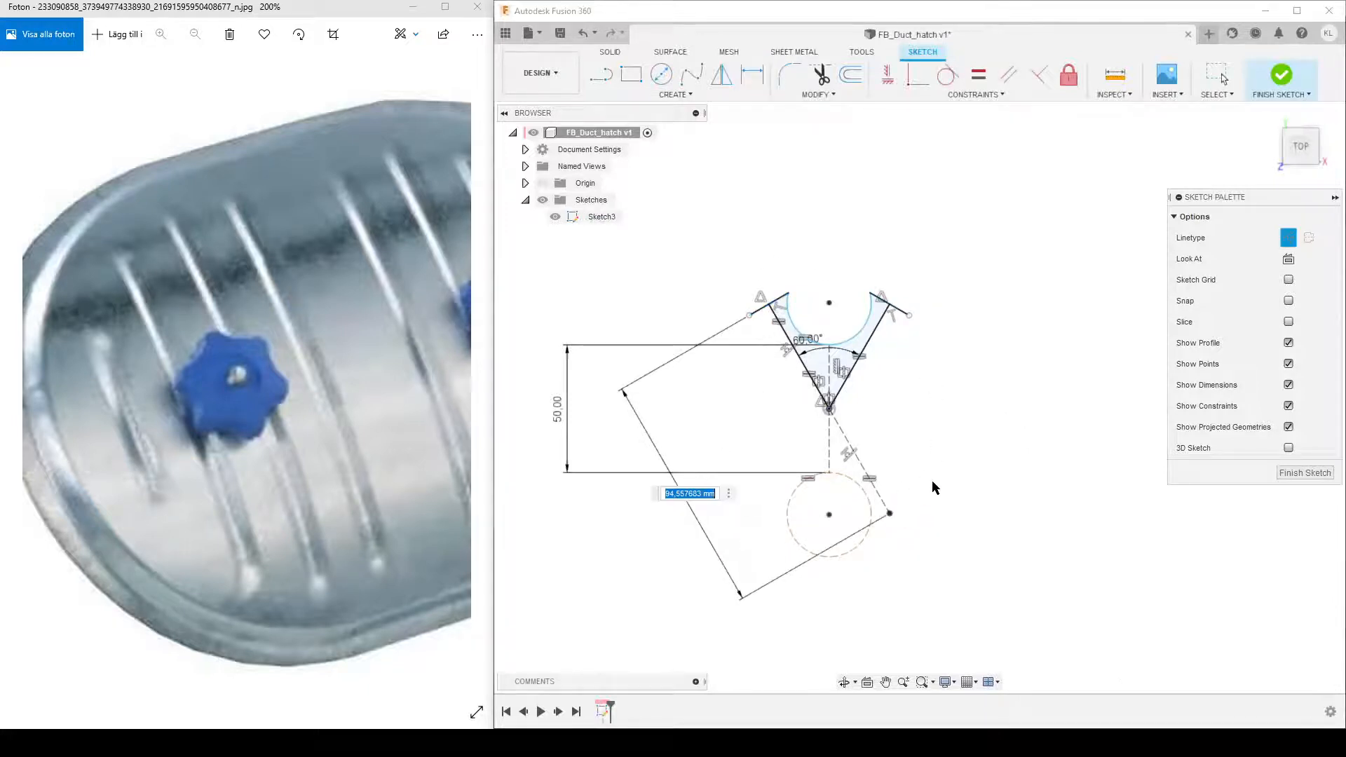
{"action": "left_click", "coordinate": [751, 75]}
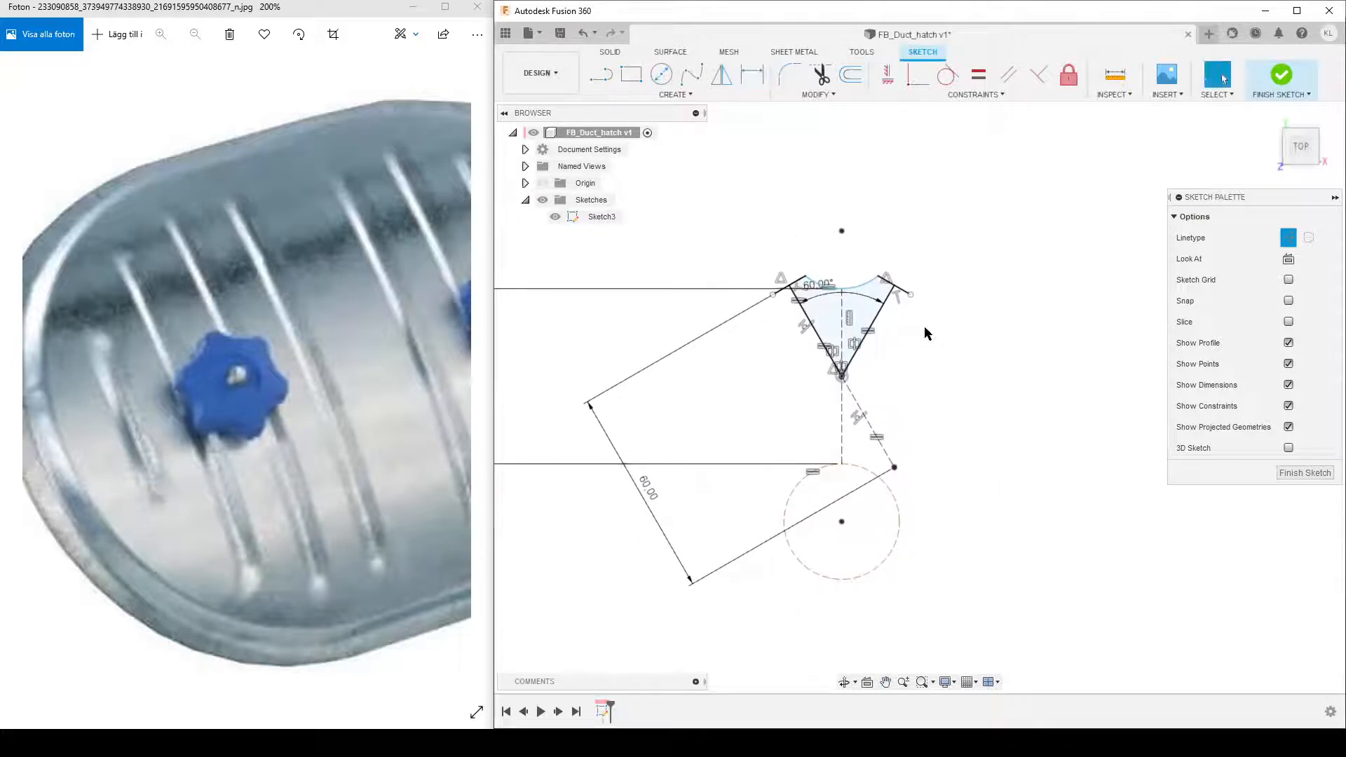
{"action": "left_click", "coordinate": [841, 288]}
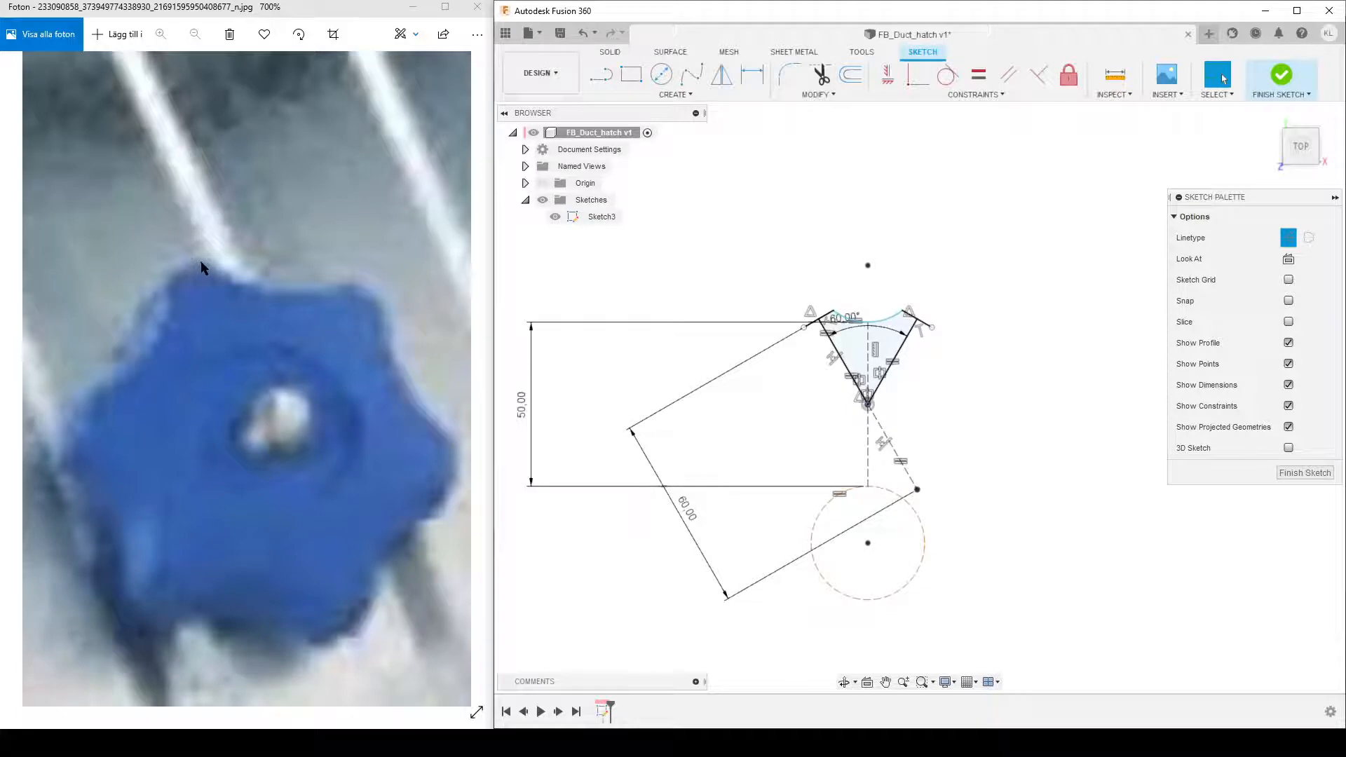
{"action": "mouse_move", "coordinate": [350, 287]}
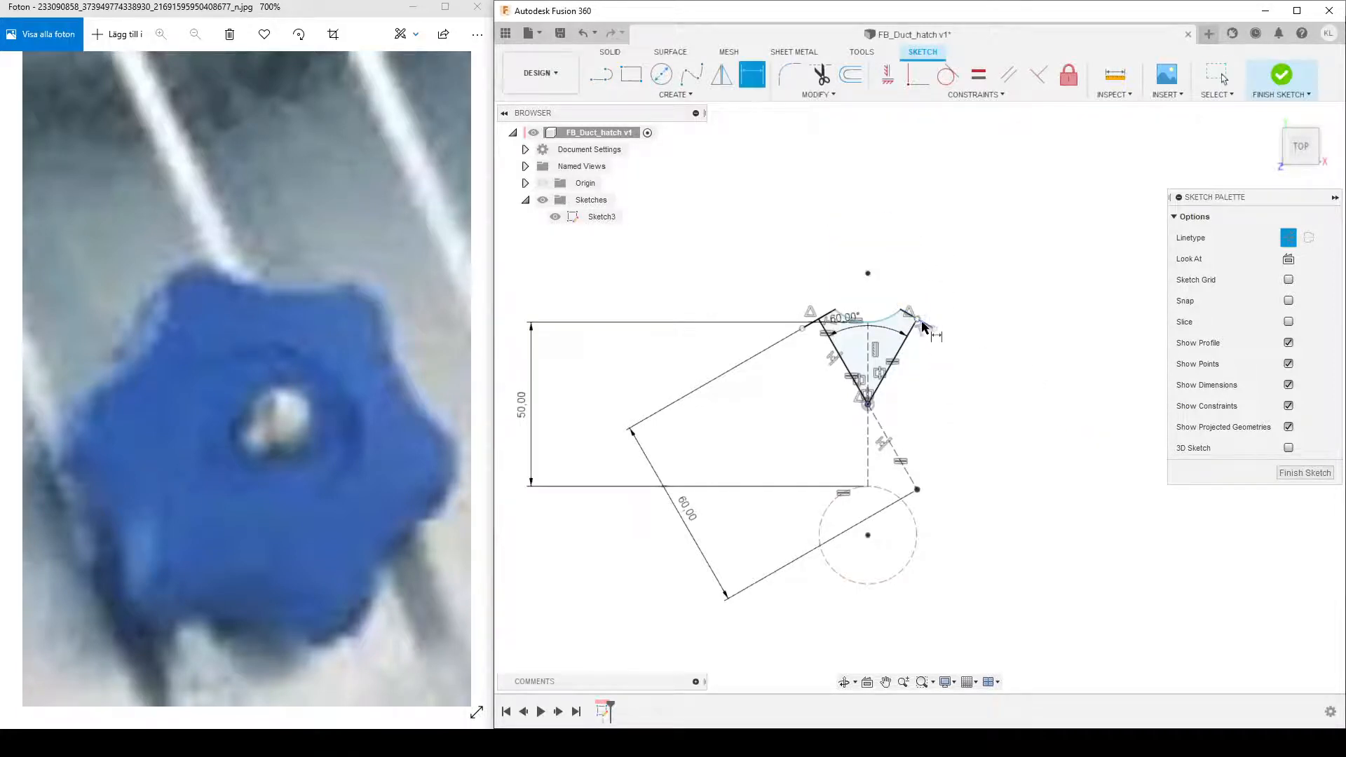
{"action": "left_click", "coordinate": [910, 322]}
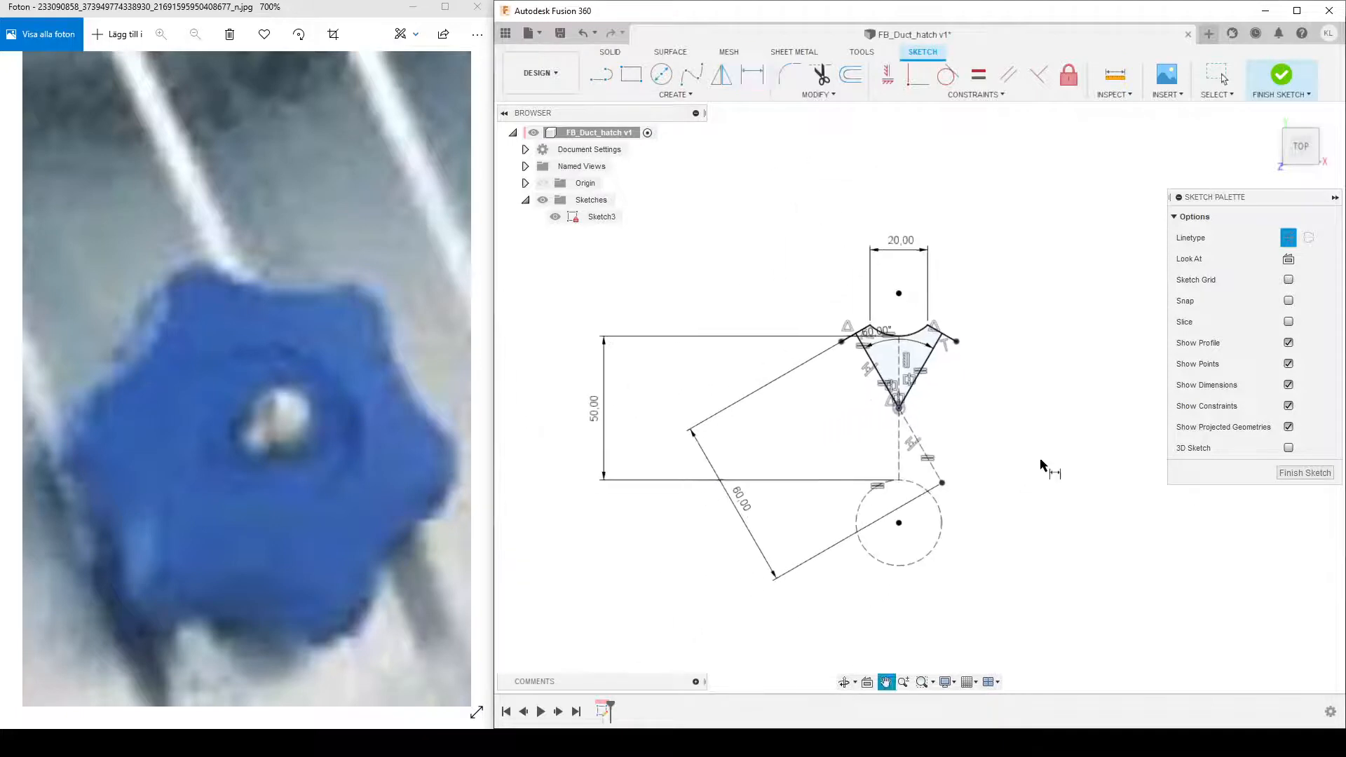
{"action": "left_click", "coordinate": [750, 76]}
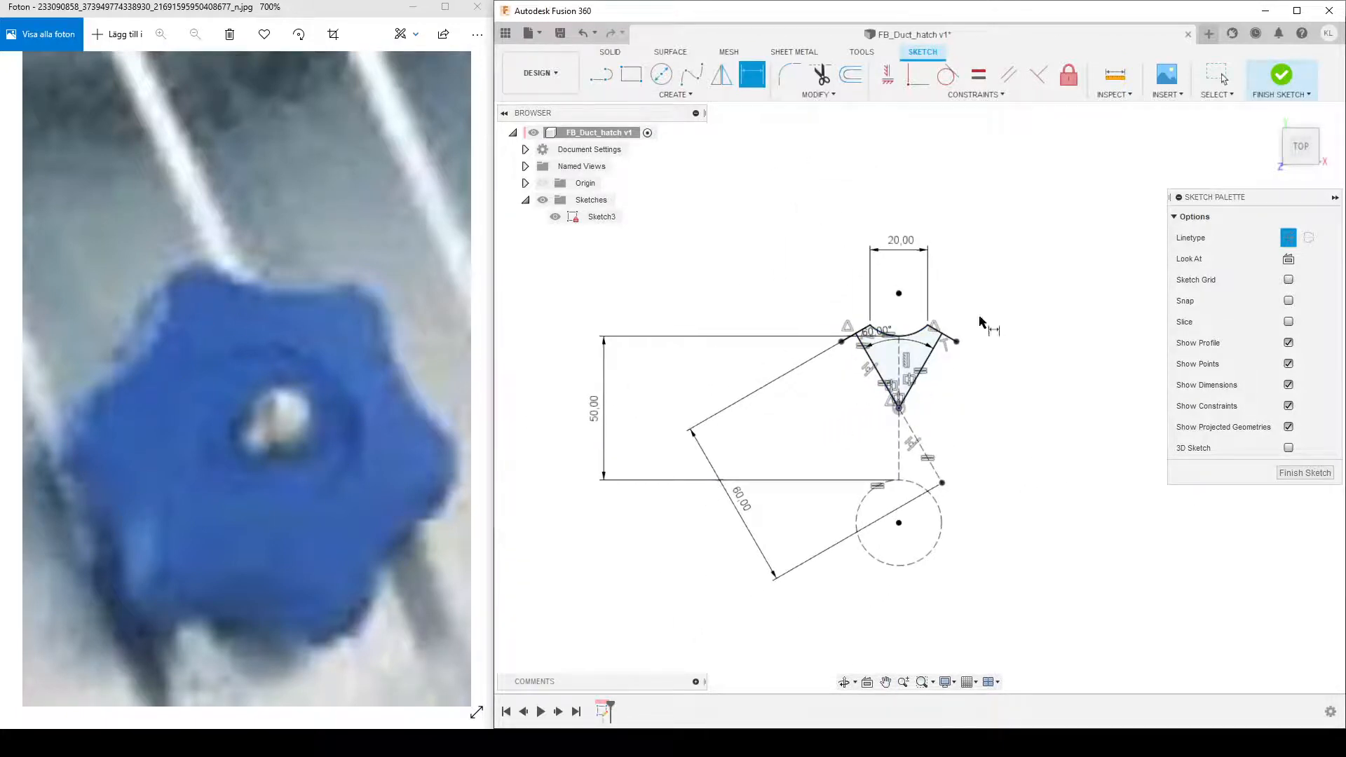
{"action": "mouse_move", "coordinate": [1006, 446]}
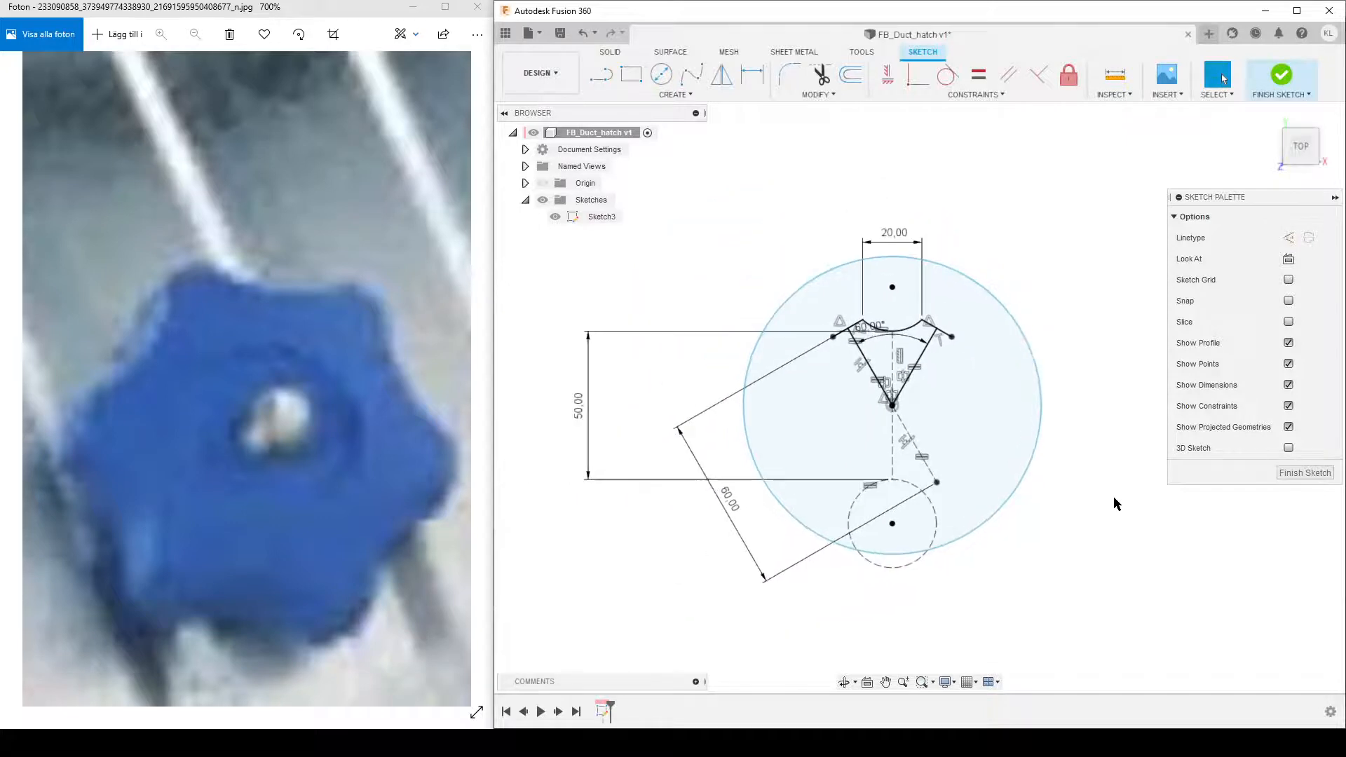
Dimension the outer circle 10 mm tangent from the lobe tip and finish the sketch
{"action": "left_click", "coordinate": [751, 75]}
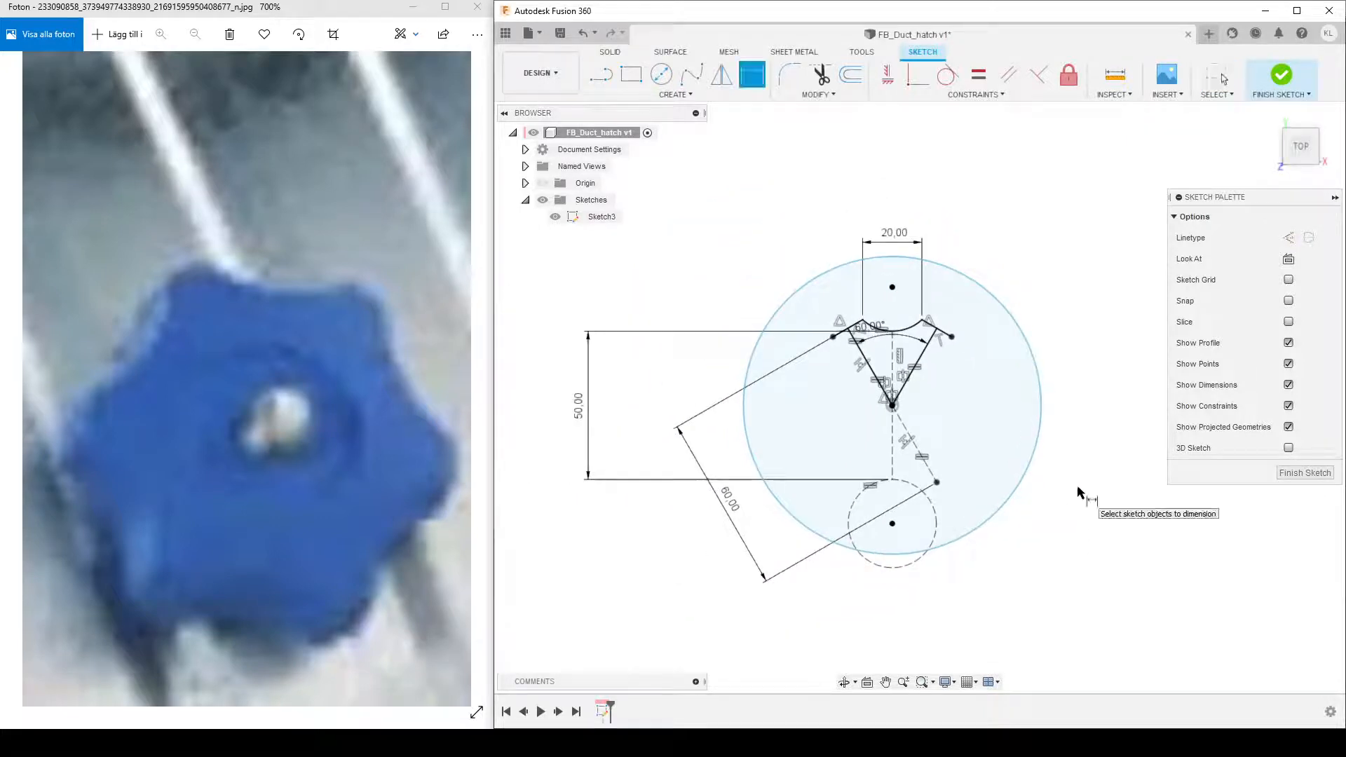
{"action": "right_click", "coordinate": [1079, 493]}
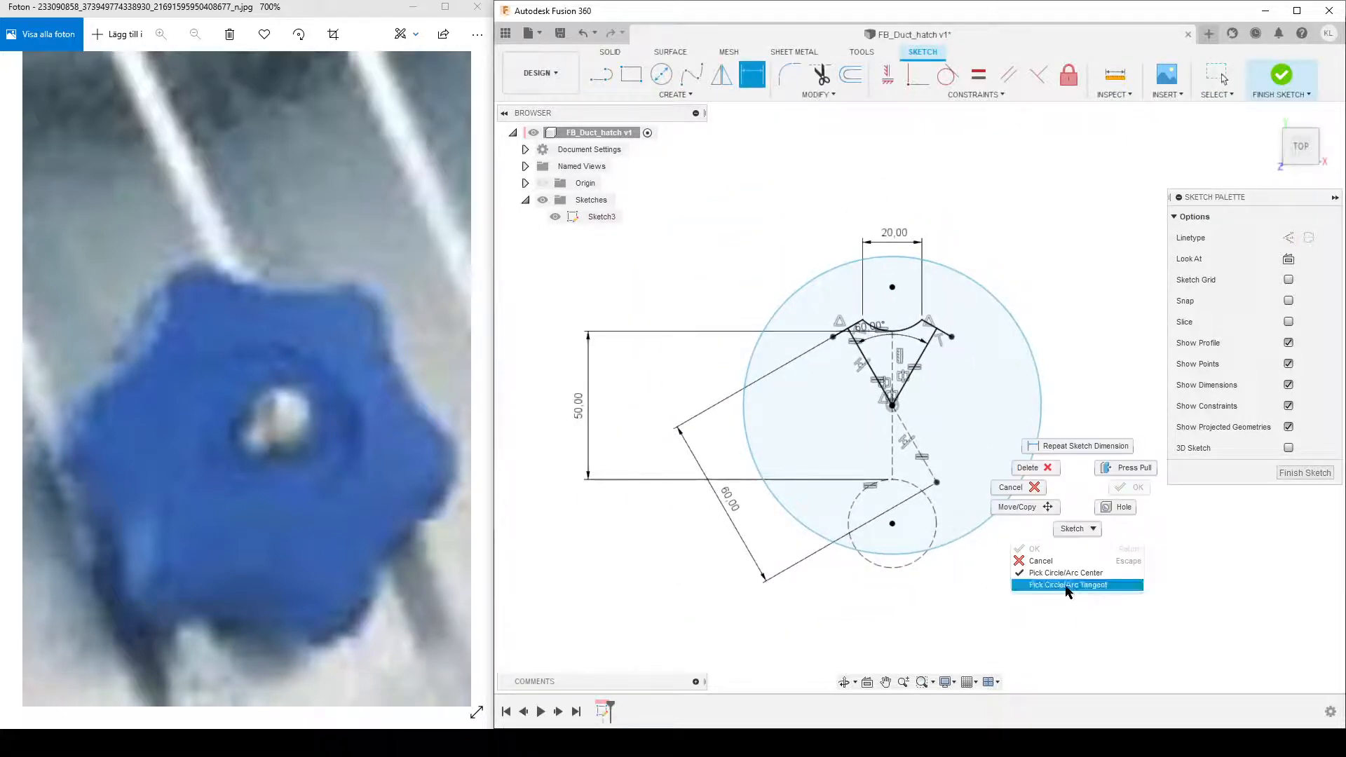
{"action": "mouse_move", "coordinate": [1073, 590]}
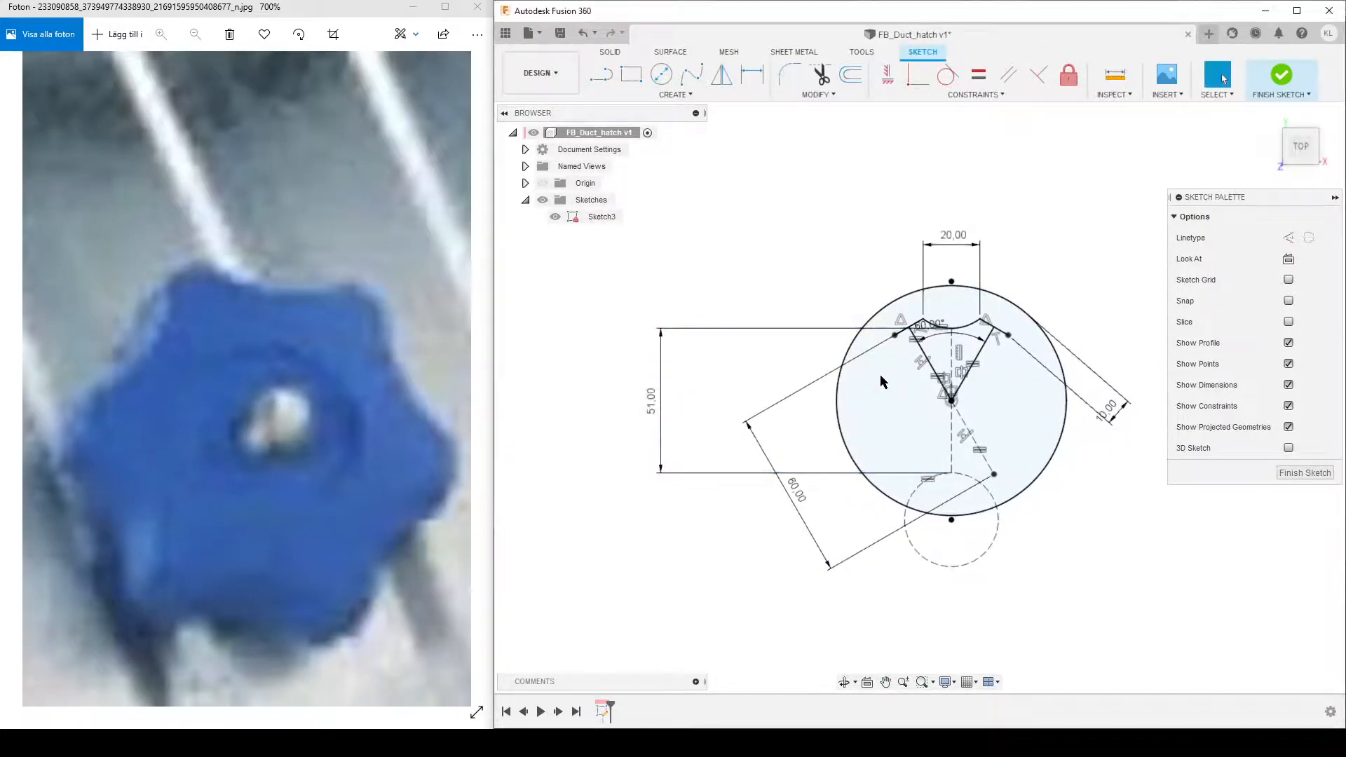
{"action": "left_click", "coordinate": [650, 398]}
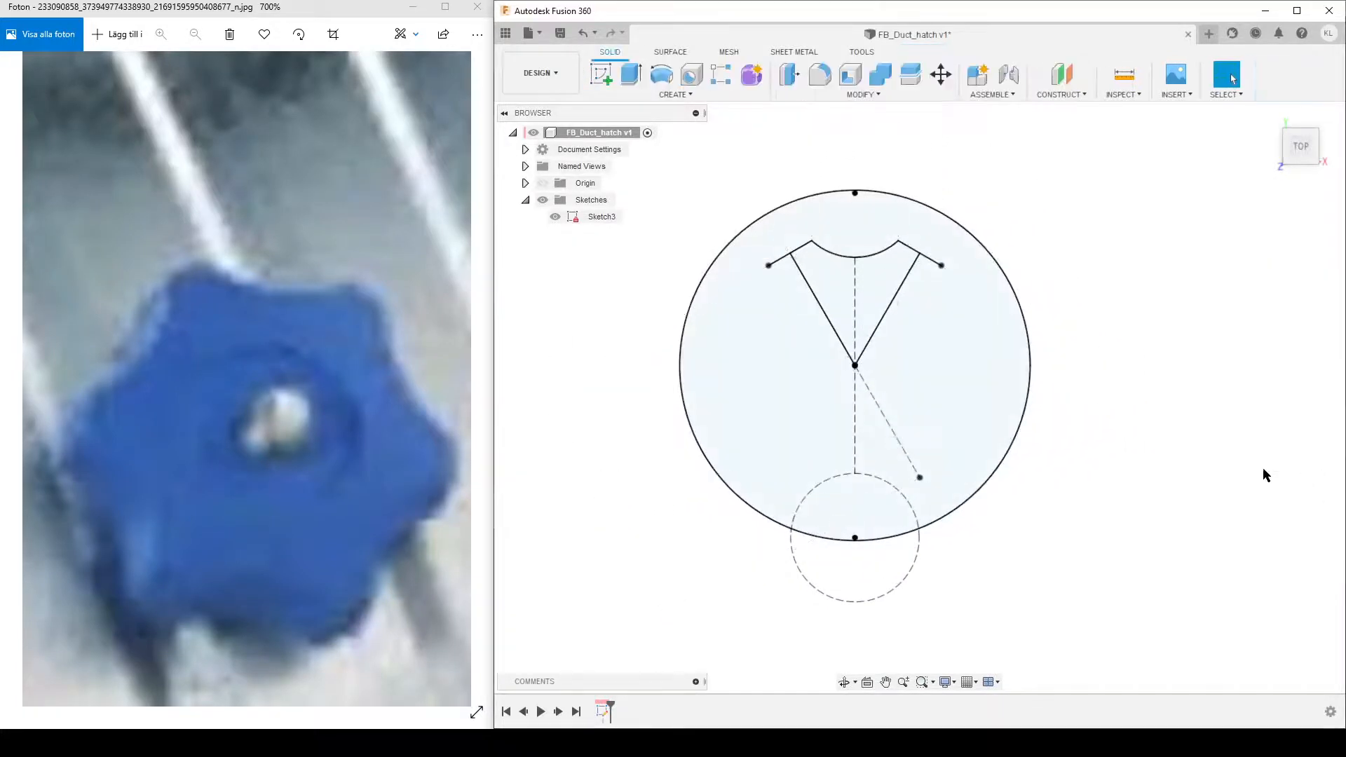
Extrude the circle into a cylinder, cut the lobe 20 mm deep, and hide the sketch
{"action": "left_click", "coordinate": [631, 75]}
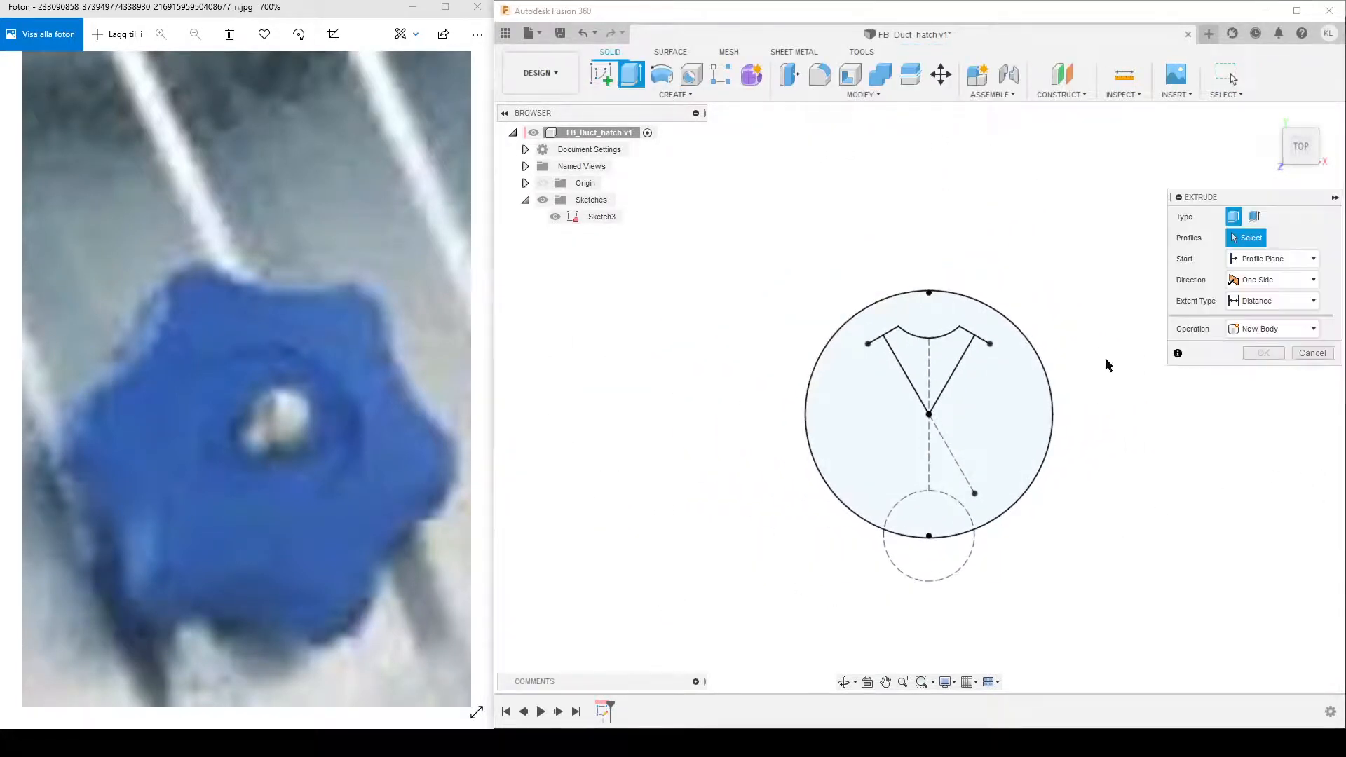
{"action": "left_click", "coordinate": [926, 403]}
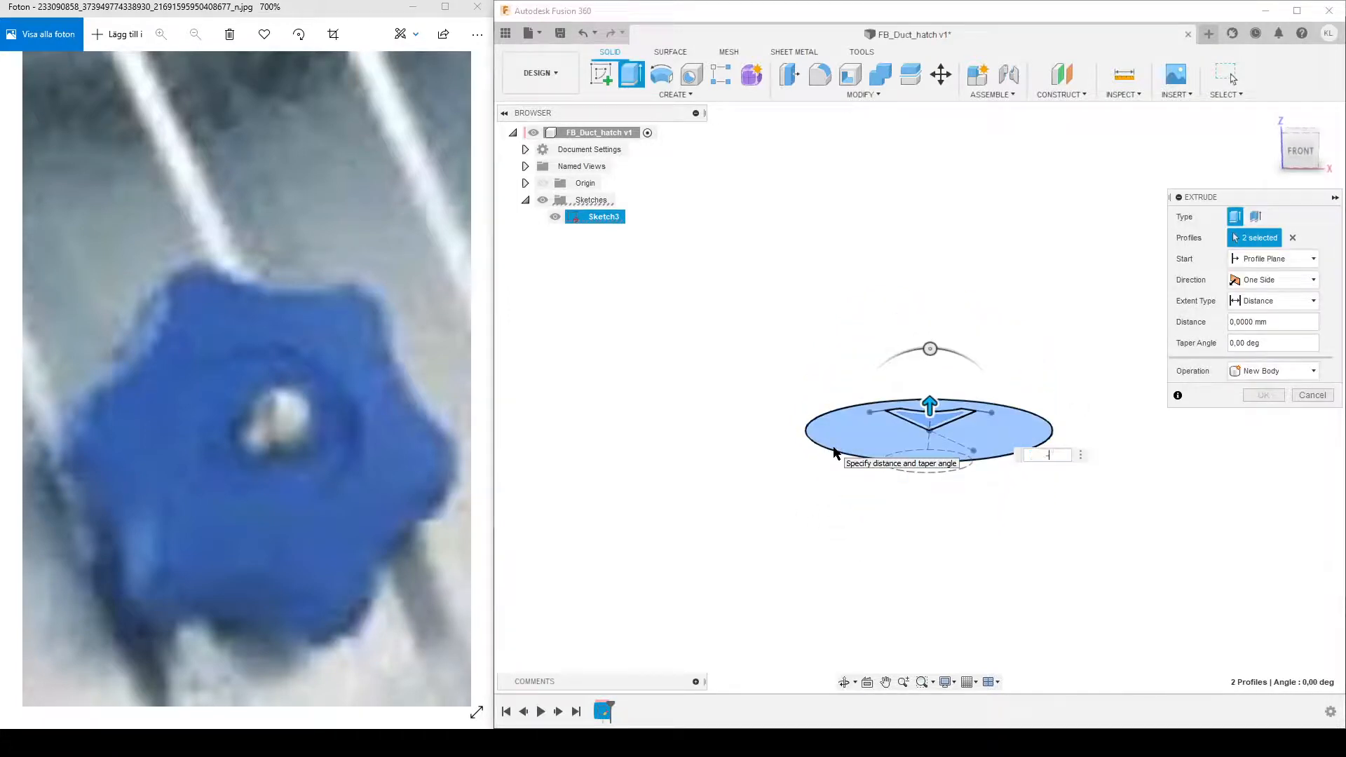
{"action": "left_click", "coordinate": [1262, 395]}
{"action": "type", "text": "-20"}
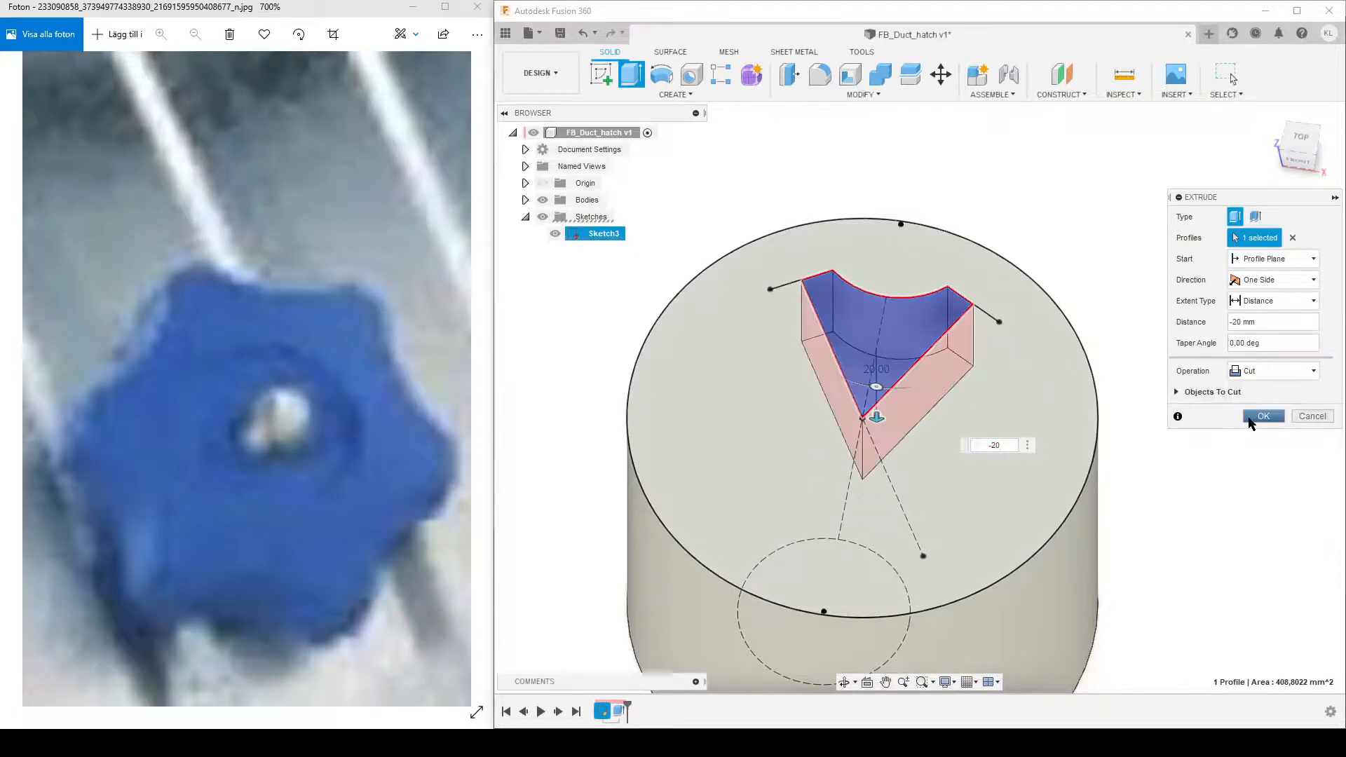
{"action": "left_click", "coordinate": [1262, 416]}
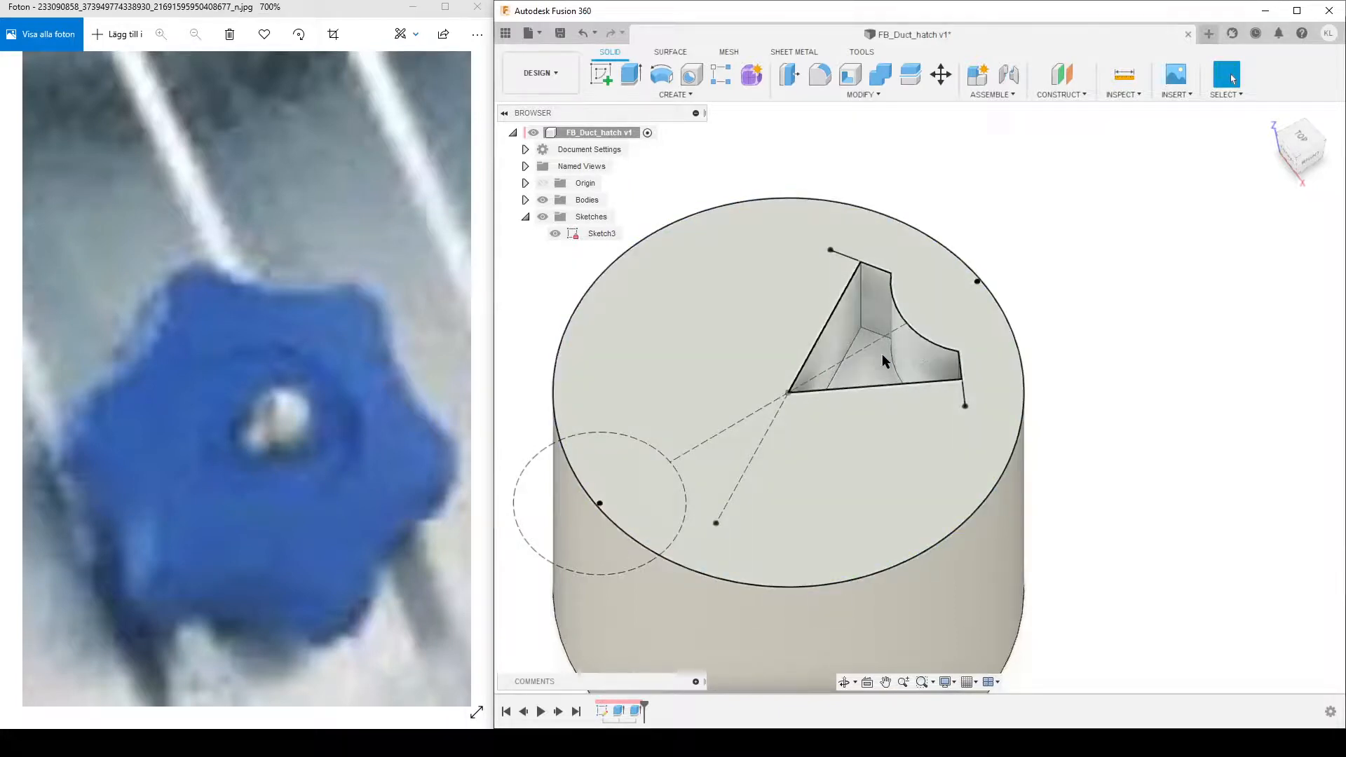
{"action": "left_click", "coordinate": [555, 233]}
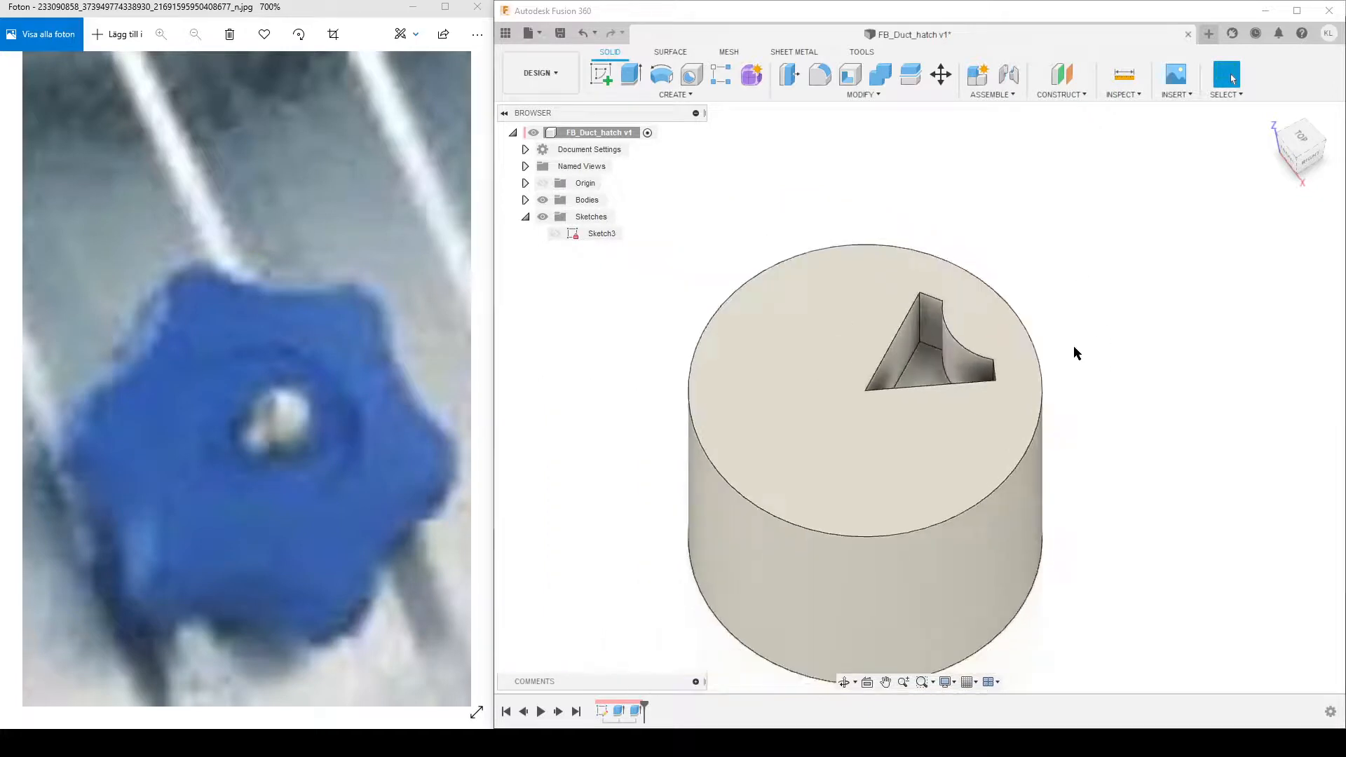
Draft the lobe pocket walls by 4°, using the pocket floor as pull direction
{"action": "left_click", "coordinate": [863, 94]}
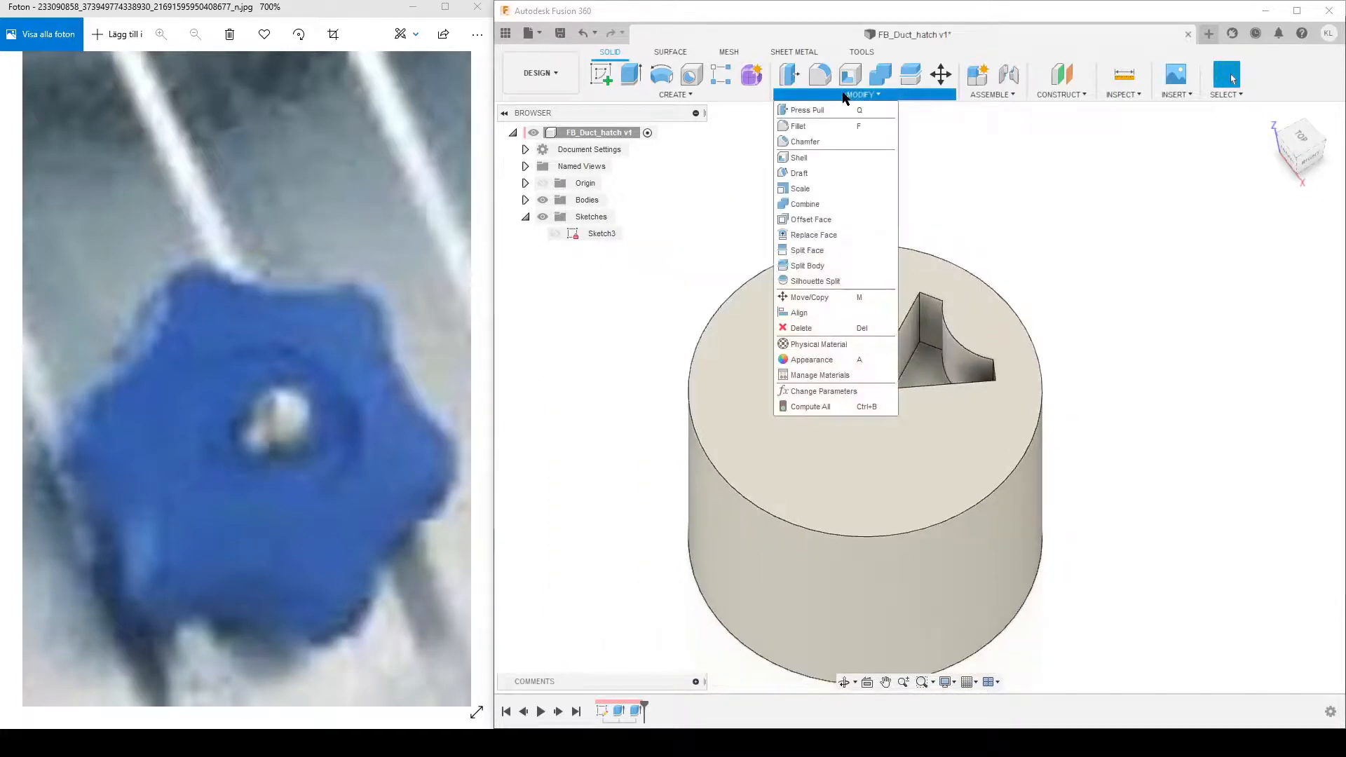
{"action": "left_click", "coordinate": [798, 173]}
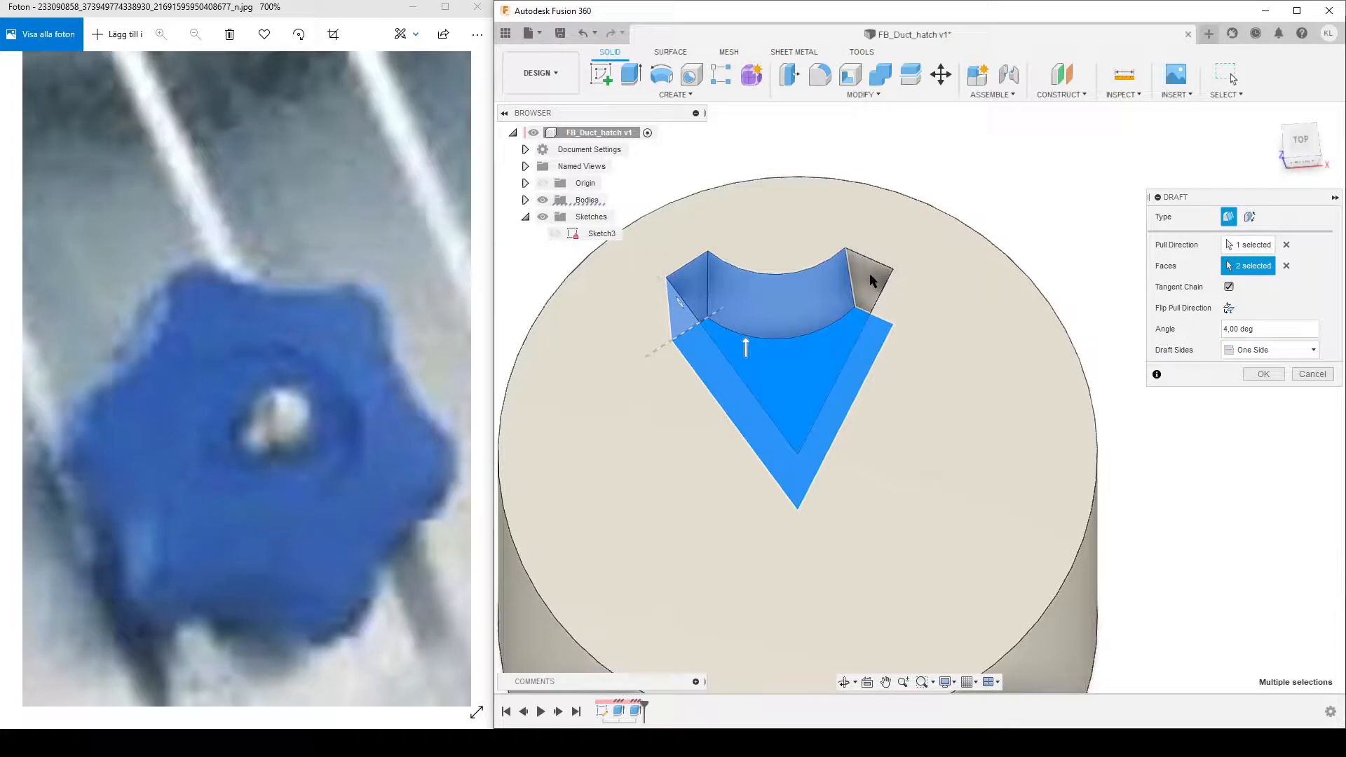
{"action": "mouse_move", "coordinate": [869, 281]}
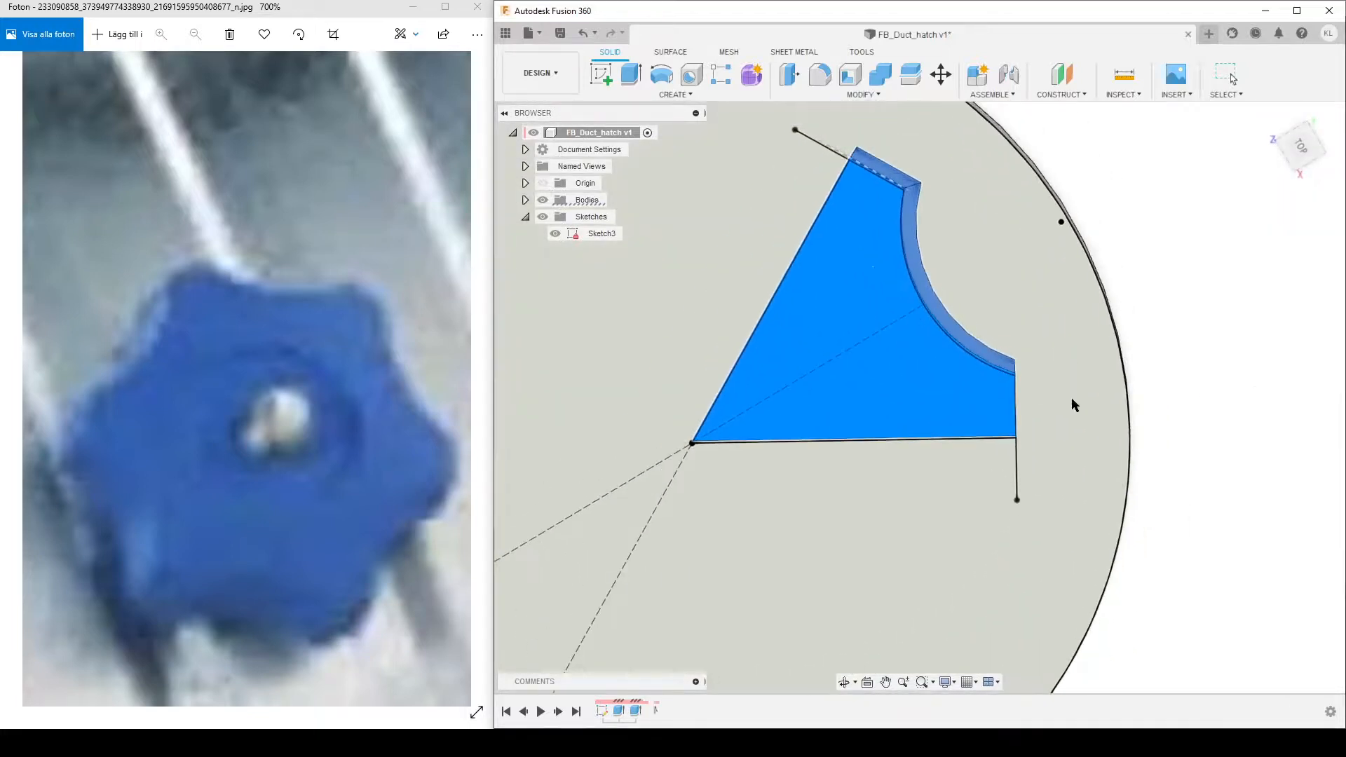
{"action": "left_click", "coordinate": [822, 427]}
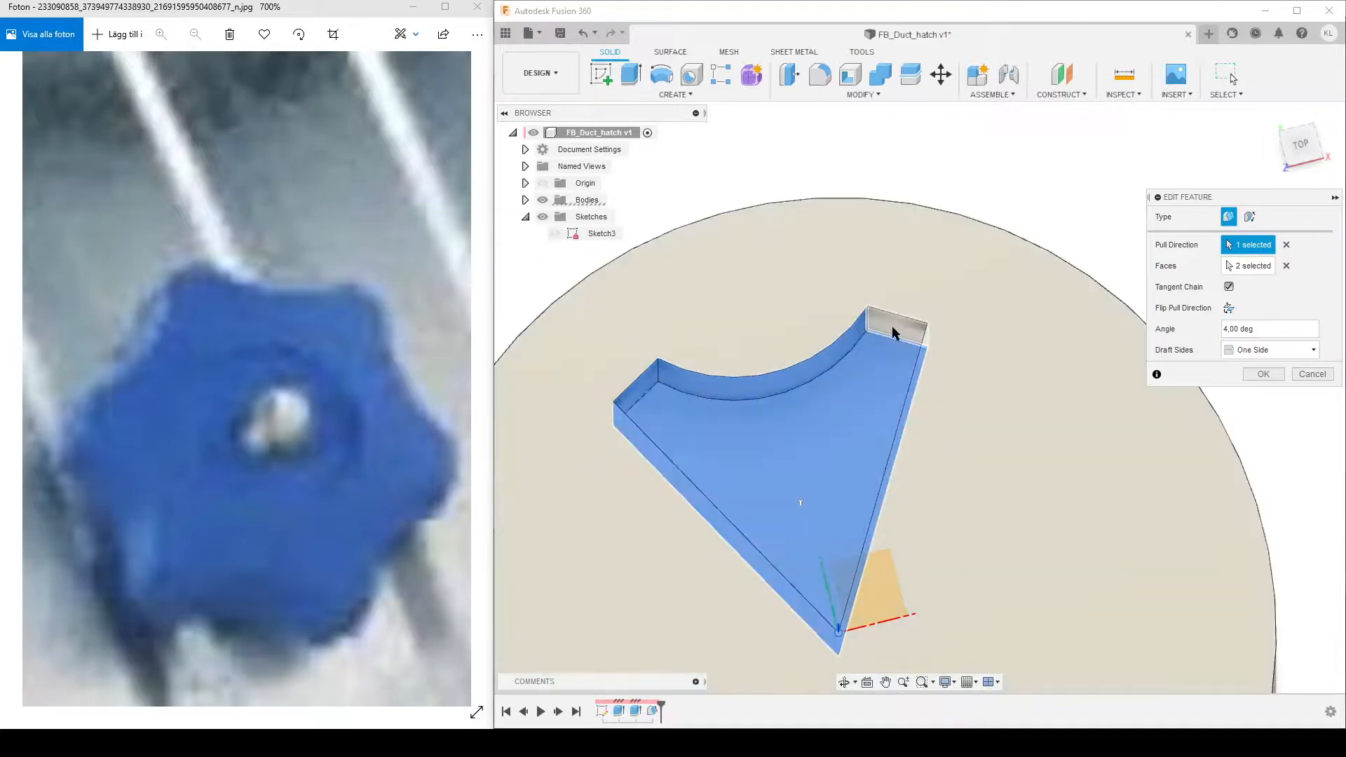
{"action": "left_click", "coordinate": [1287, 265]}
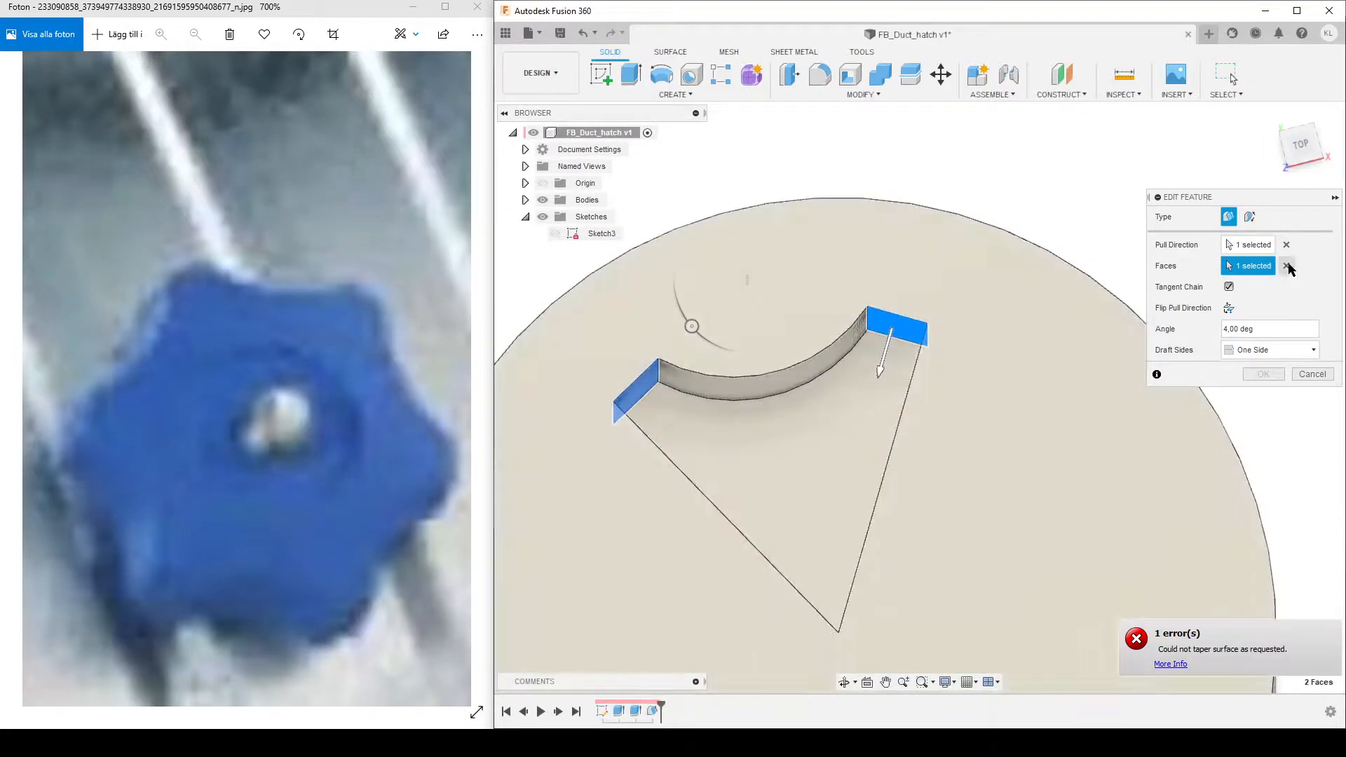
{"action": "left_click", "coordinate": [1285, 265]}
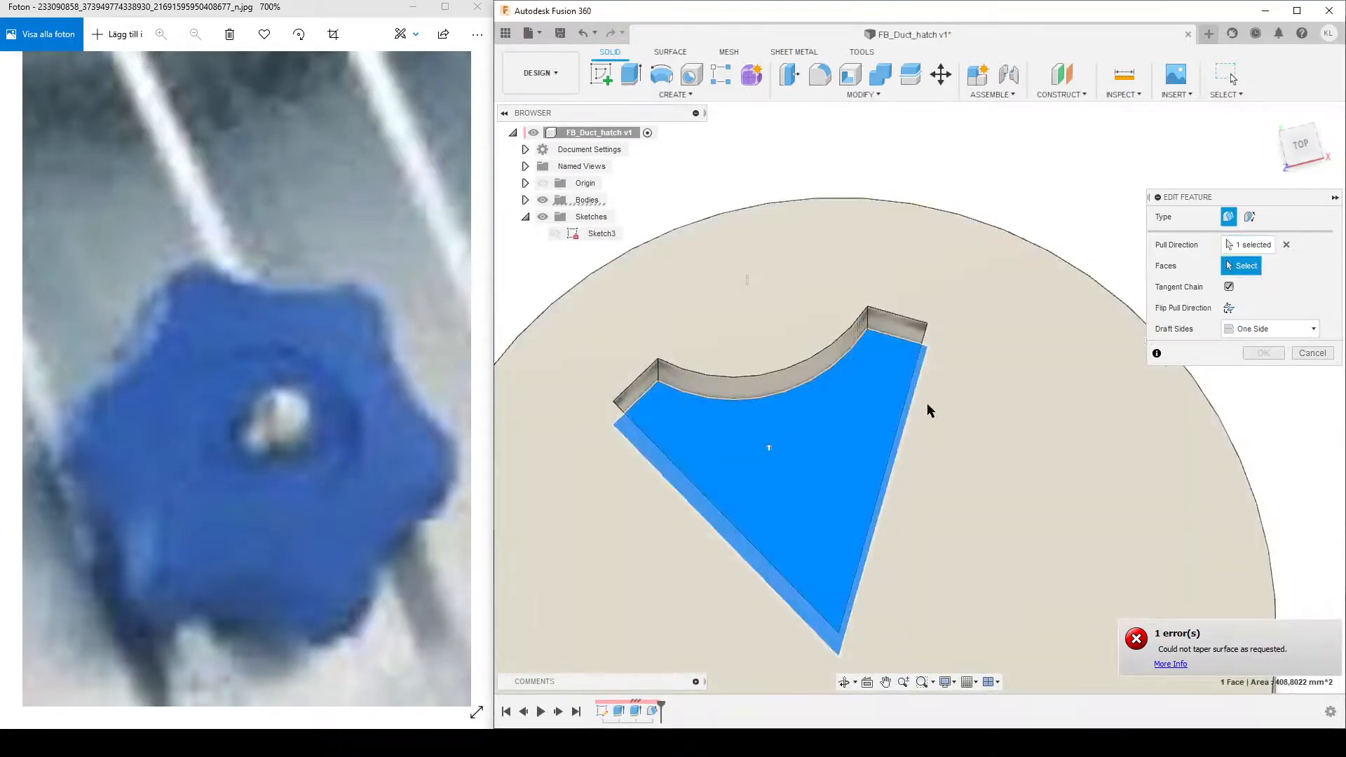
{"action": "left_click", "coordinate": [618, 395]}
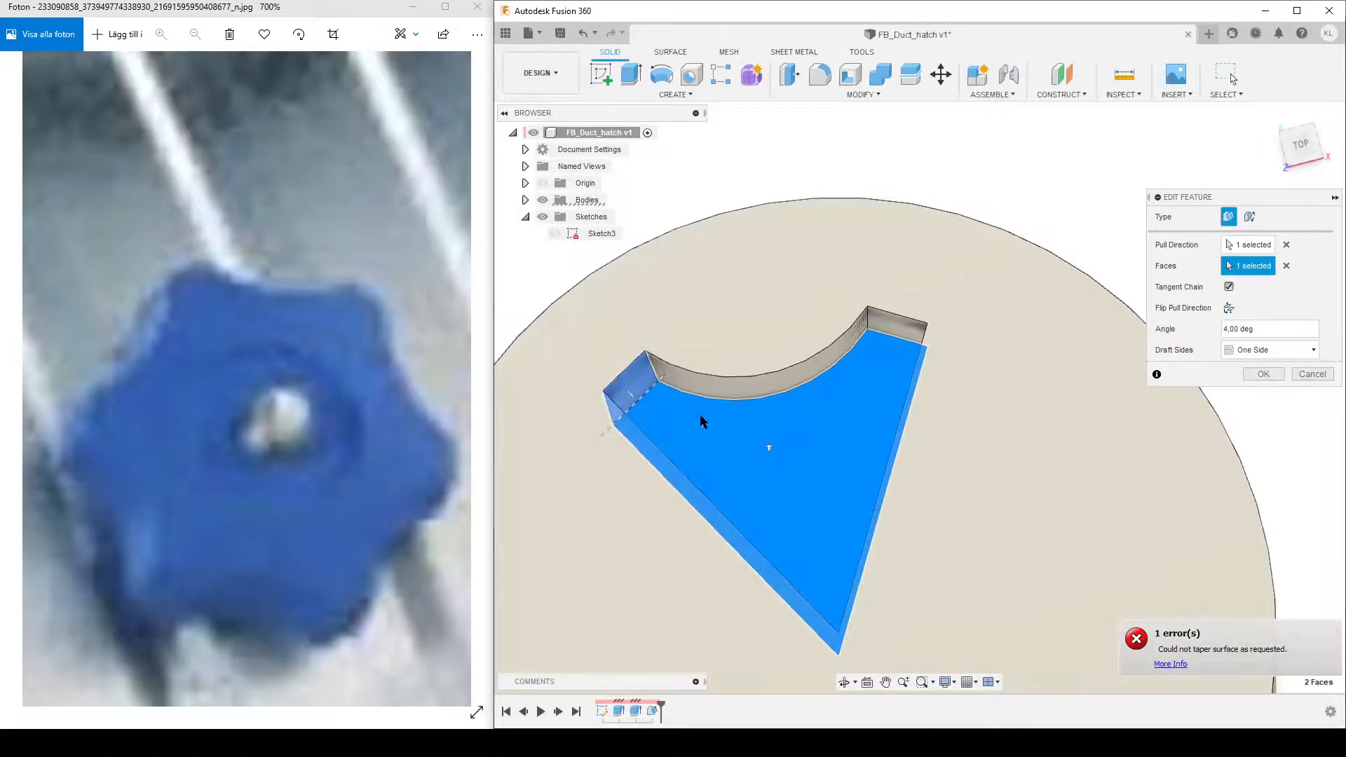
{"action": "left_click", "coordinate": [906, 335]}
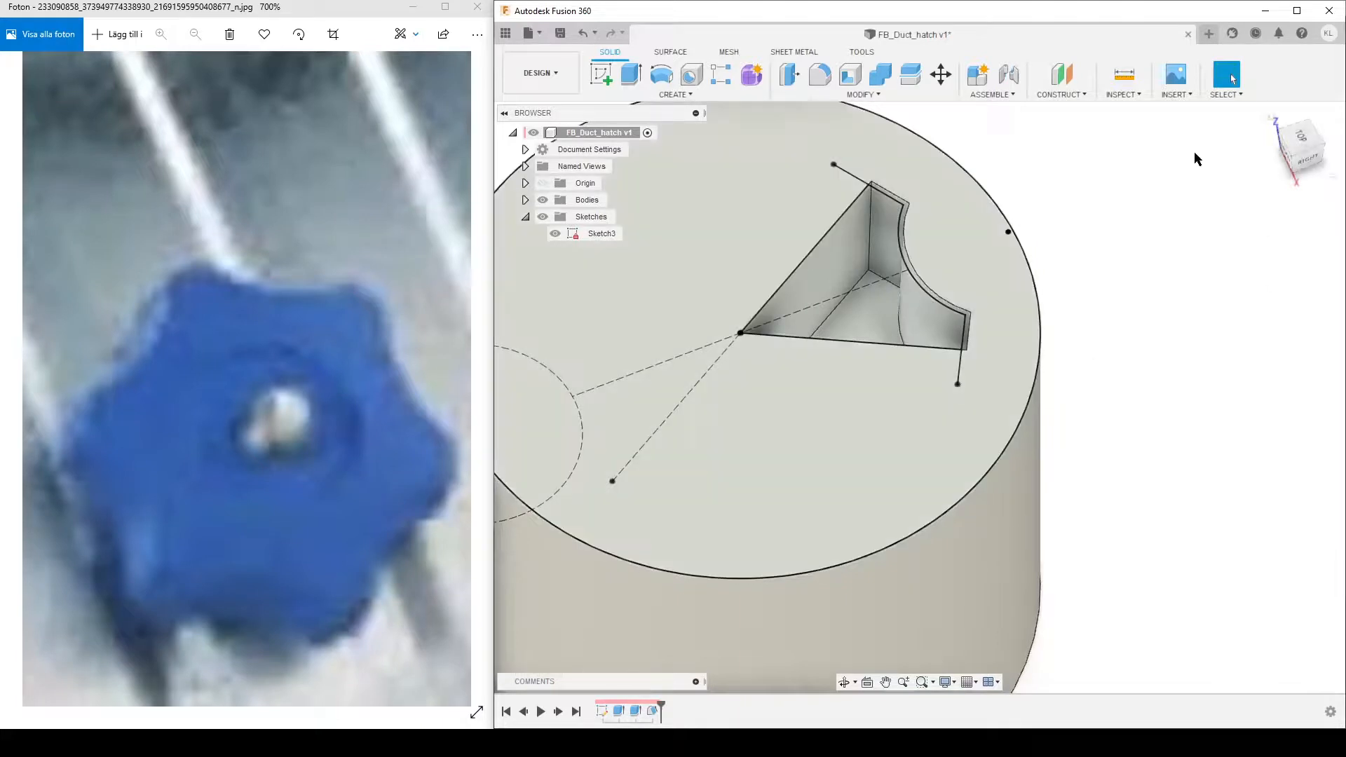
Measure the roughly 0.70 mm gap between the sketch line and drafted cutout edge
{"action": "left_click", "coordinate": [1120, 77]}
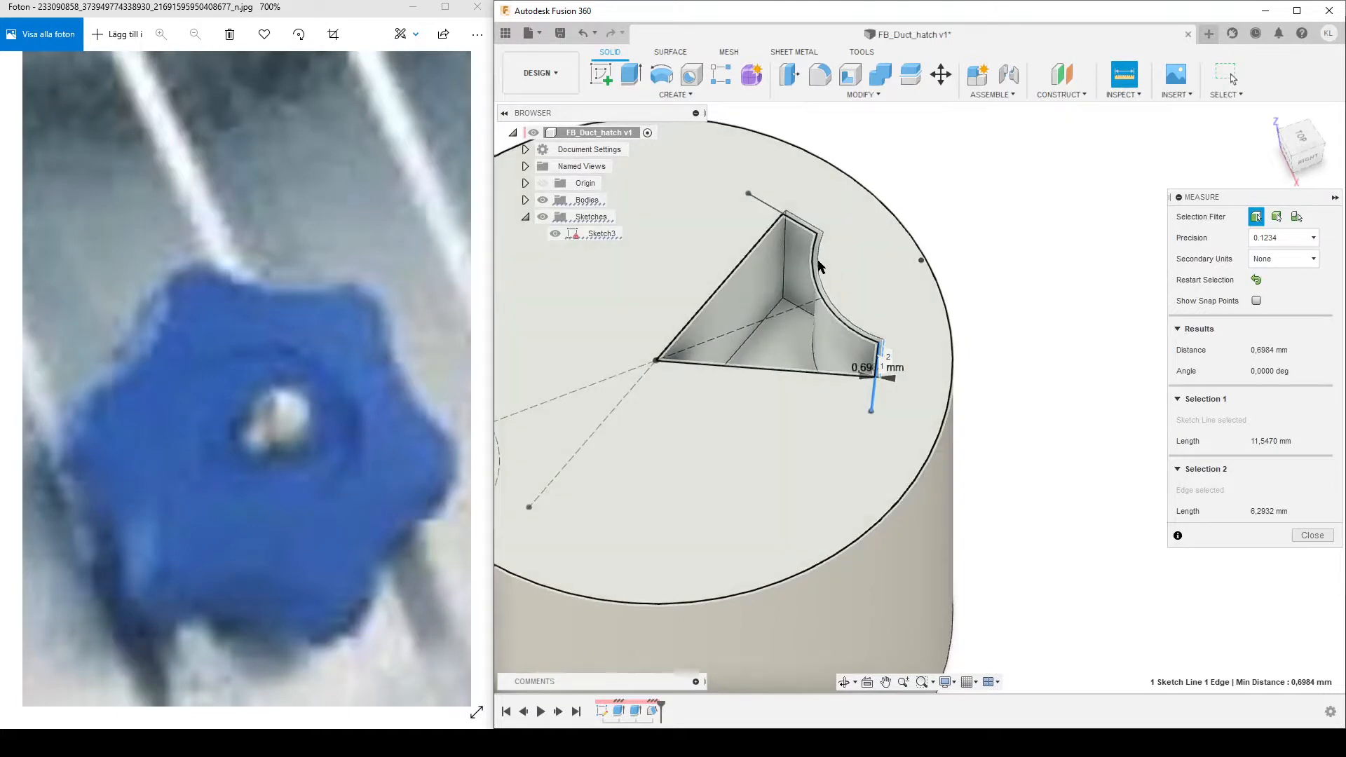
{"action": "mouse_move", "coordinate": [1317, 535]}
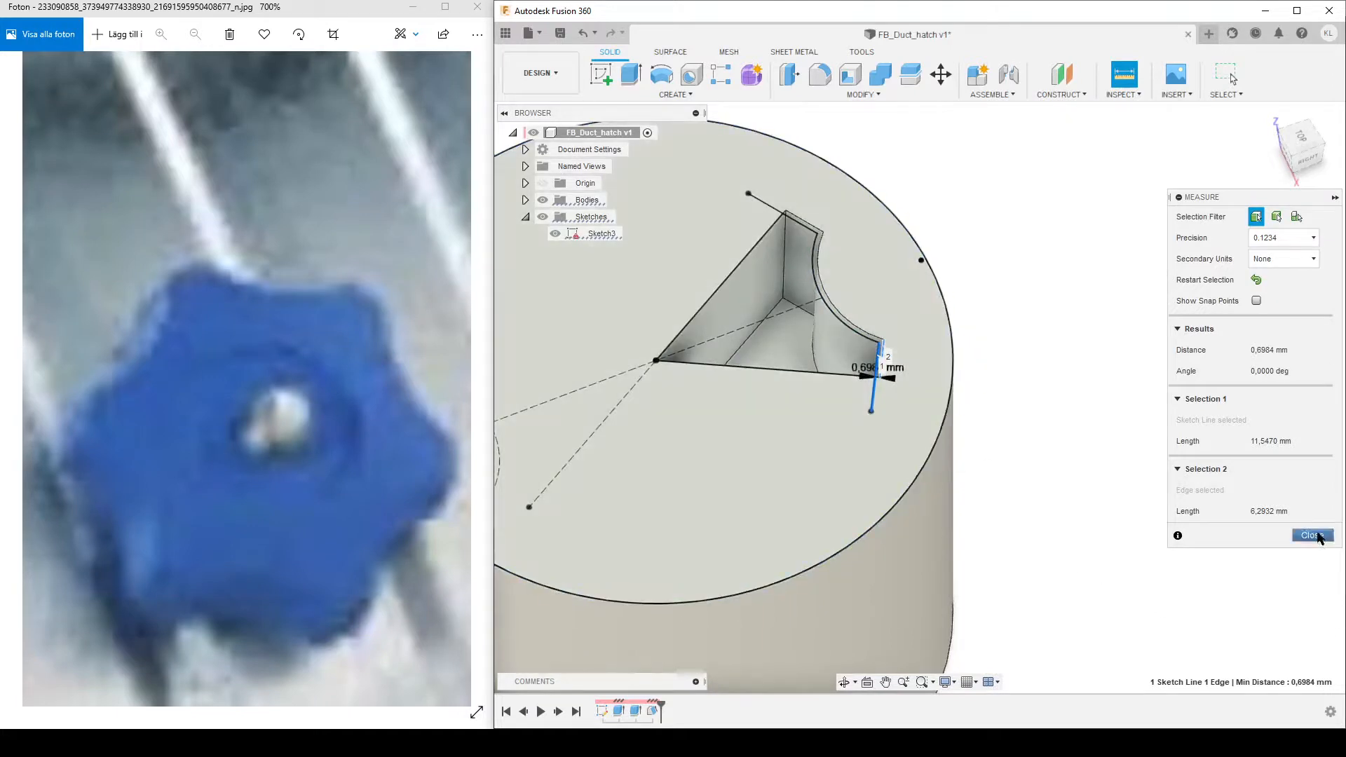
{"action": "left_click", "coordinate": [1311, 535]}
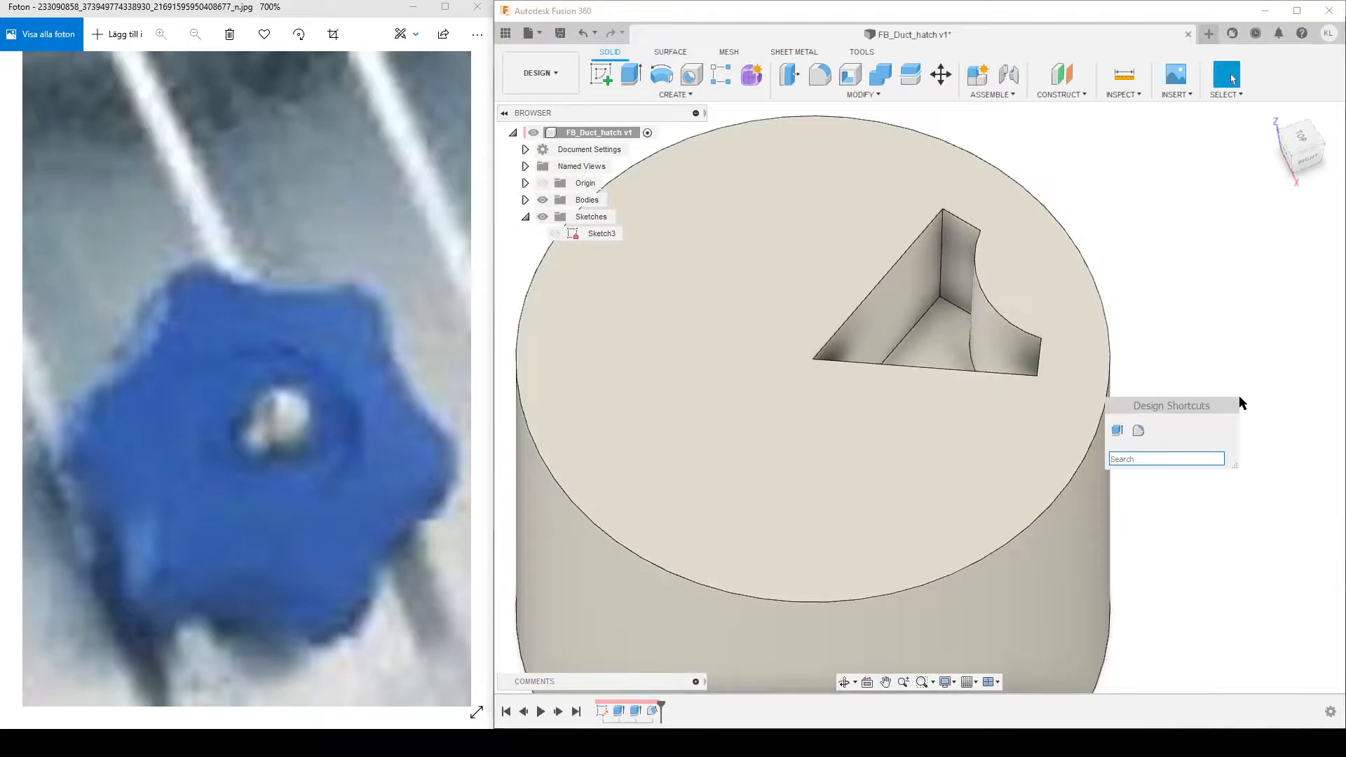
Circular-pattern the drafted lobe cut six times around the centre axis
{"action": "type", "text": "cir"}
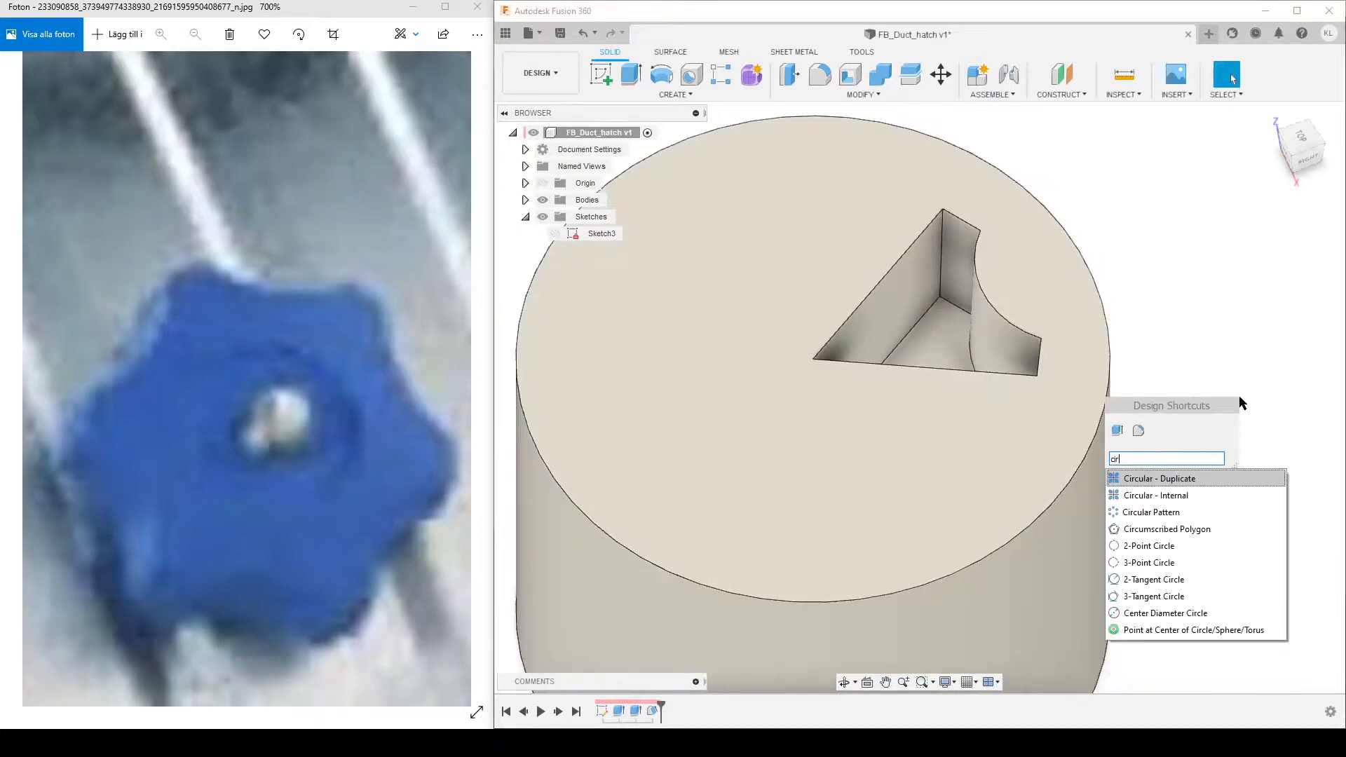
{"action": "left_click", "coordinate": [1151, 512]}
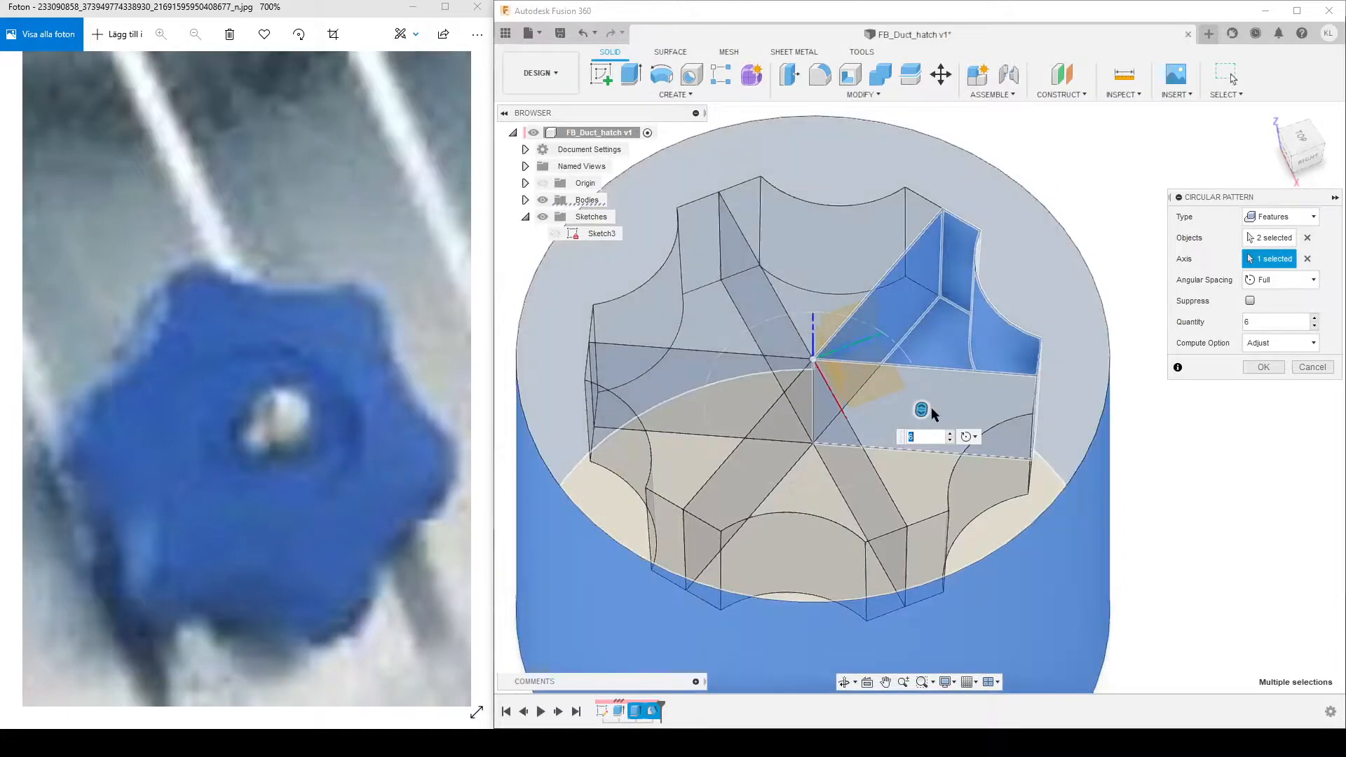
{"action": "mouse_move", "coordinate": [938, 320]}
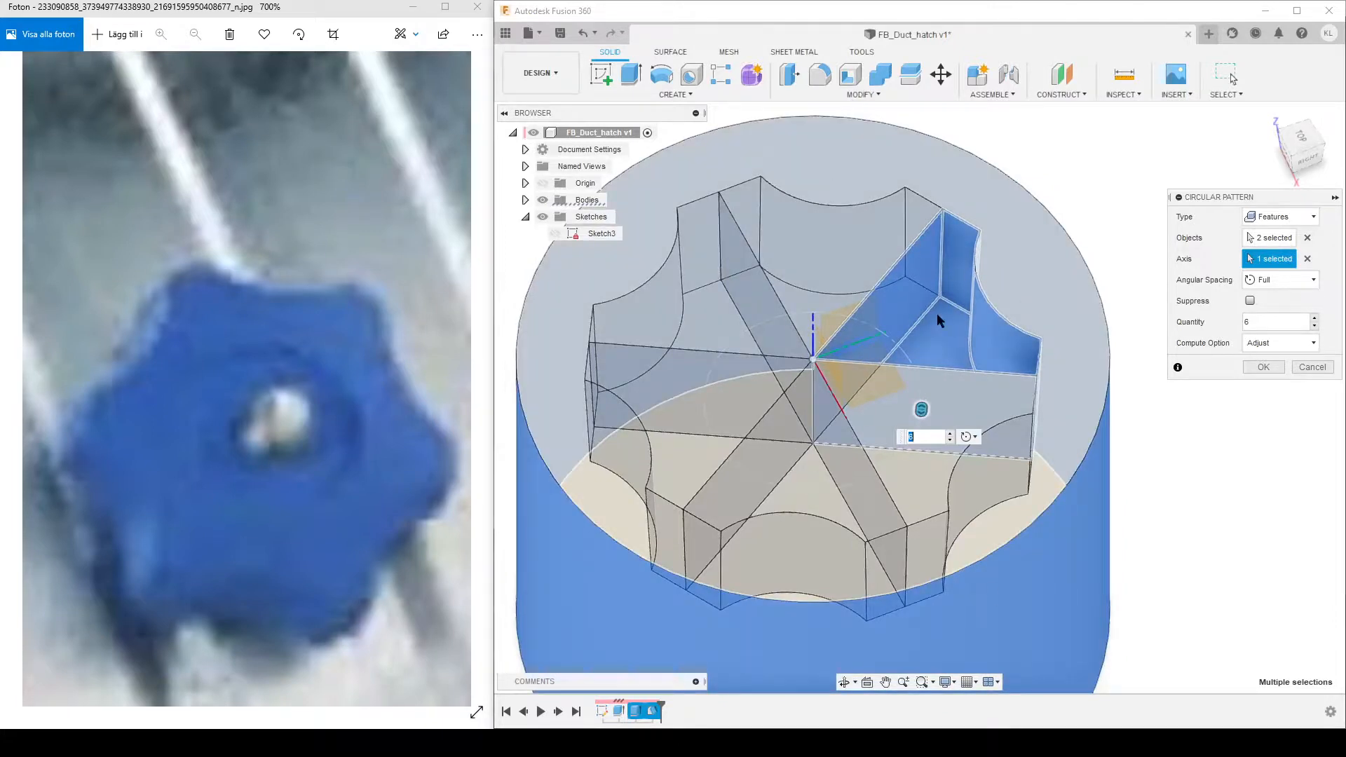
{"action": "mouse_move", "coordinate": [998, 529]}
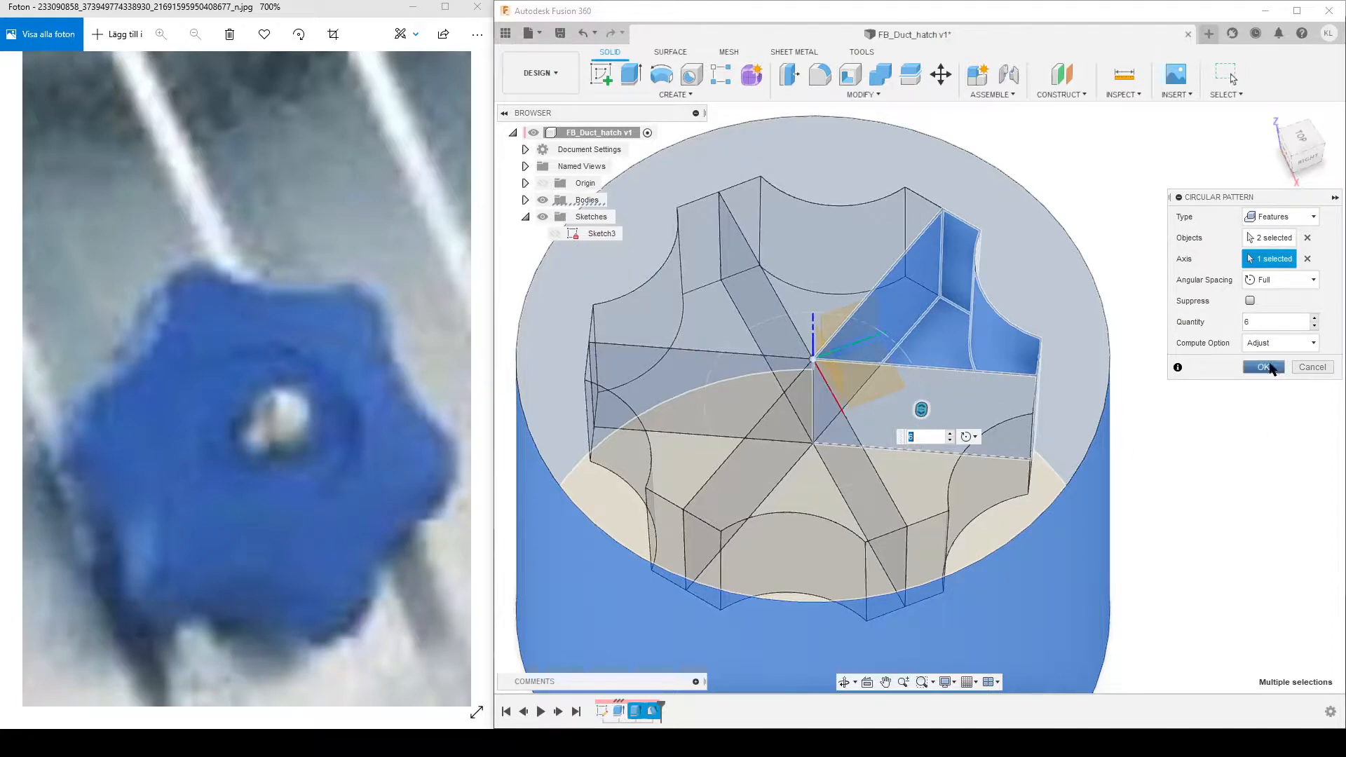
{"action": "left_click", "coordinate": [1279, 343]}
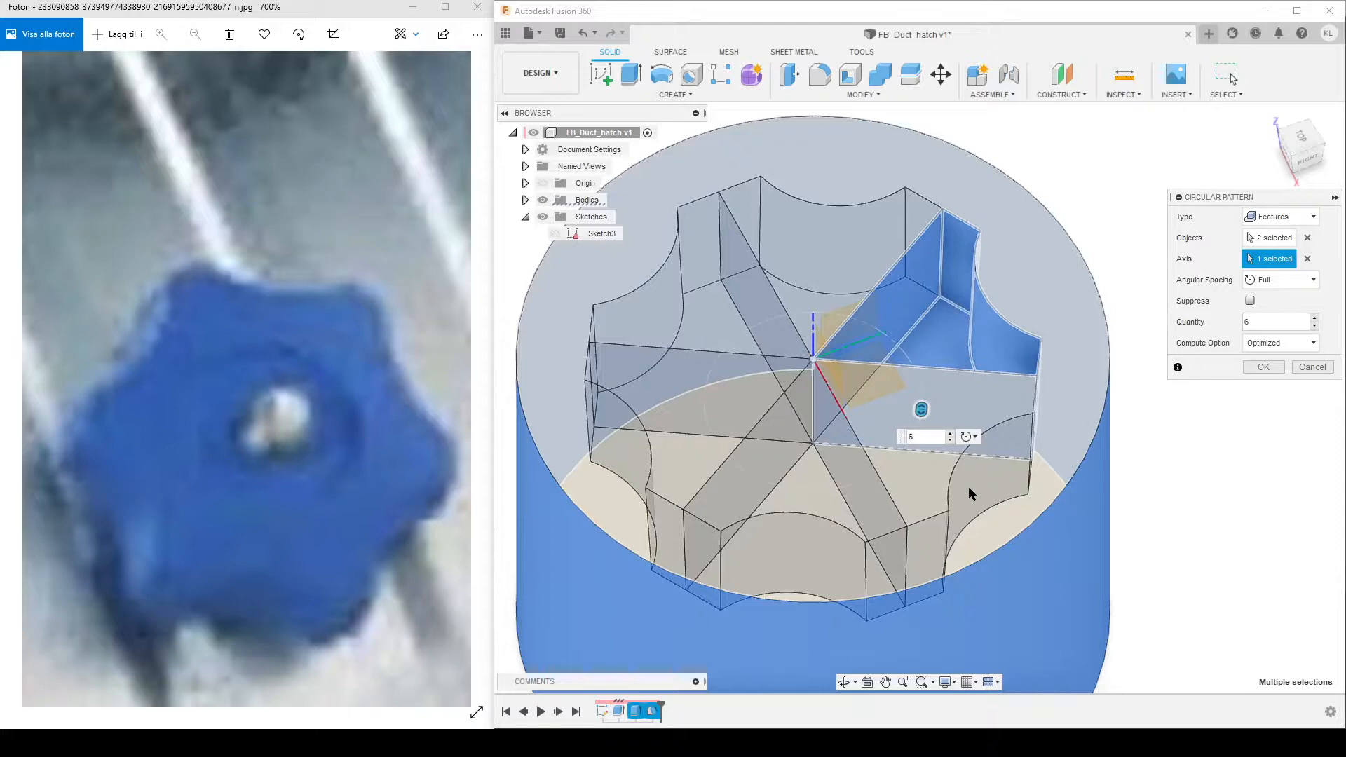
{"action": "mouse_move", "coordinate": [819, 371]}
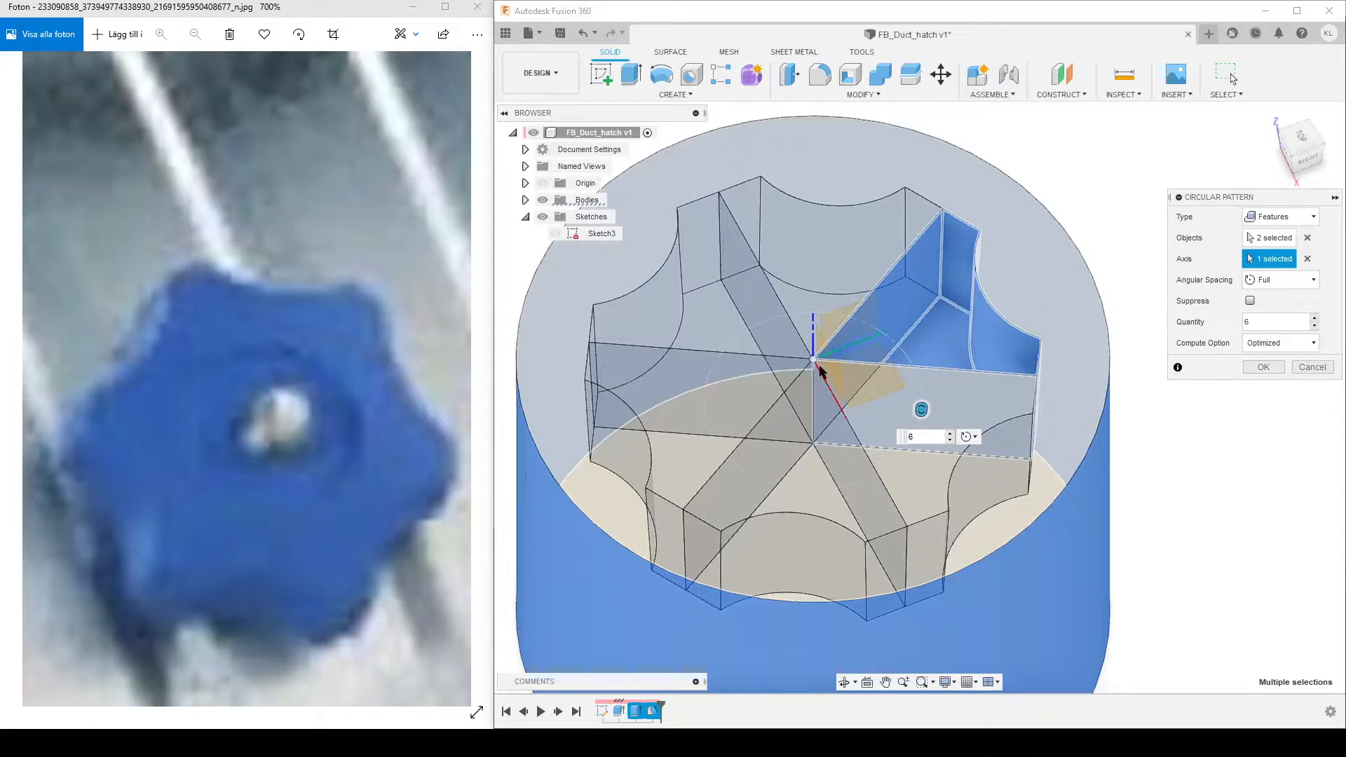
{"action": "left_click", "coordinate": [1262, 367]}
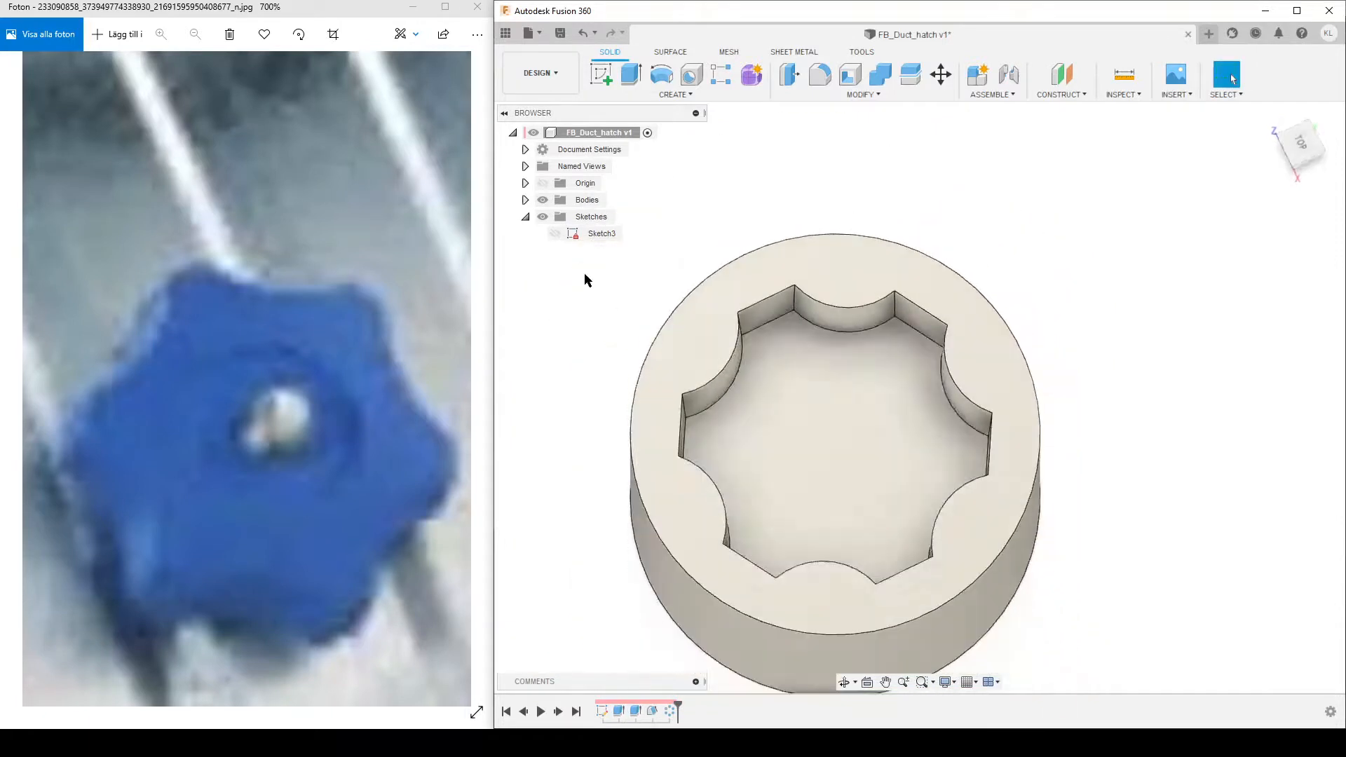
Sketch a circle centred on the pocket floor for the bolt hole
{"action": "left_click", "coordinate": [554, 233]}
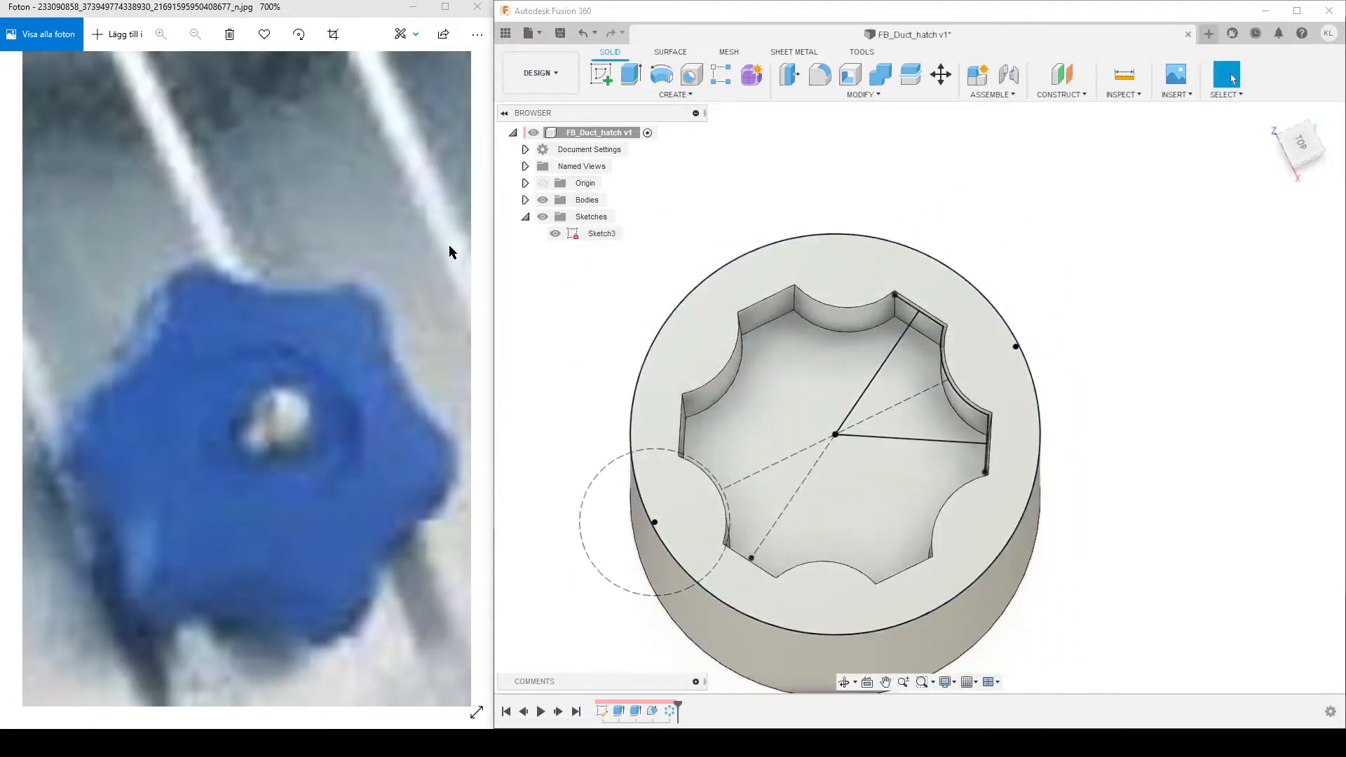
{"action": "left_click", "coordinate": [556, 234]}
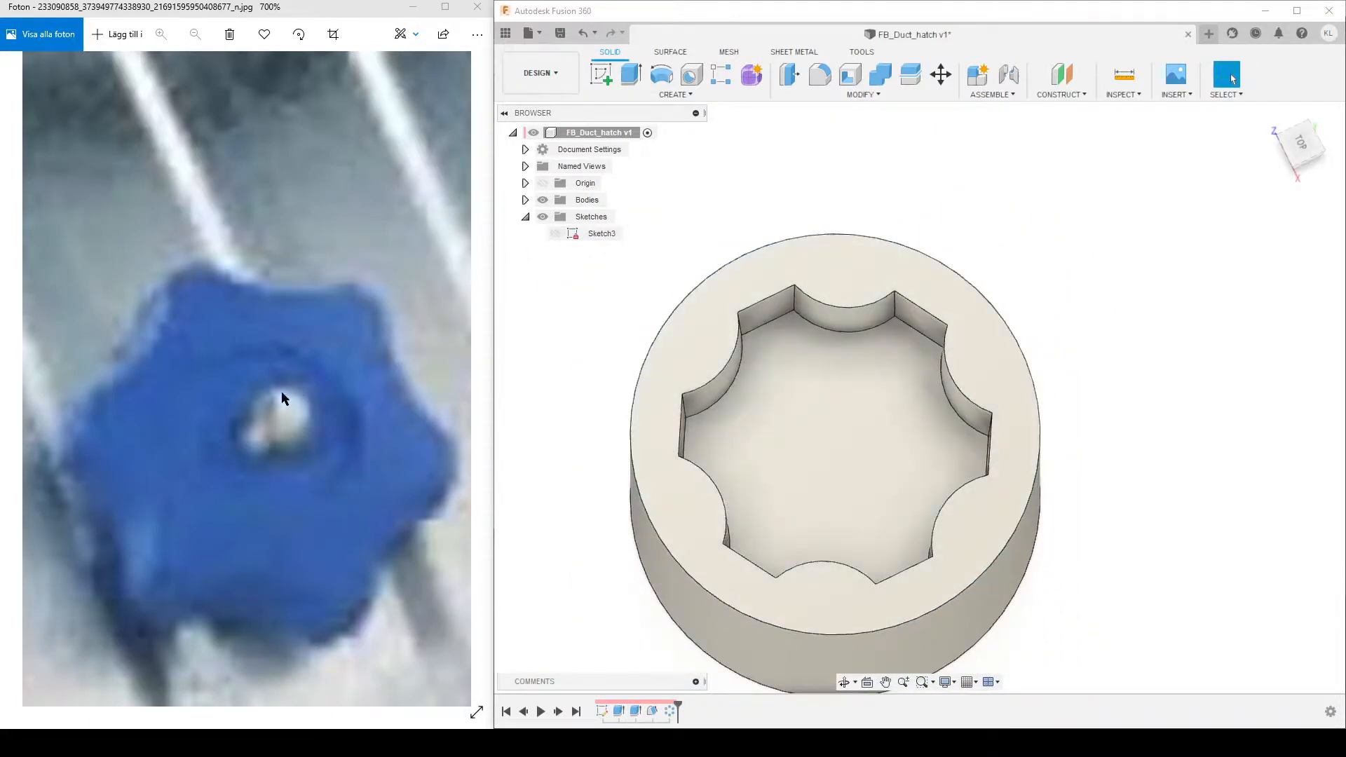
{"action": "mouse_move", "coordinate": [601, 74]}
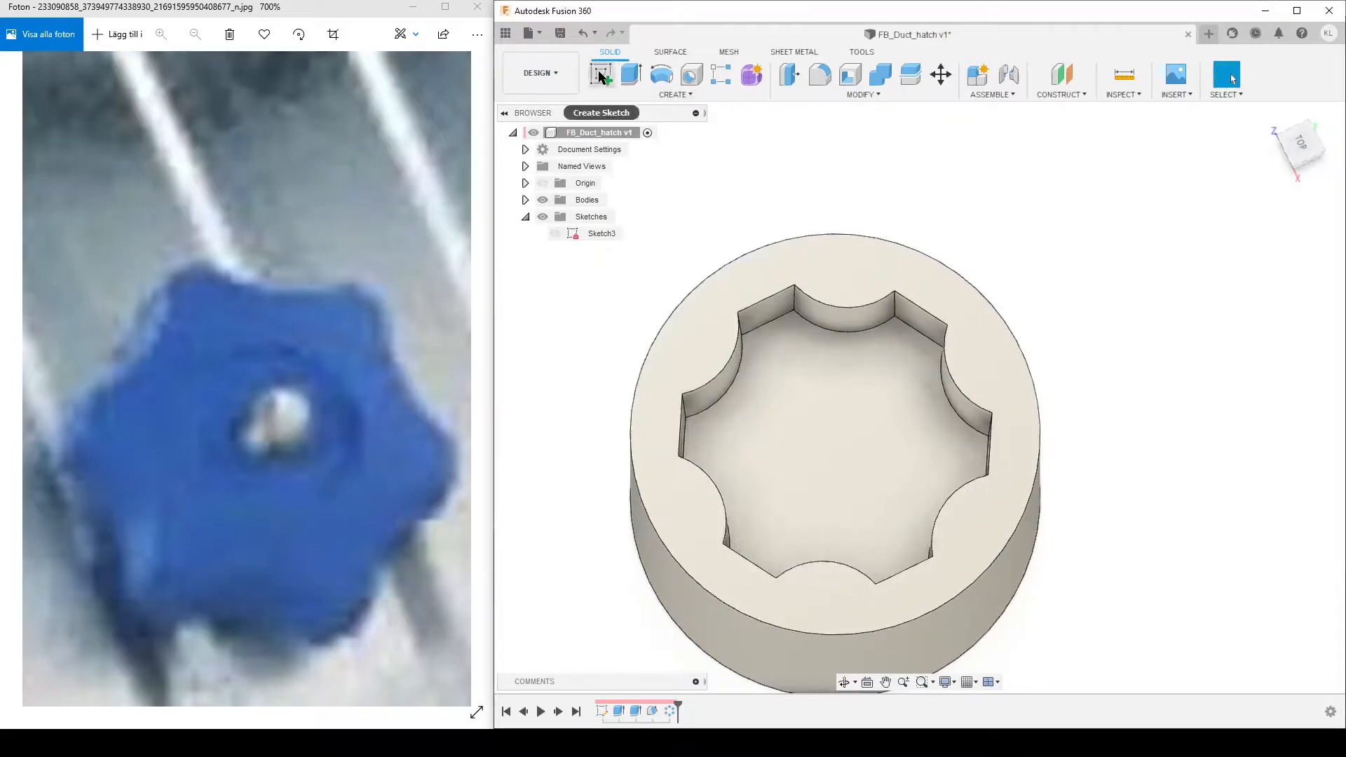
{"action": "left_click", "coordinate": [1299, 145]}
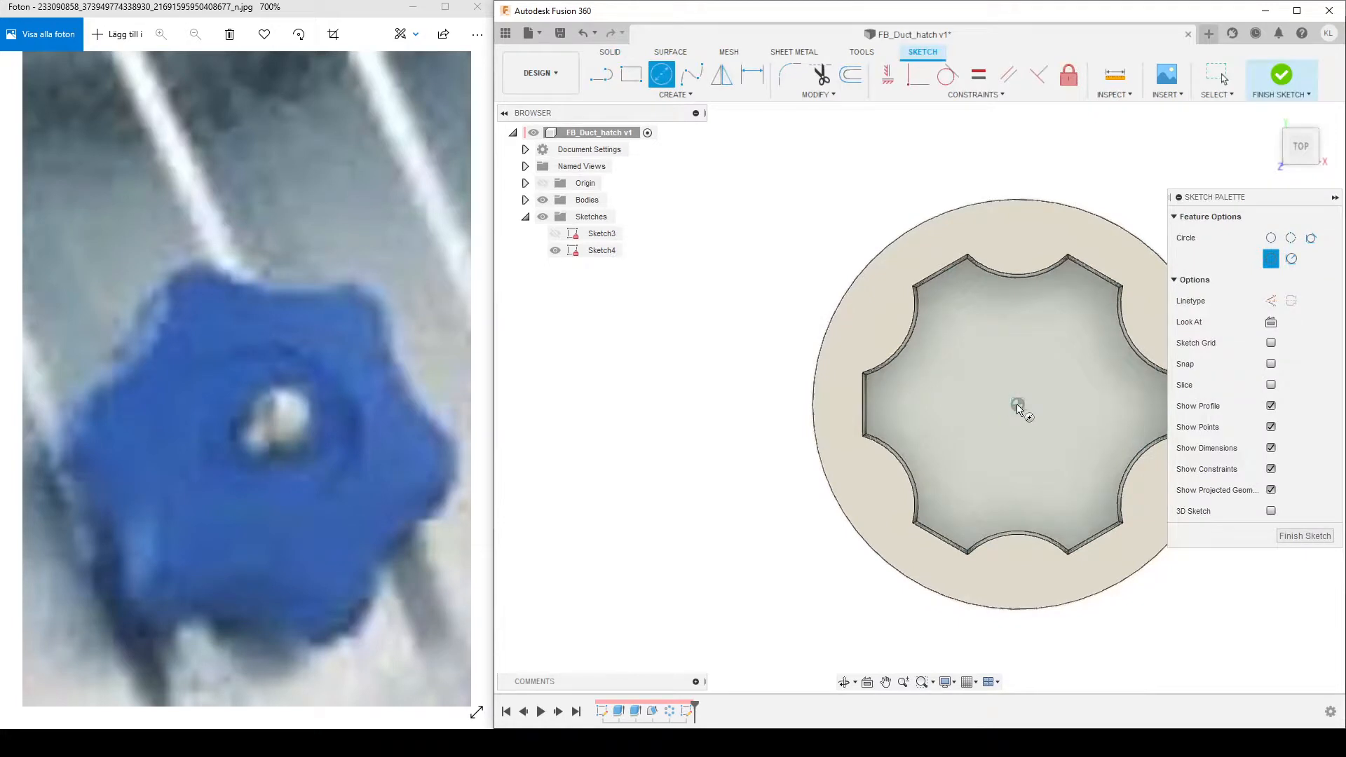
{"action": "left_click", "coordinate": [1017, 406]}
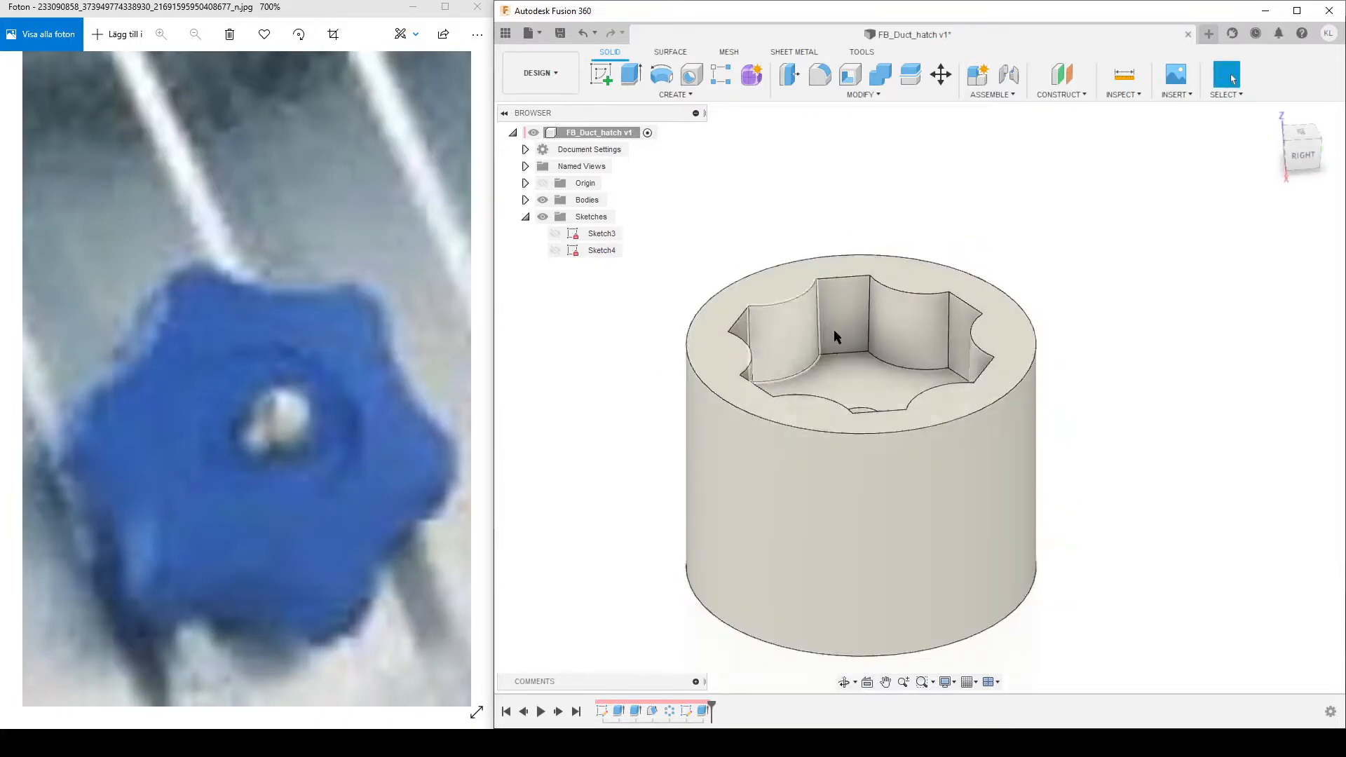
{"action": "mouse_move", "coordinate": [775, 281]}
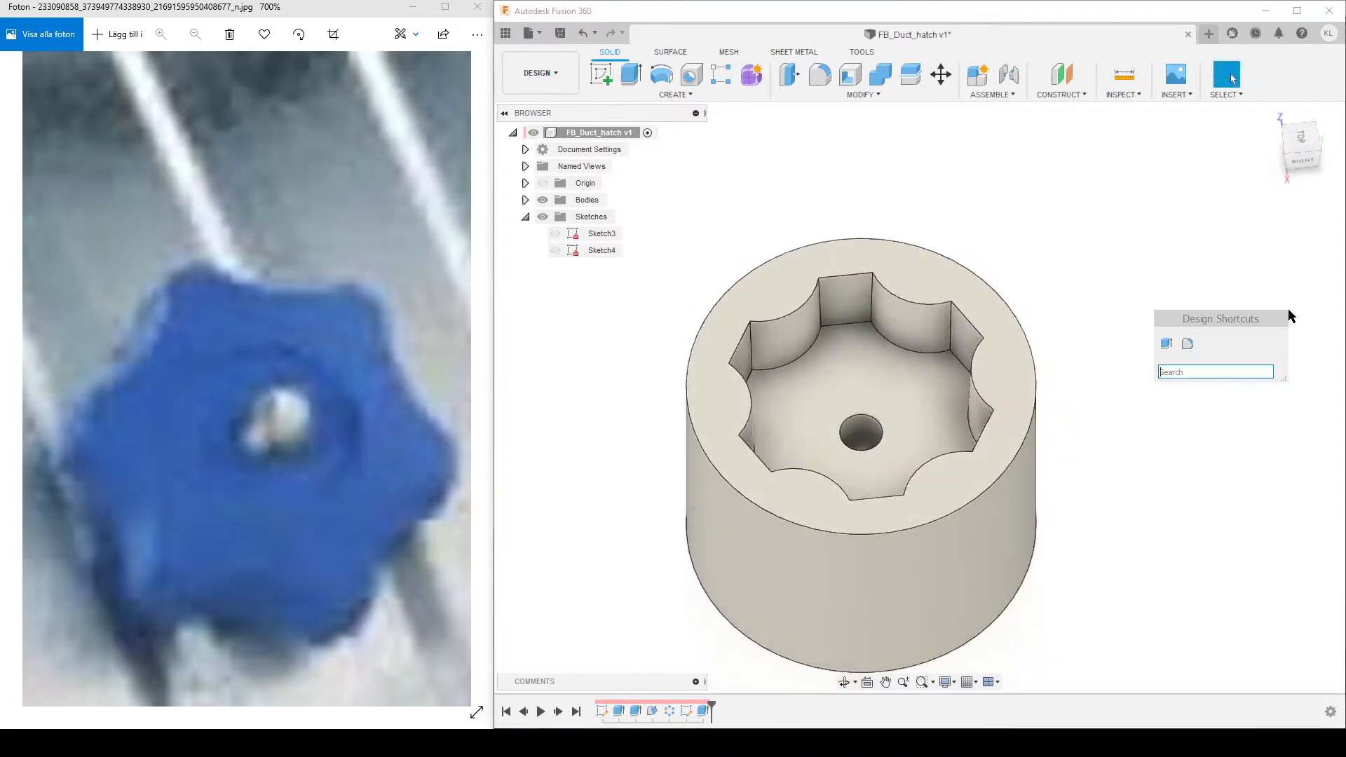
Chamfer the pocket floor face instead of the outer bottom edge, then hide the body
{"action": "type", "text": "ch"}
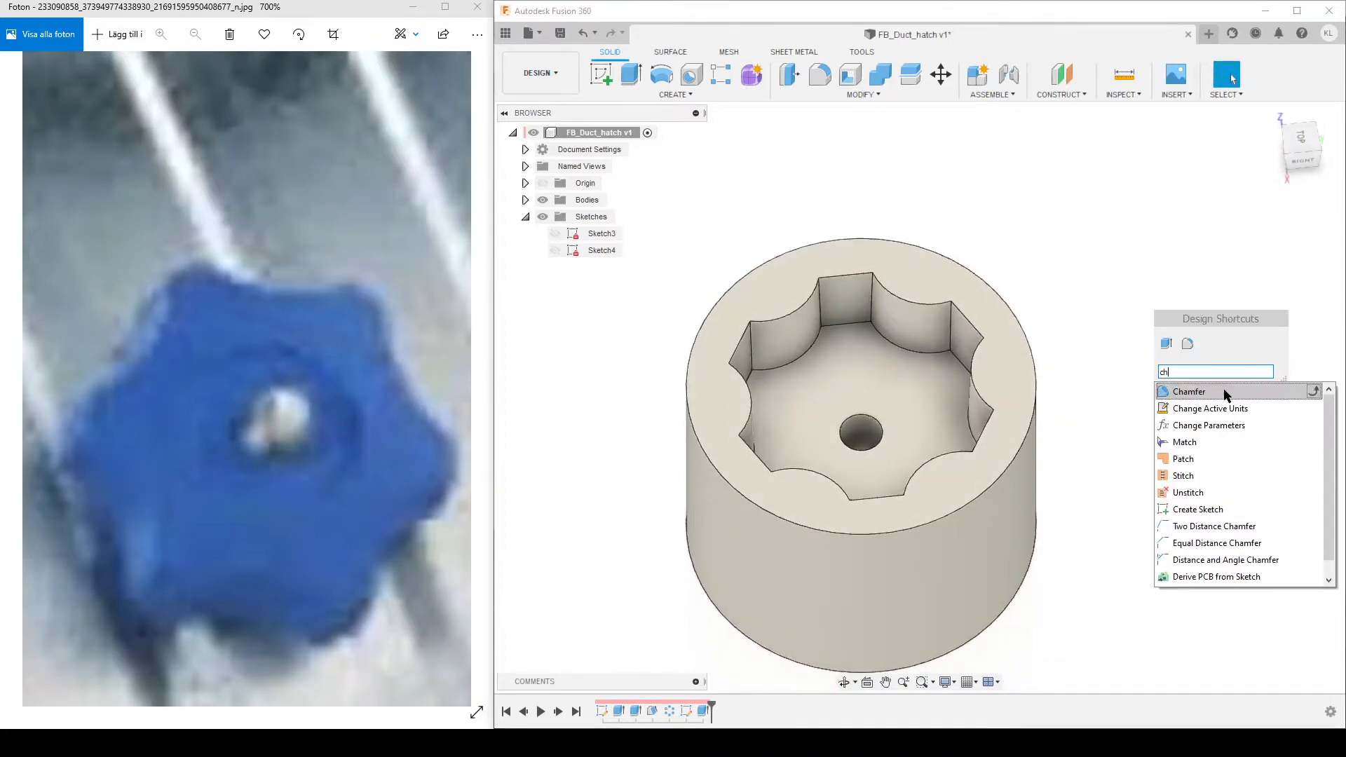
{"action": "left_click", "coordinate": [1187, 391]}
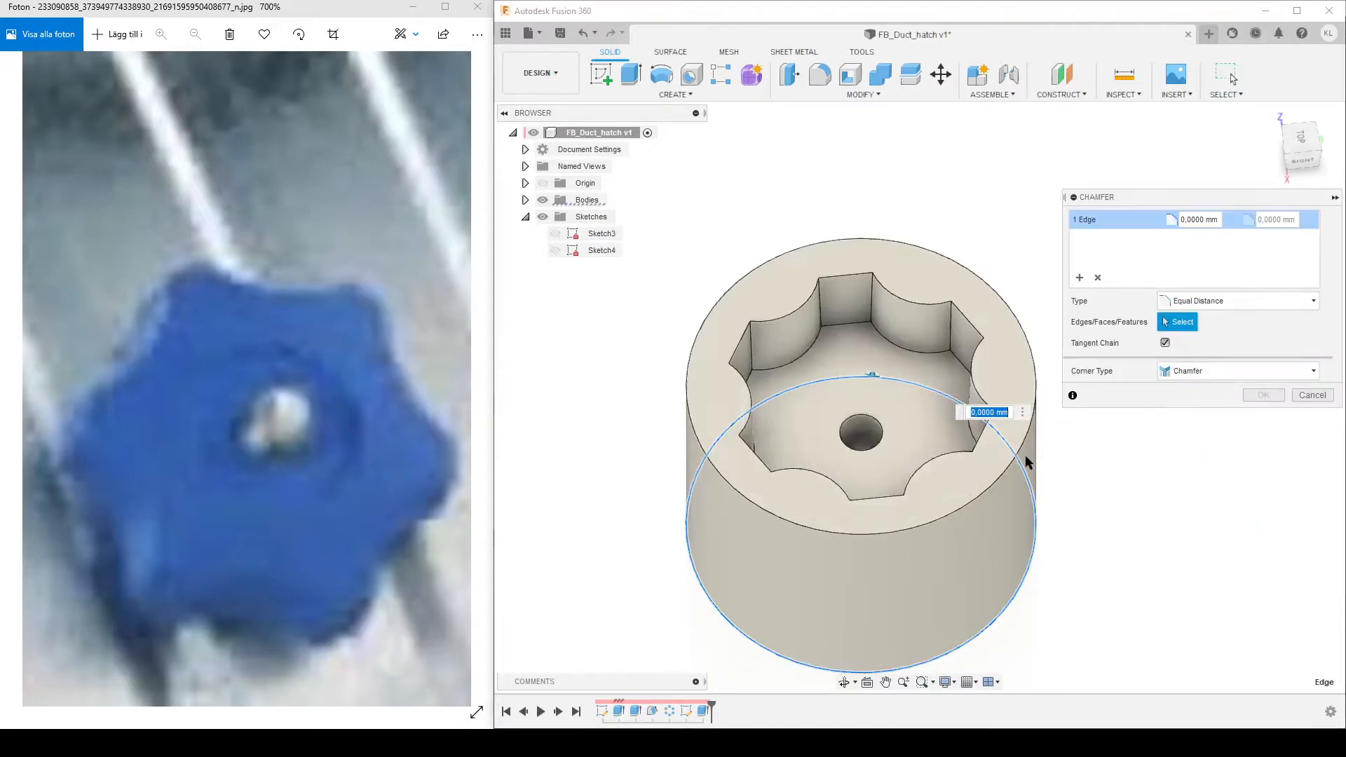
{"action": "mouse_move", "coordinate": [1098, 278]}
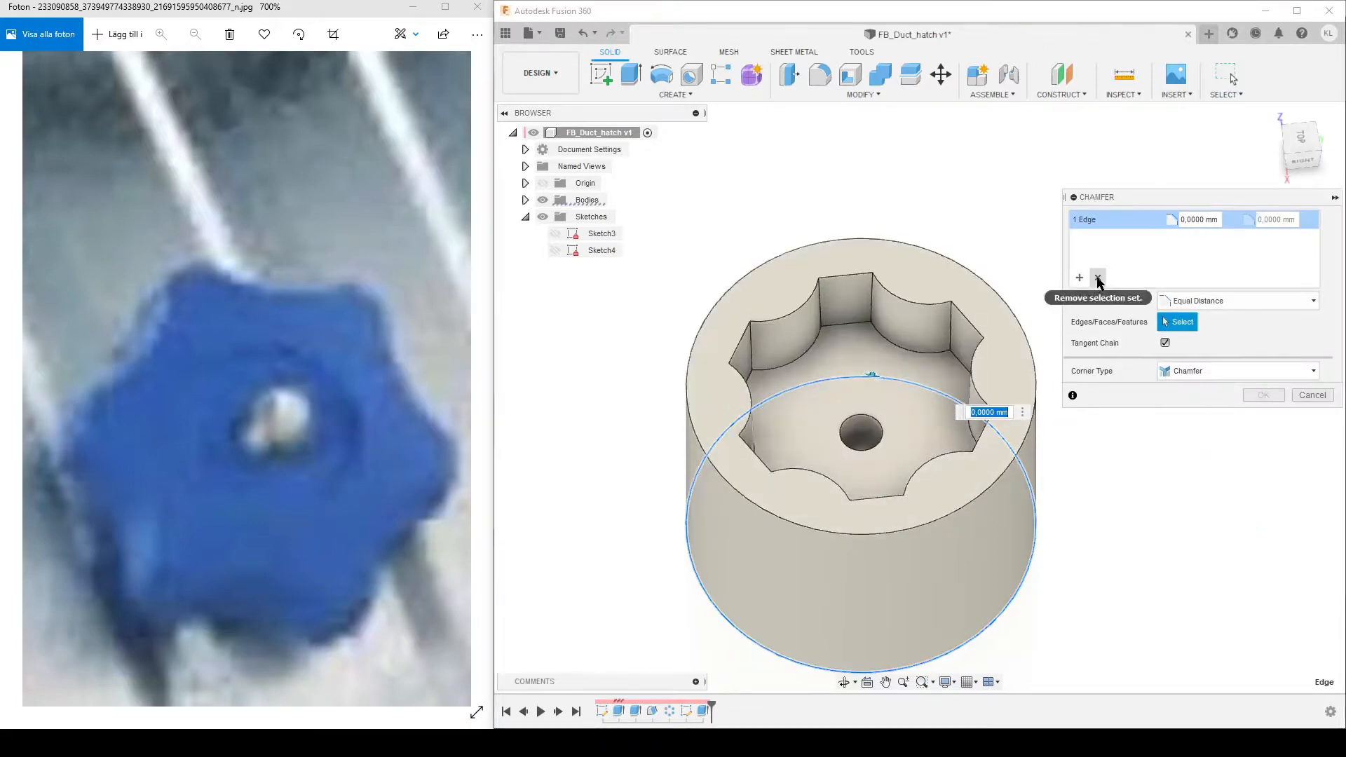
{"action": "left_click", "coordinate": [858, 404]}
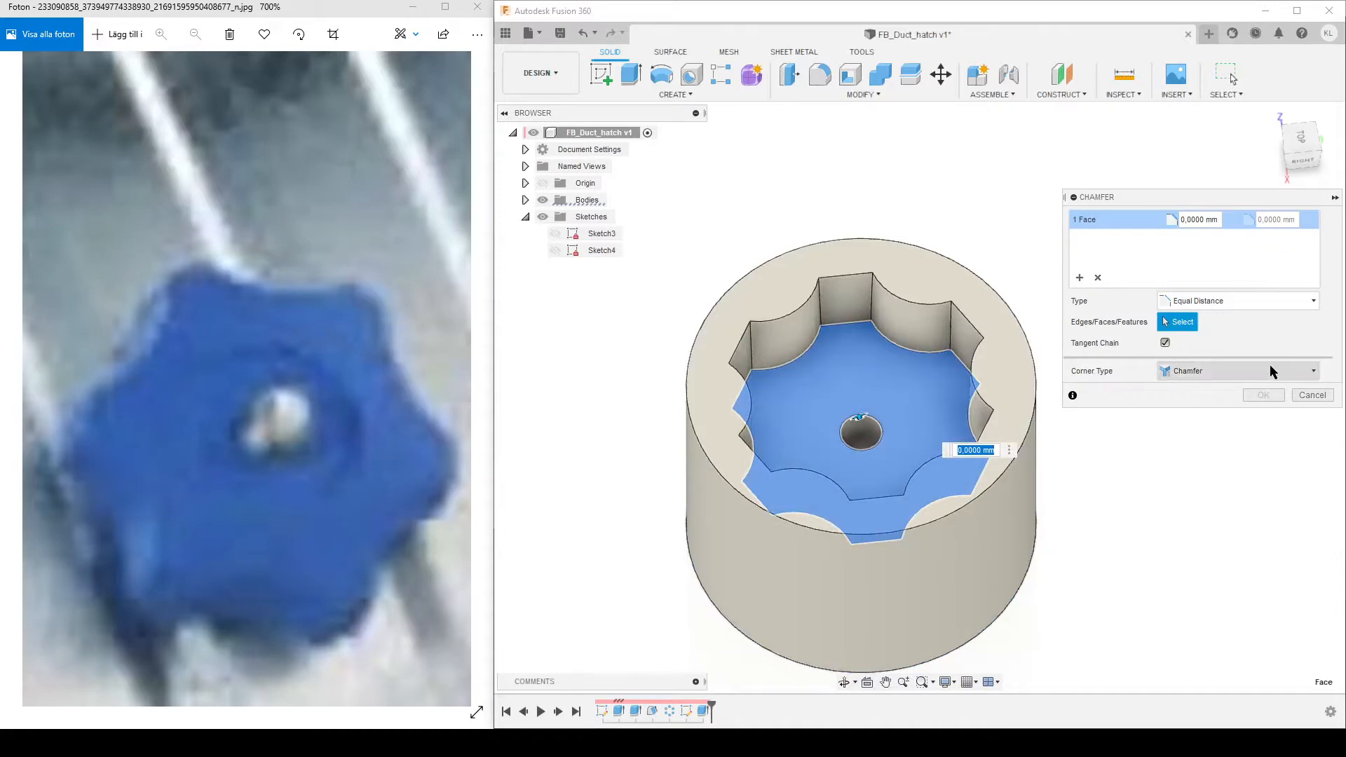
{"action": "left_click", "coordinate": [1311, 394]}
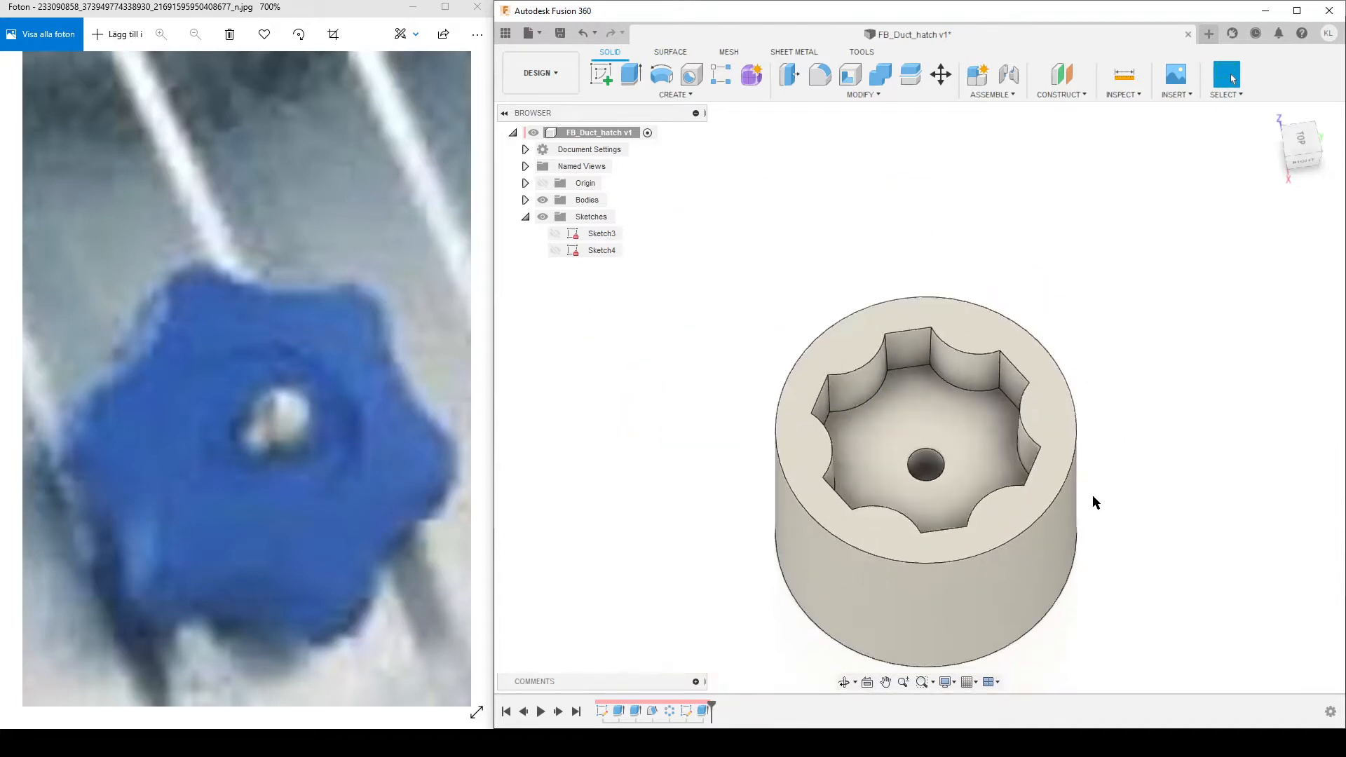
{"action": "left_click", "coordinate": [555, 233]}
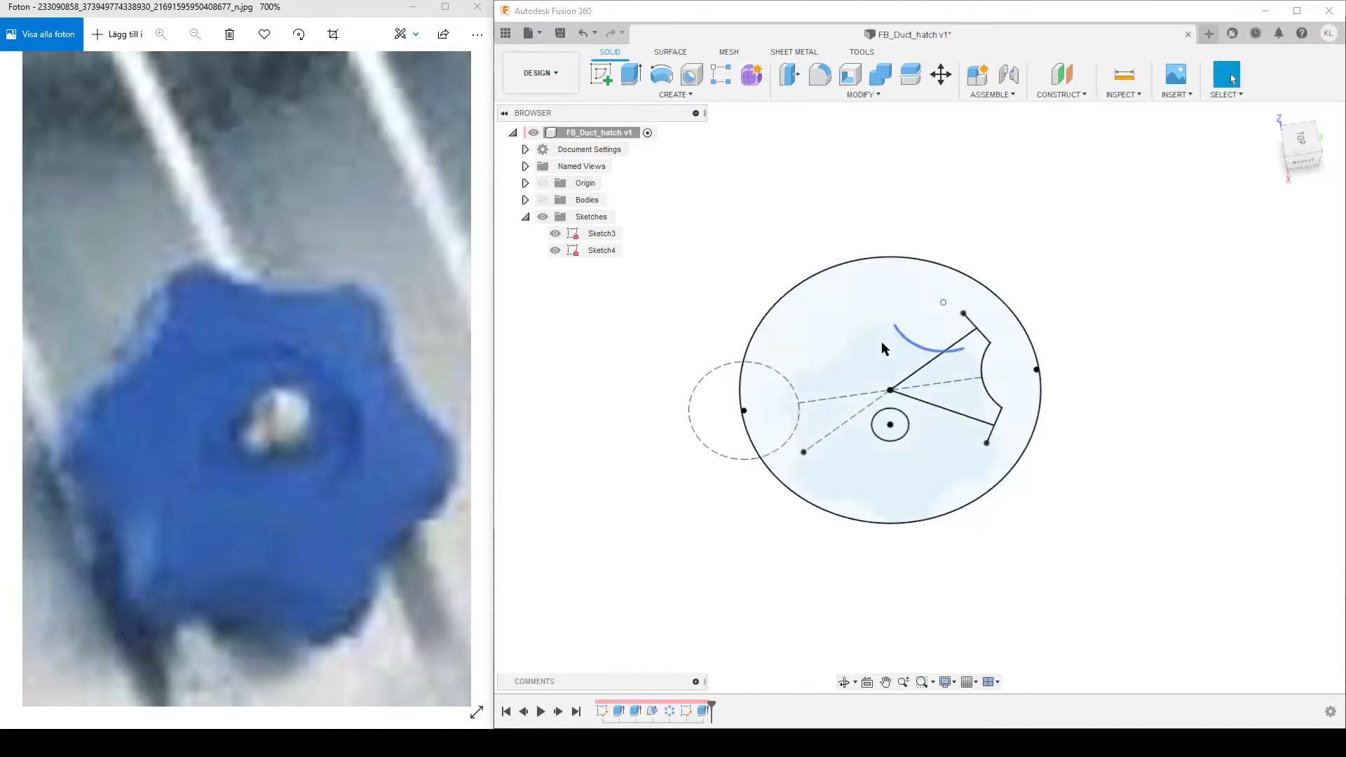
Reopen the lobe sketch (Sketch3) from the timeline and finish it again
{"action": "left_click", "coordinate": [924, 496]}
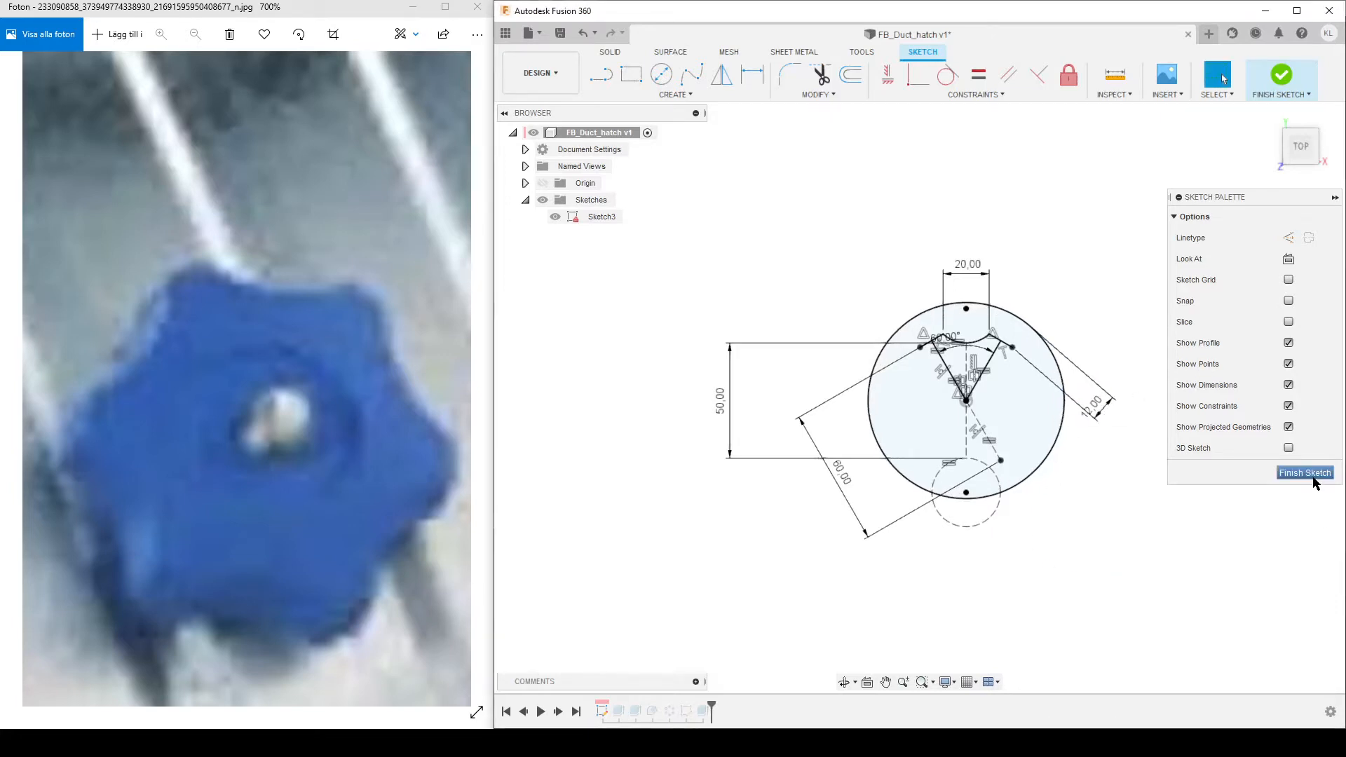
{"action": "left_click", "coordinate": [1303, 472]}
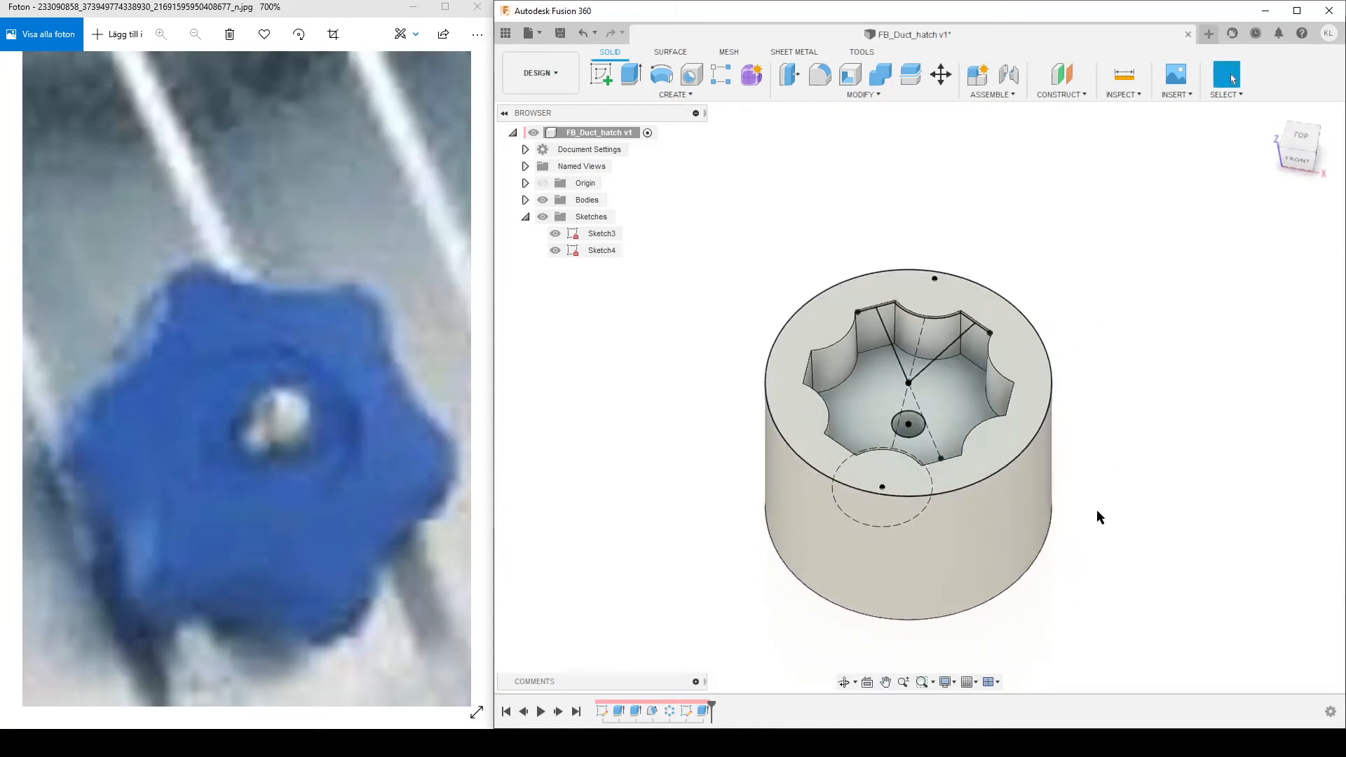
{"action": "mouse_move", "coordinate": [1094, 486]}
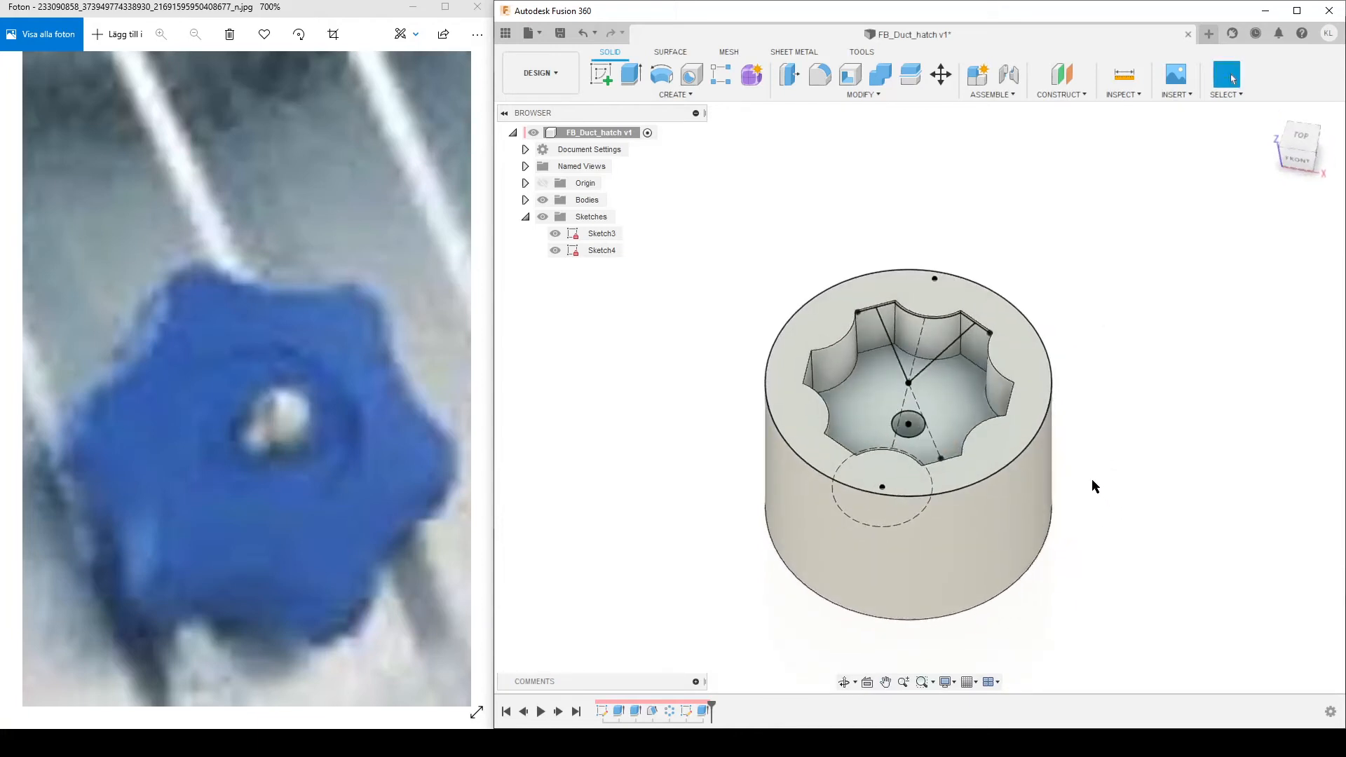